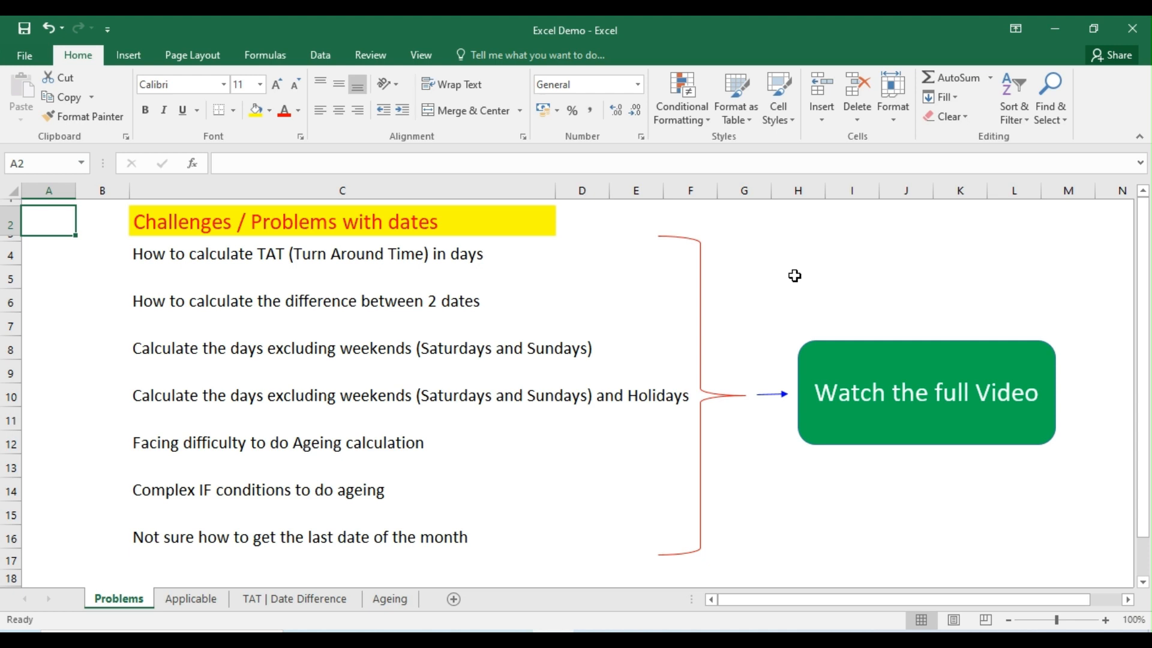
{"action": "mouse_move", "coordinate": [616, 289]}
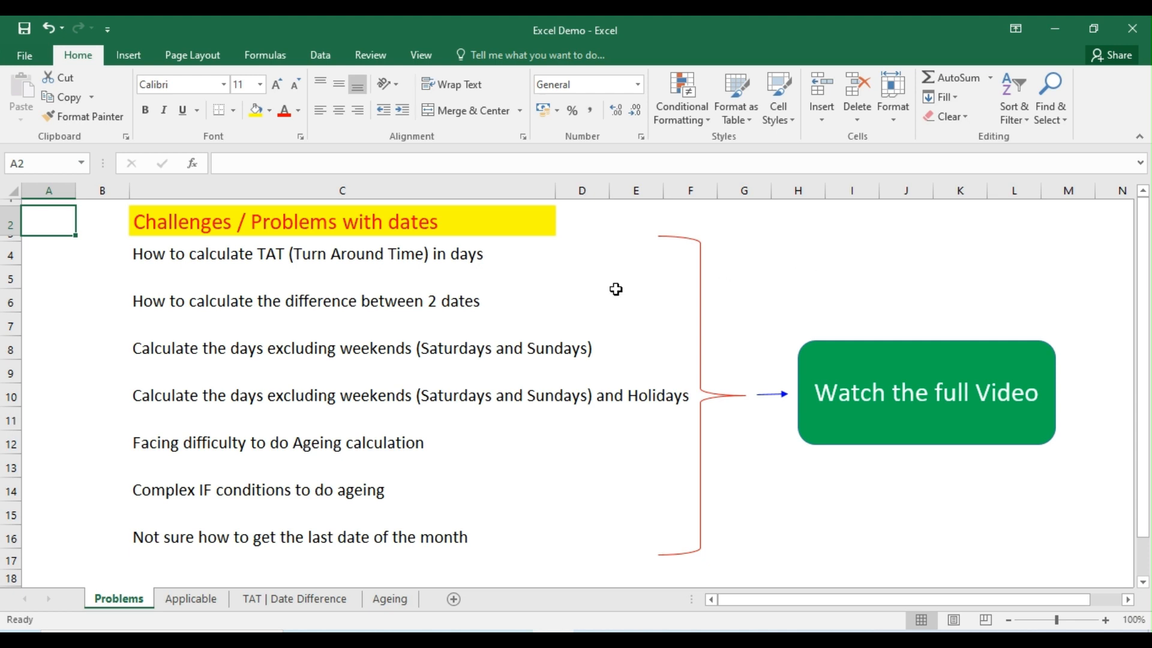
{"action": "mouse_move", "coordinate": [495, 232]}
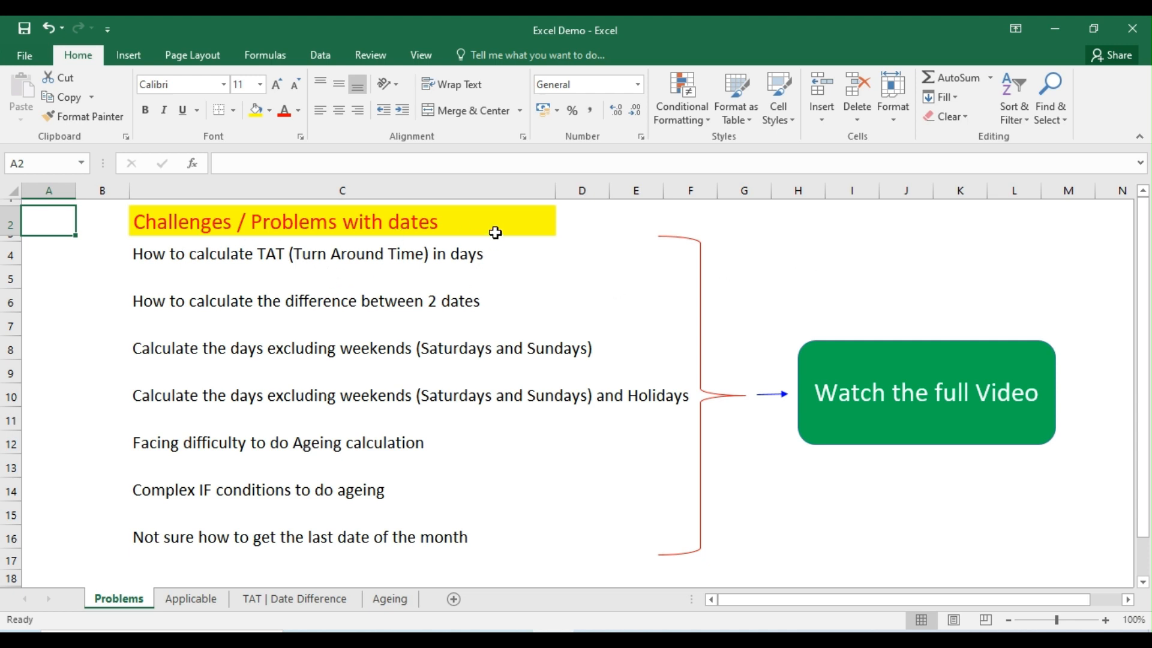
{"action": "mouse_move", "coordinate": [183, 267]}
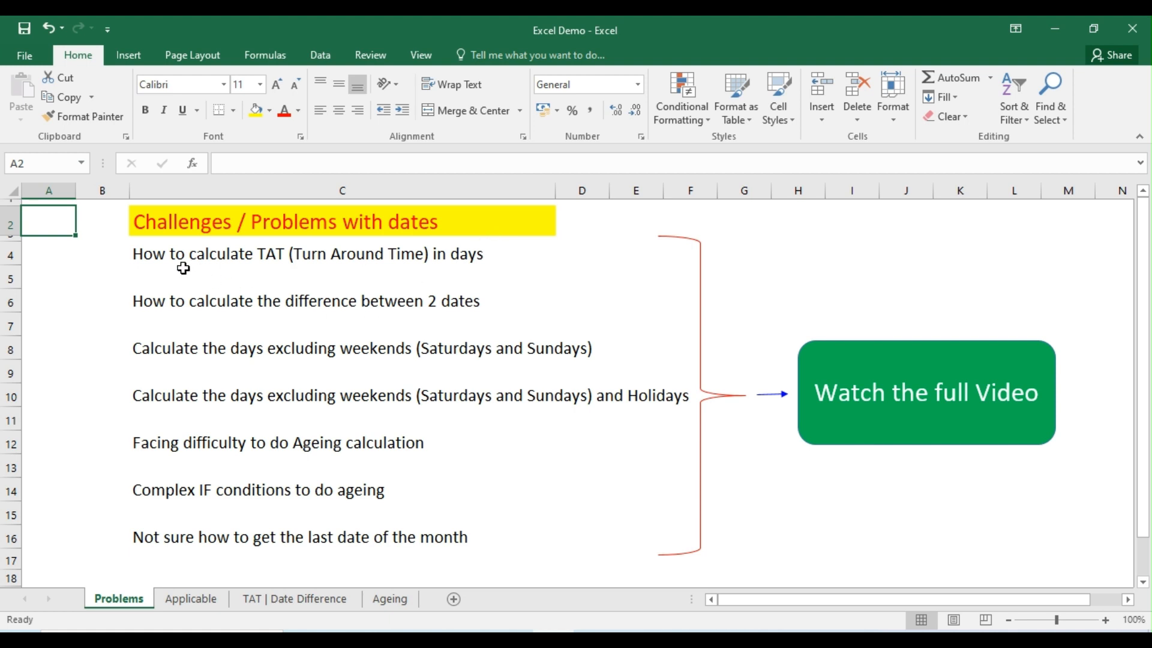
{"action": "mouse_move", "coordinate": [268, 275]}
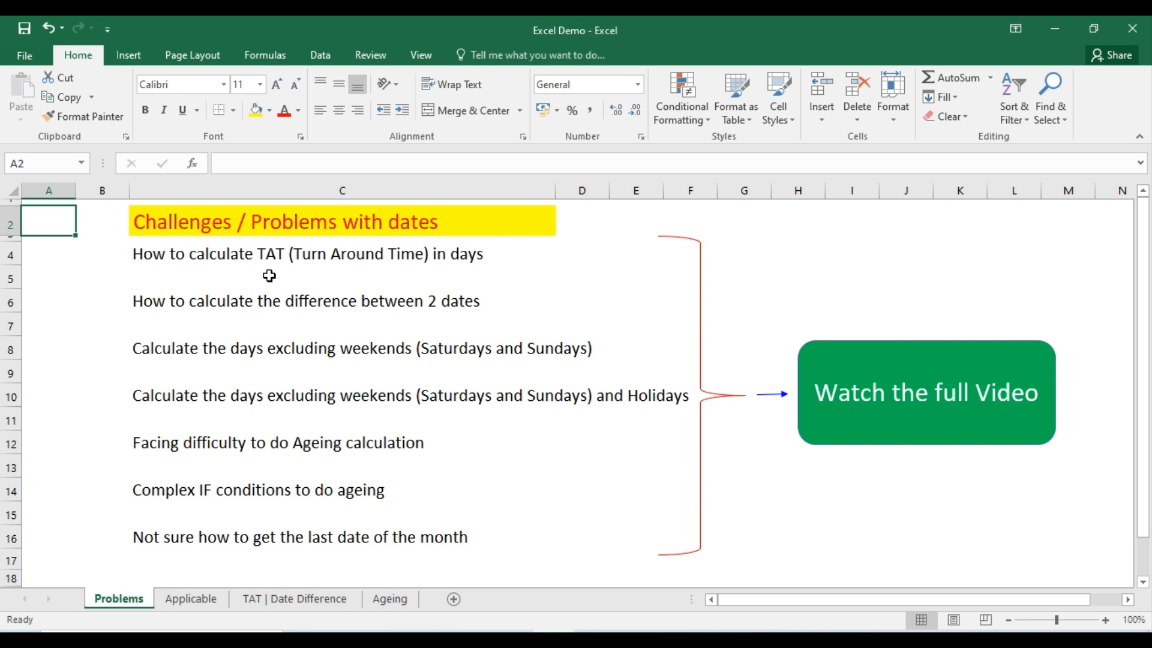
{"action": "mouse_move", "coordinate": [416, 328]}
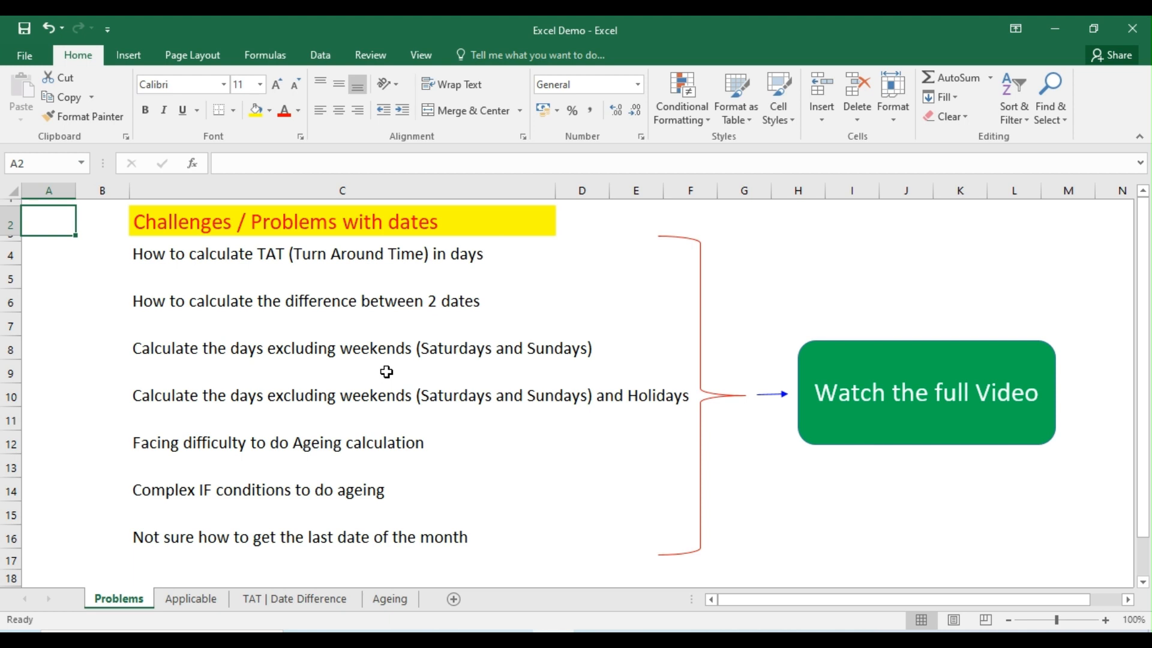
{"action": "mouse_move", "coordinate": [525, 370]}
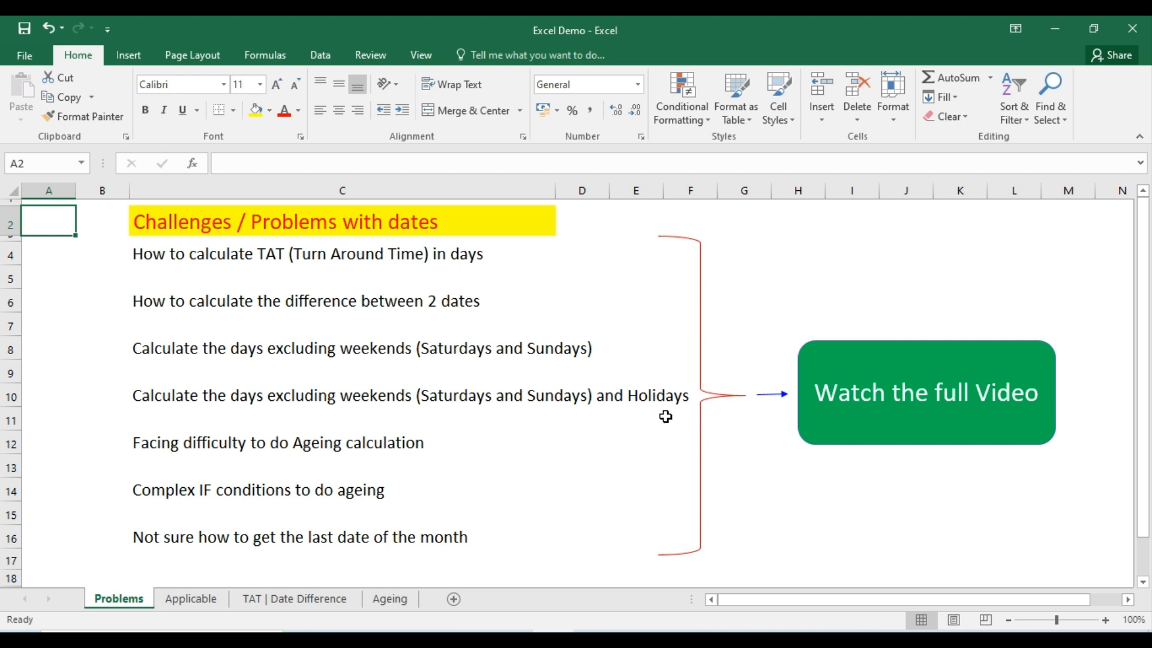
{"action": "mouse_move", "coordinate": [513, 452]}
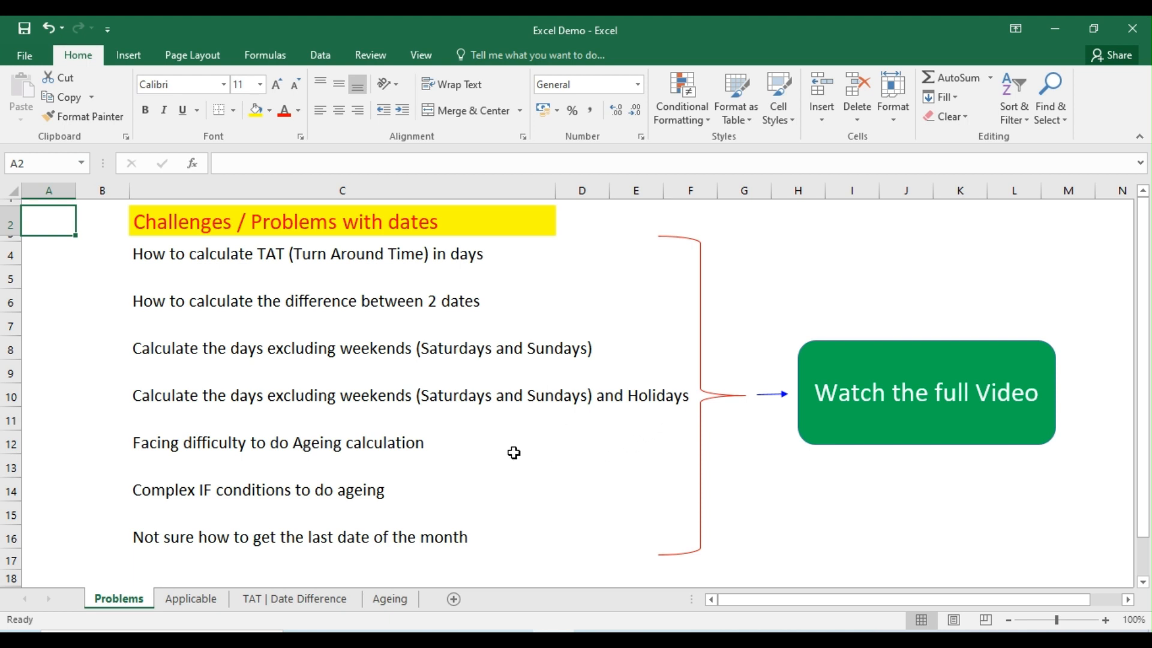
{"action": "mouse_move", "coordinate": [278, 467]}
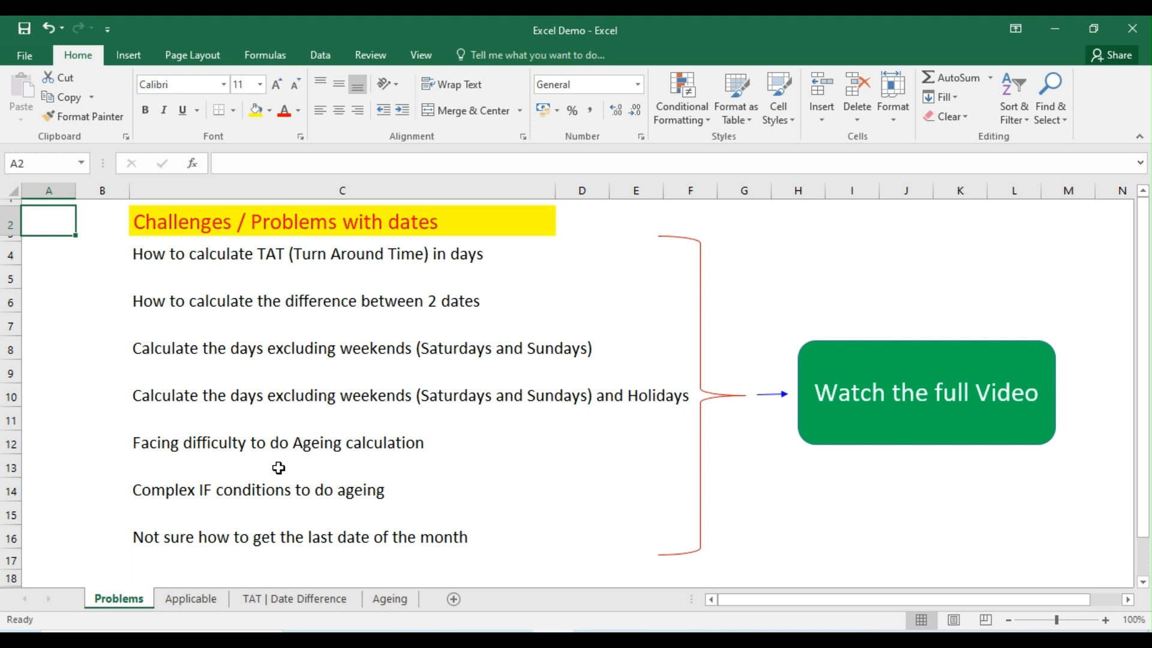
{"action": "mouse_move", "coordinate": [454, 433]}
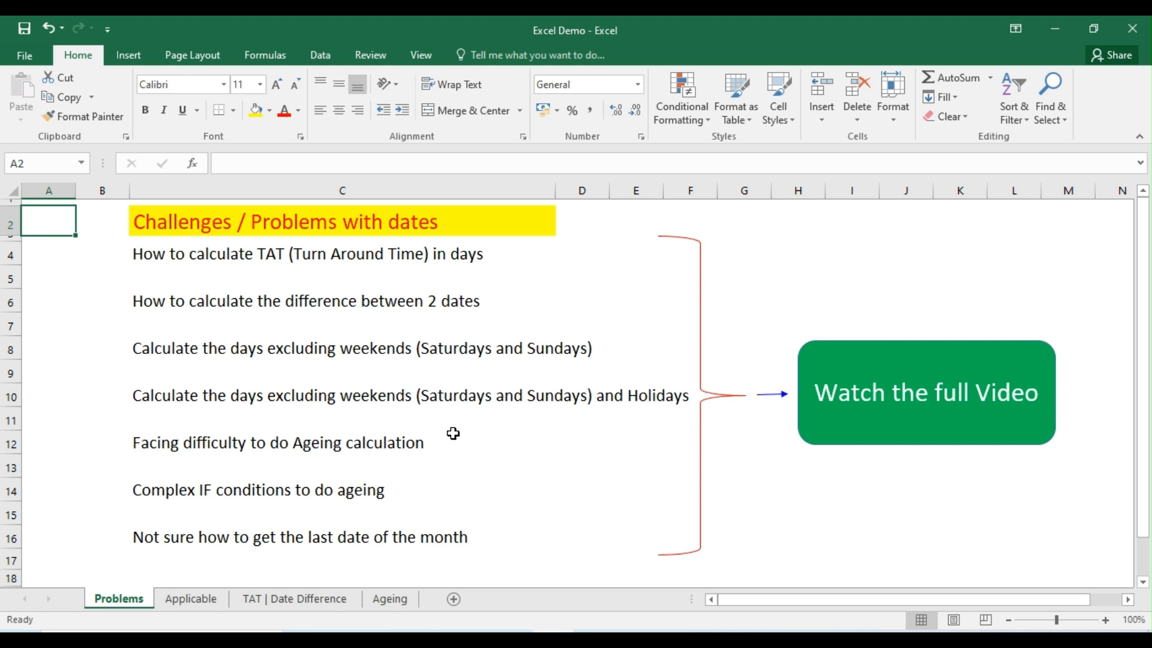
{"action": "mouse_move", "coordinate": [170, 516]}
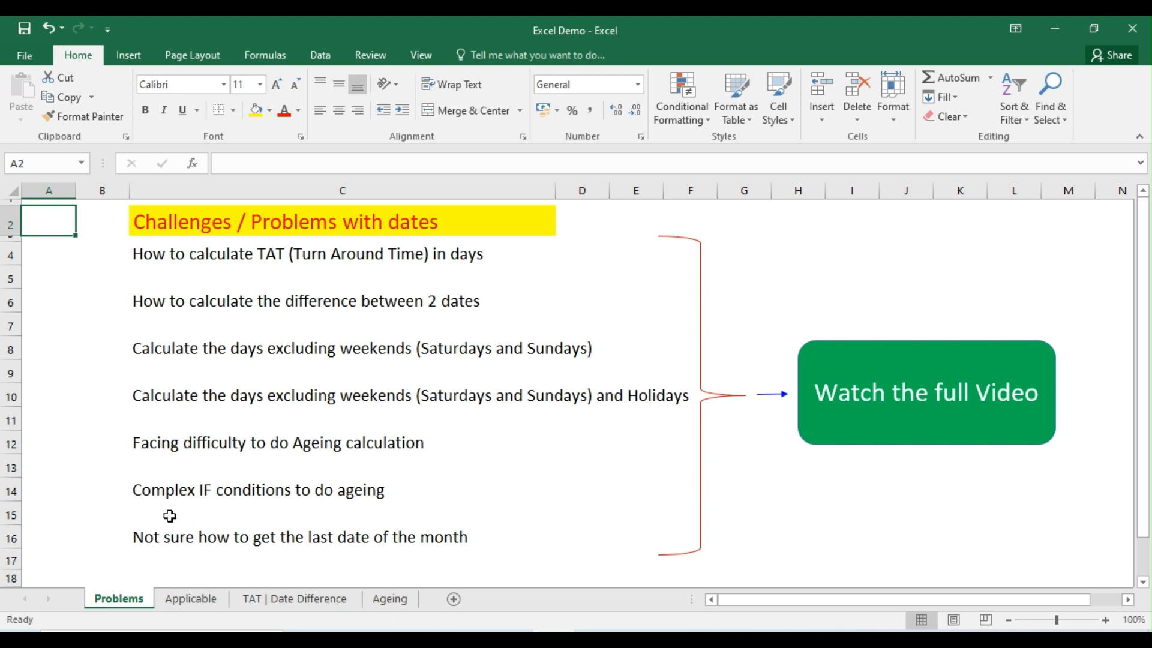
{"action": "mouse_move", "coordinate": [454, 494]}
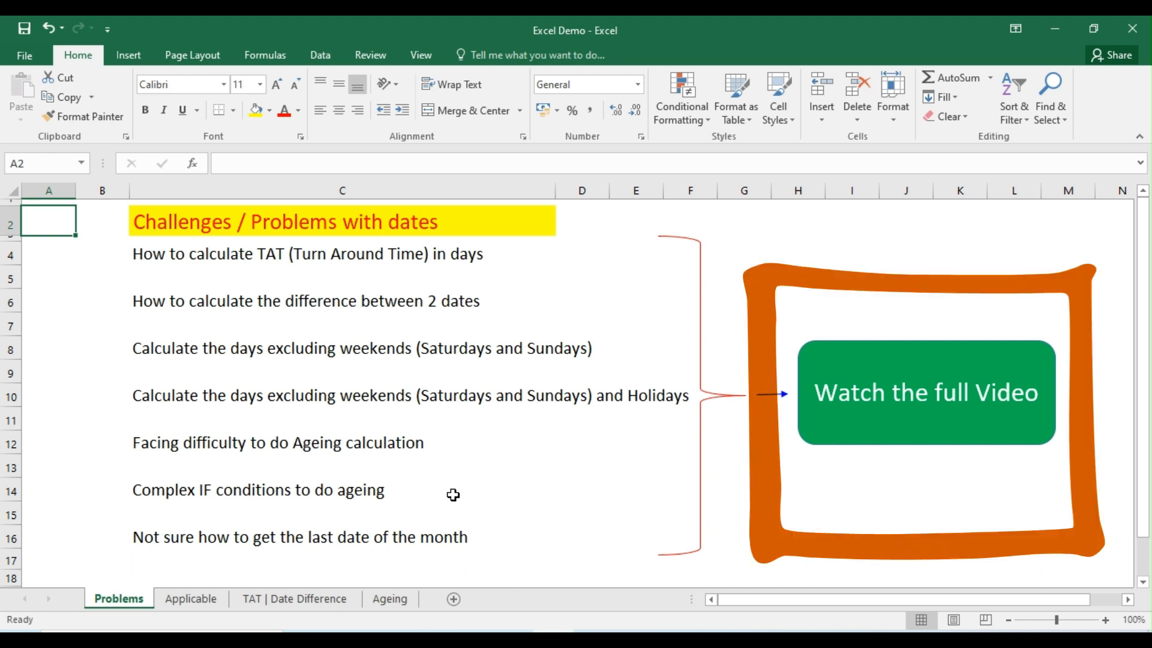
{"action": "mouse_move", "coordinate": [526, 491]}
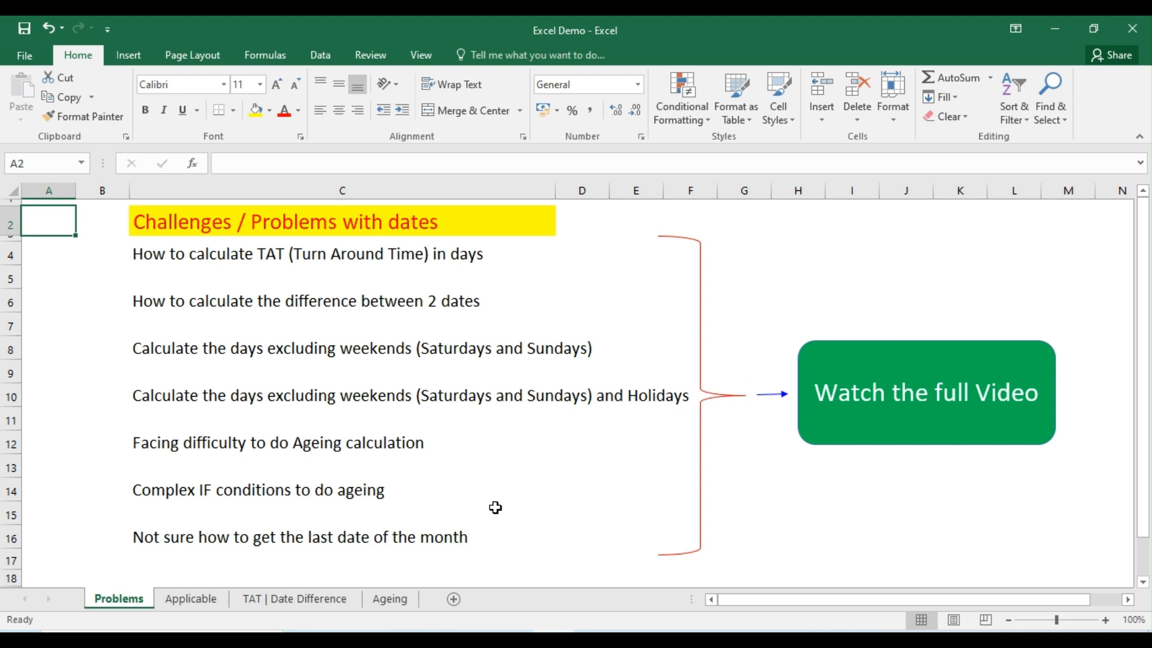
- Move from the Applicable sheet to the TAT | Date Difference sheet
{"action": "left_click", "coordinate": [190, 598]}
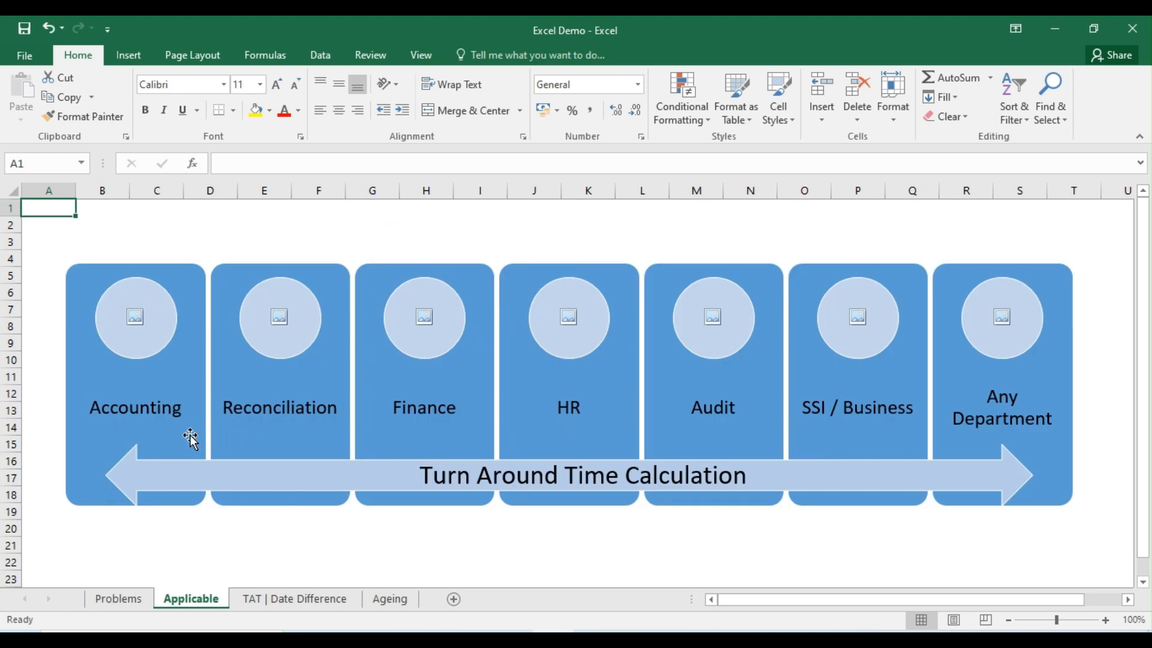
{"action": "mouse_move", "coordinate": [265, 449]}
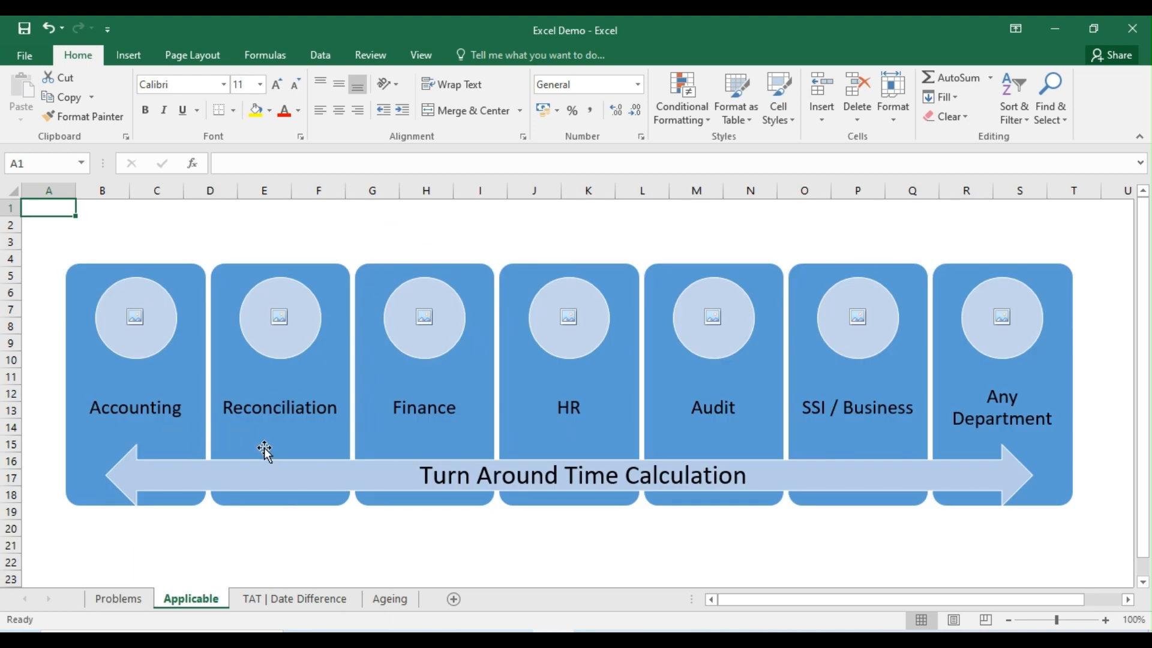
{"action": "mouse_move", "coordinate": [575, 445]}
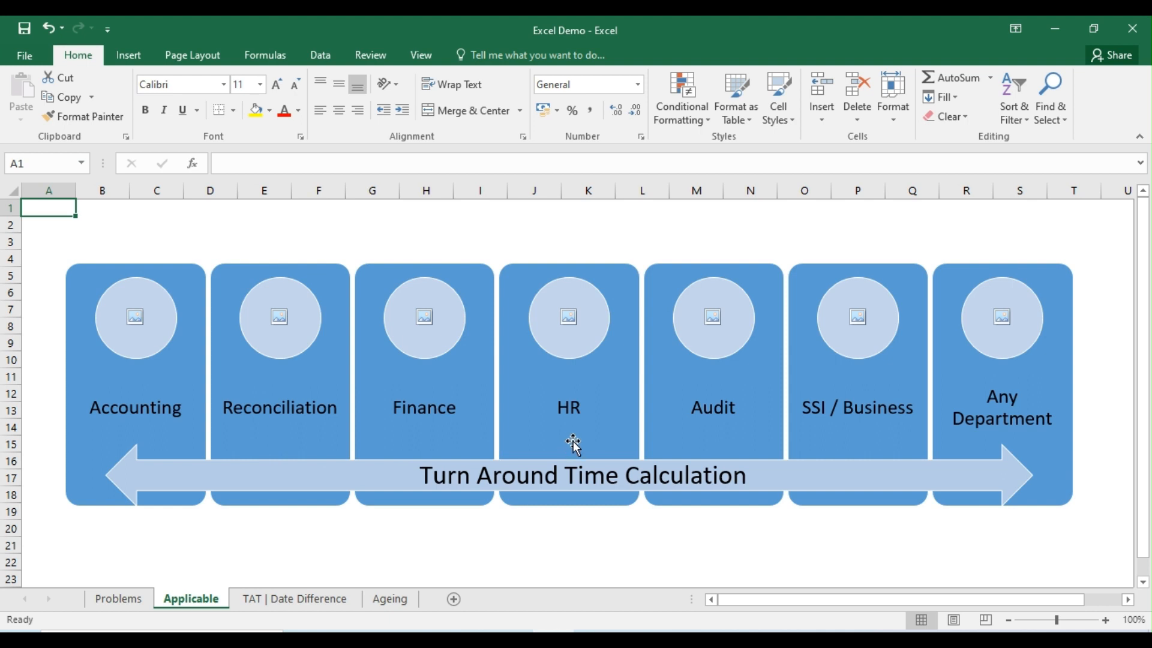
{"action": "mouse_move", "coordinate": [836, 531]}
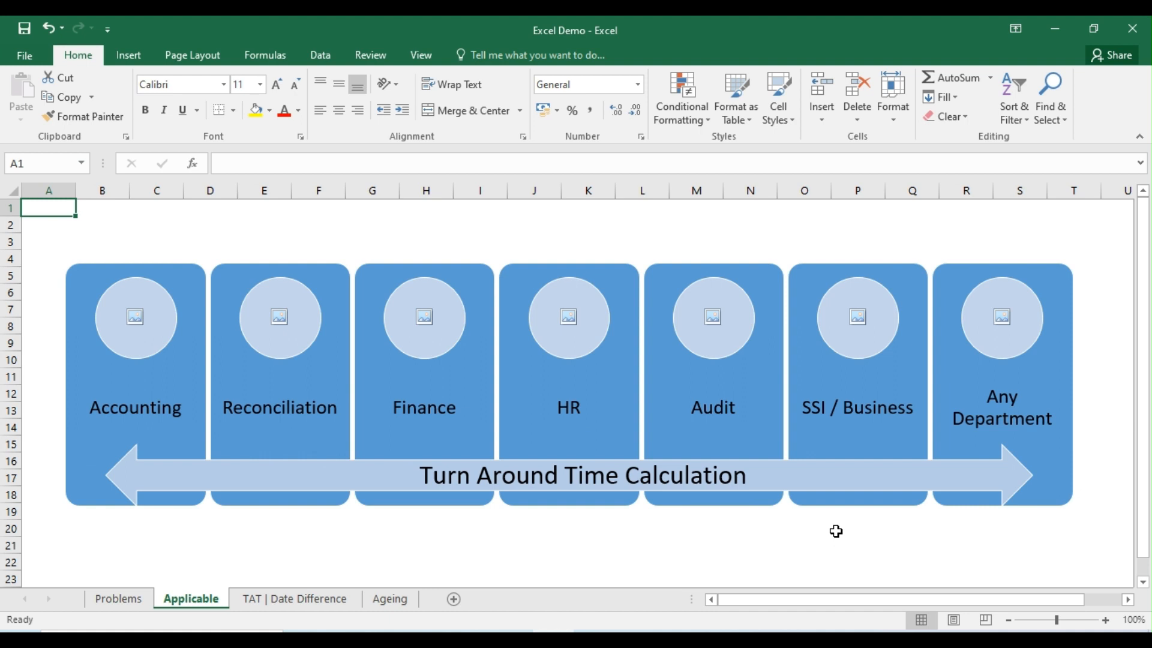
{"action": "mouse_move", "coordinate": [838, 535]}
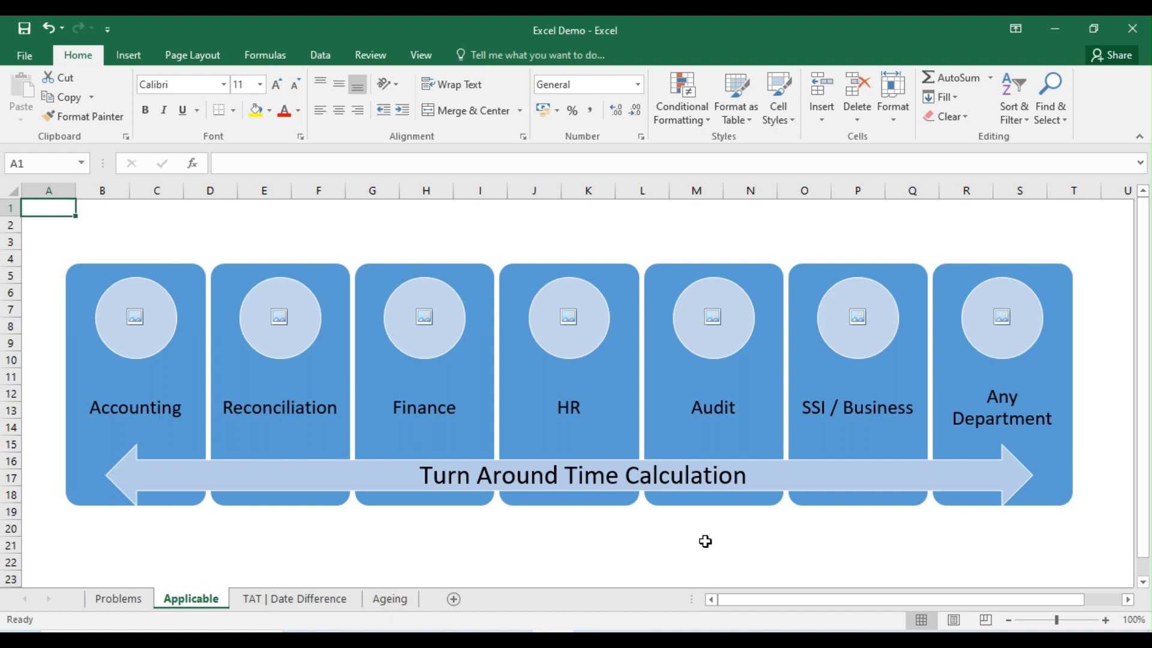
{"action": "mouse_move", "coordinate": [415, 489]}
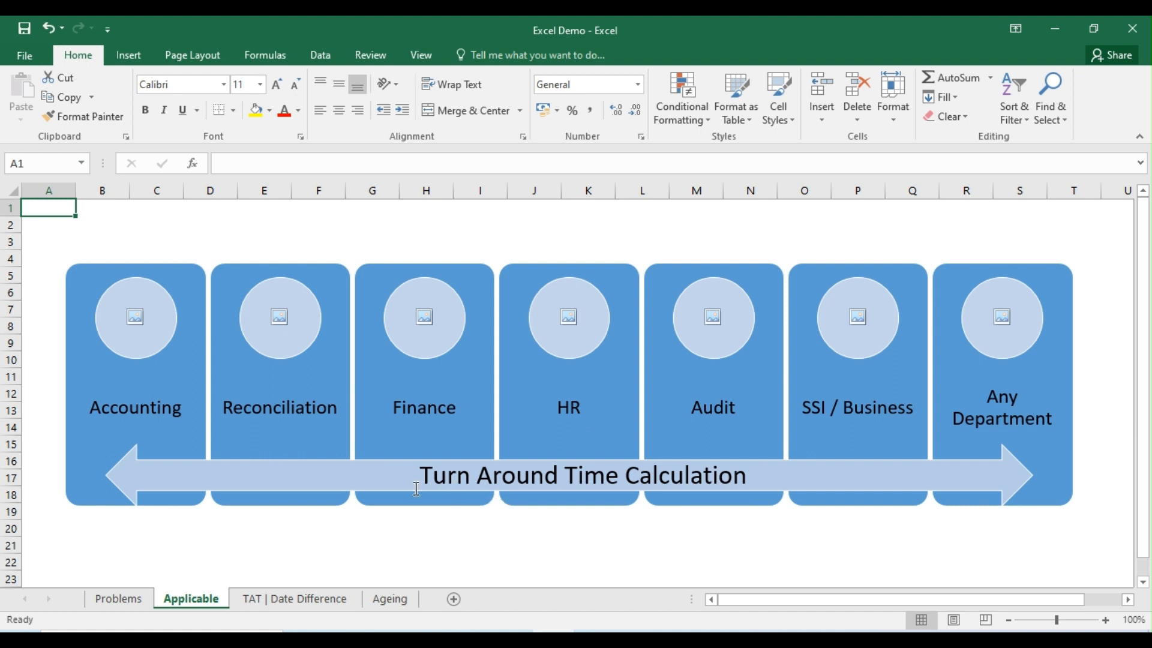
{"action": "mouse_move", "coordinate": [685, 537]}
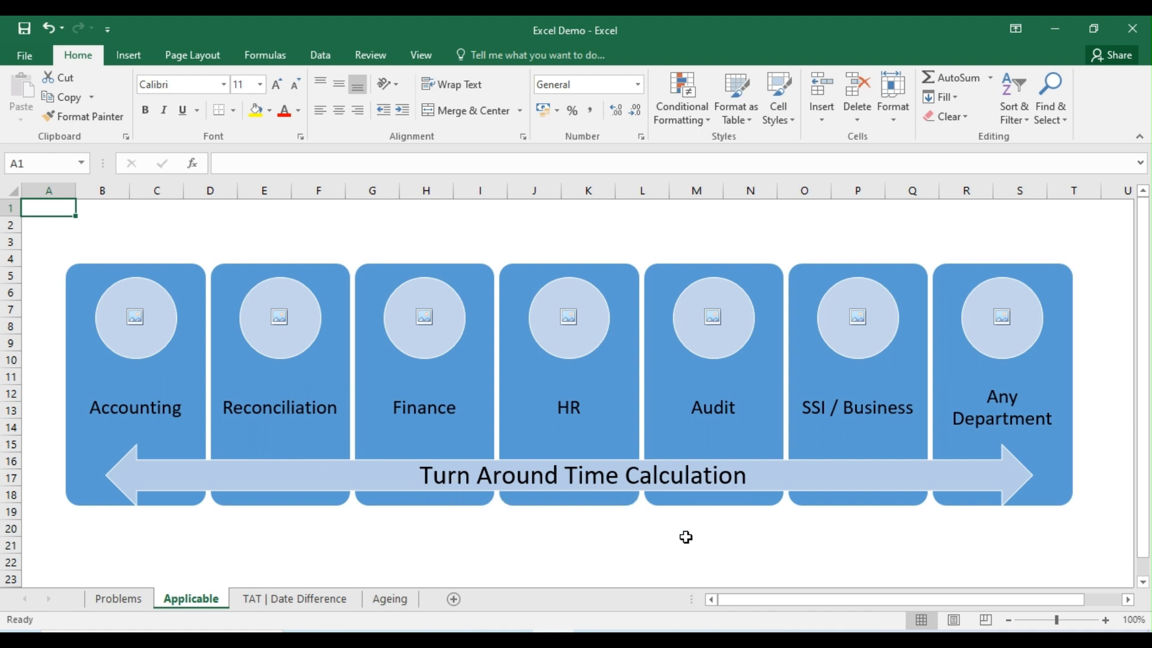
{"action": "mouse_move", "coordinate": [698, 531]}
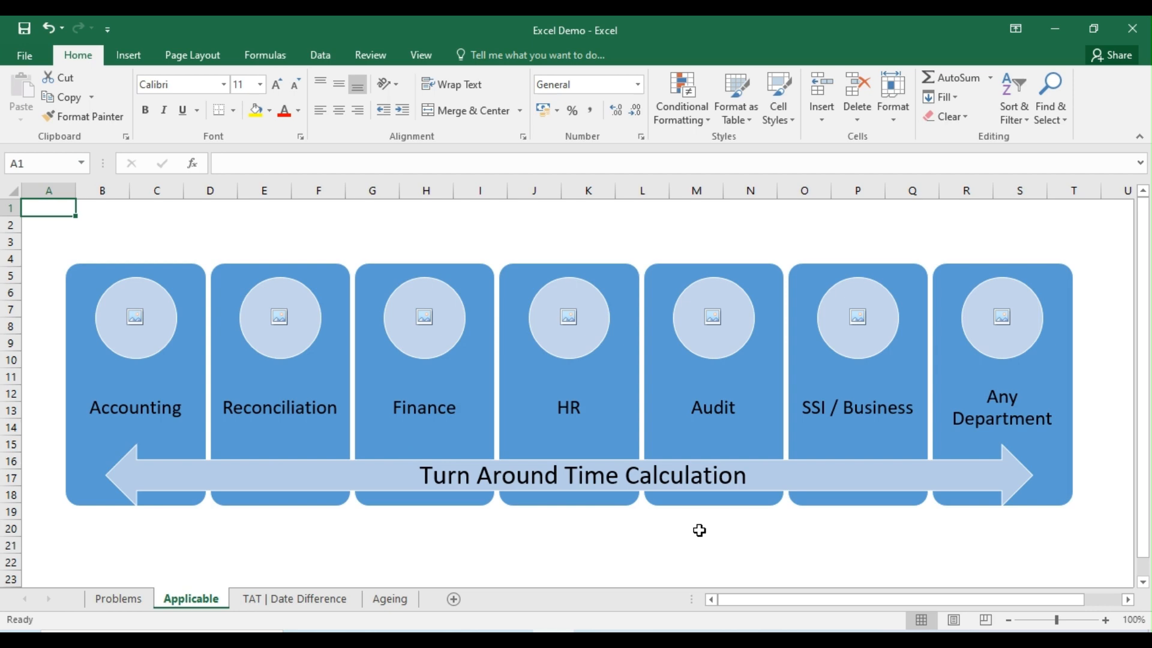
{"action": "left_click", "coordinate": [295, 598]}
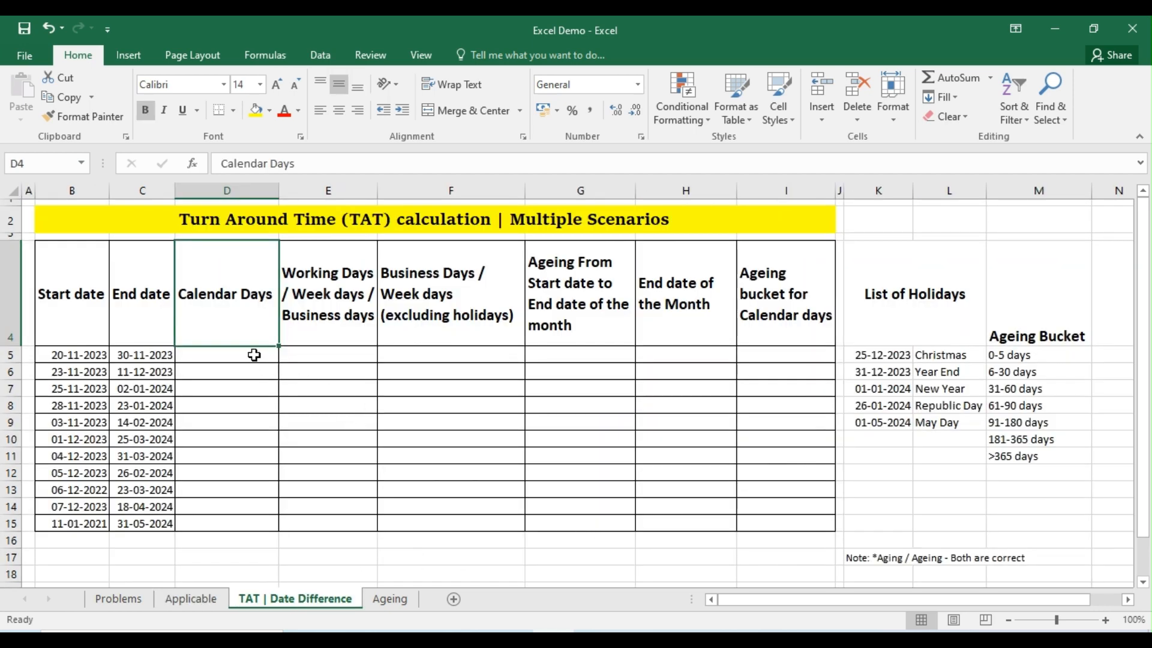
- Enter =C5-B5 in D5 and copy it down to D15, giving 10 through 1236
{"action": "left_click", "coordinate": [226, 354]}
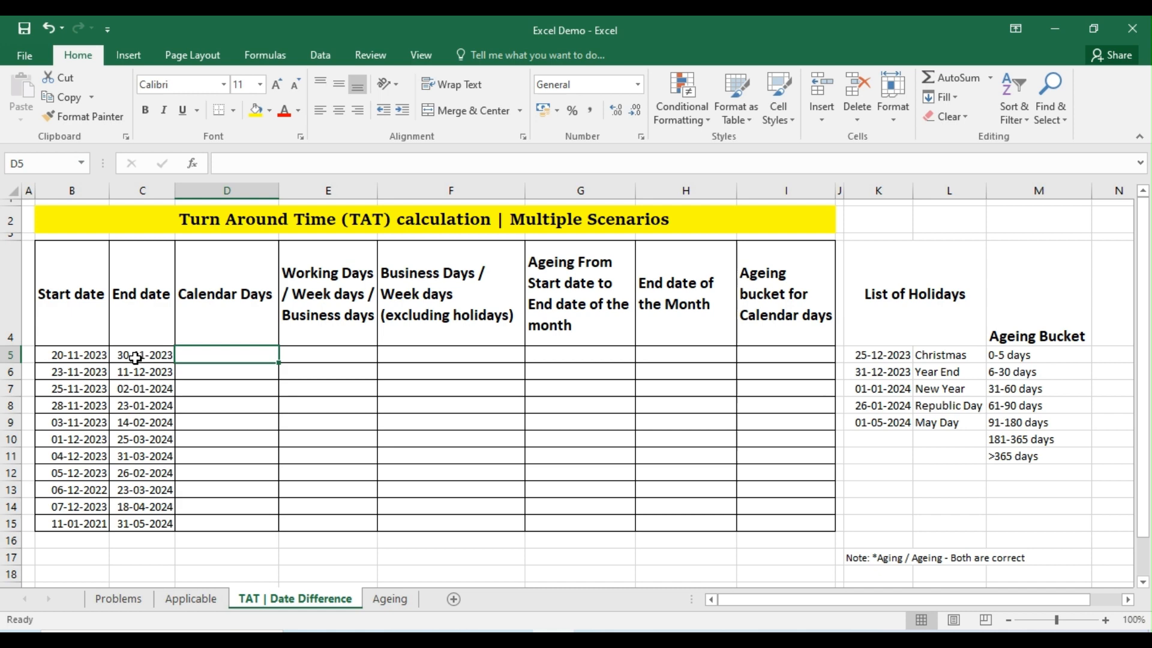
{"action": "mouse_move", "coordinate": [211, 319]}
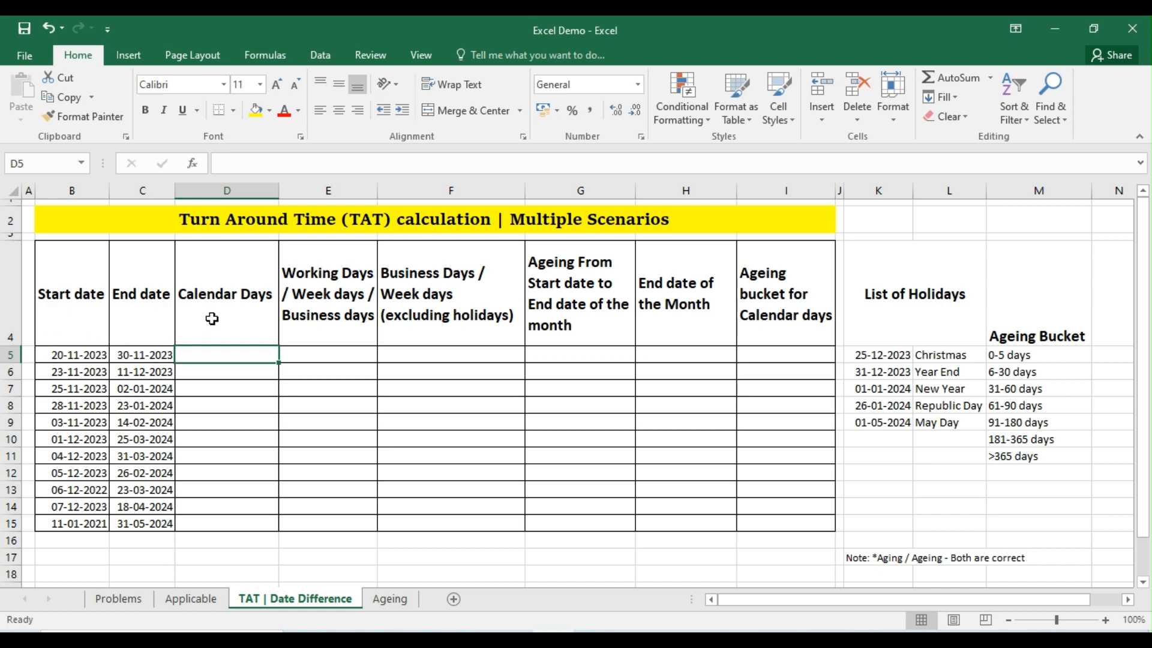
{"action": "mouse_move", "coordinate": [349, 435]}
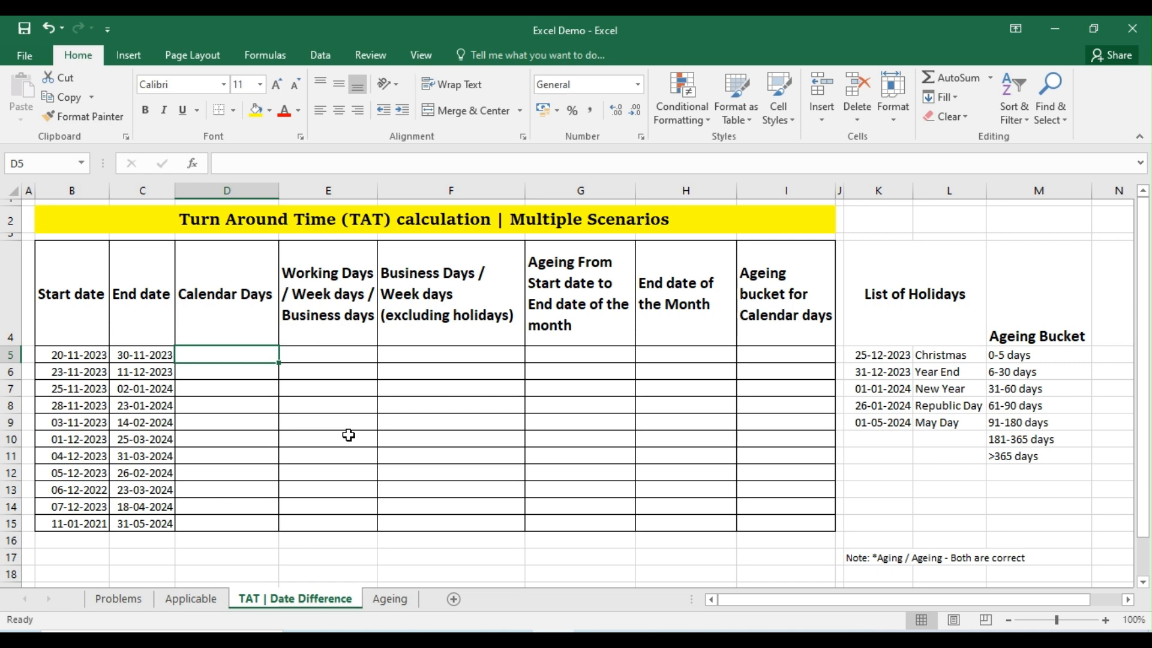
{"action": "type", "text": "="}
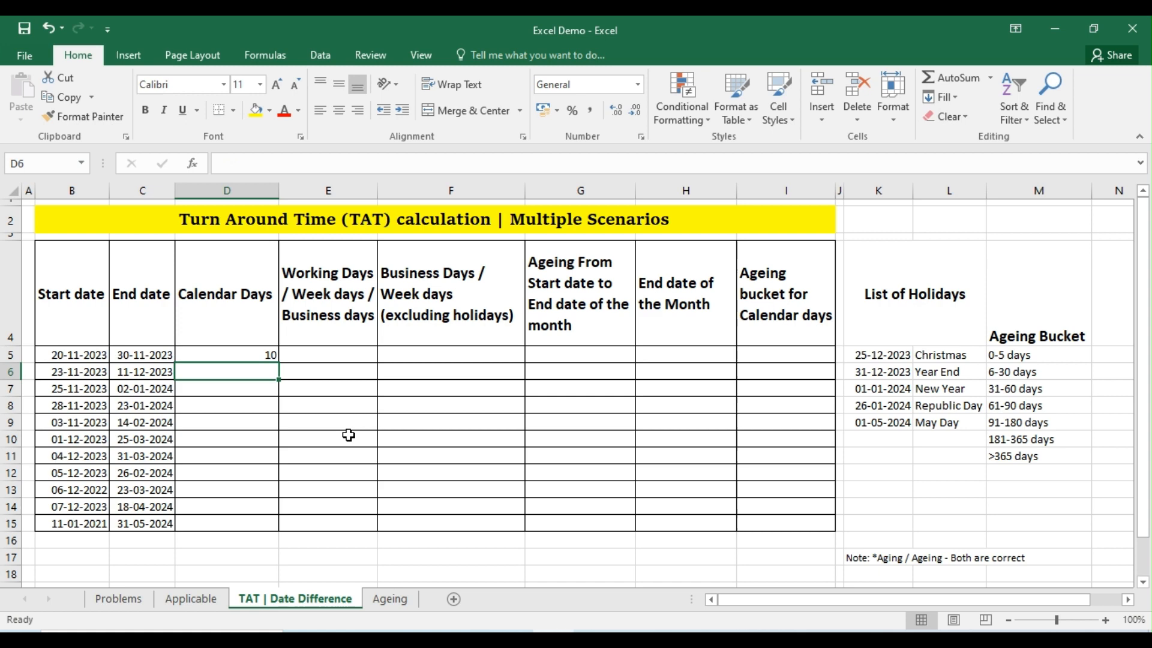
{"action": "left_click", "coordinate": [226, 354]}
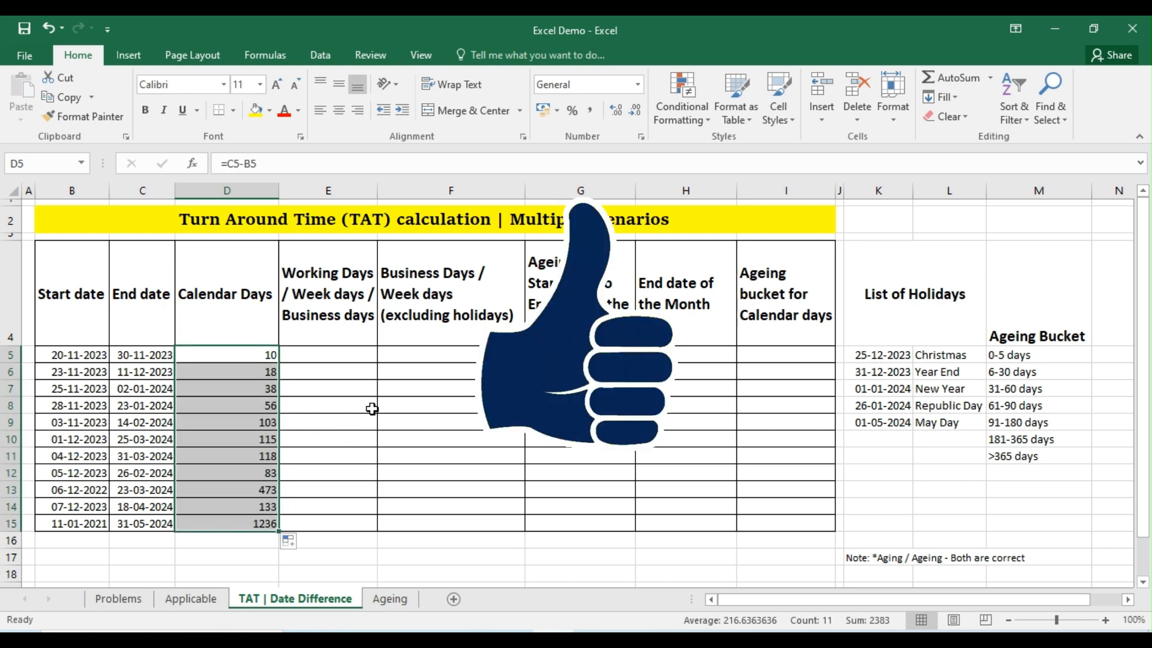
{"action": "mouse_move", "coordinate": [342, 373]}
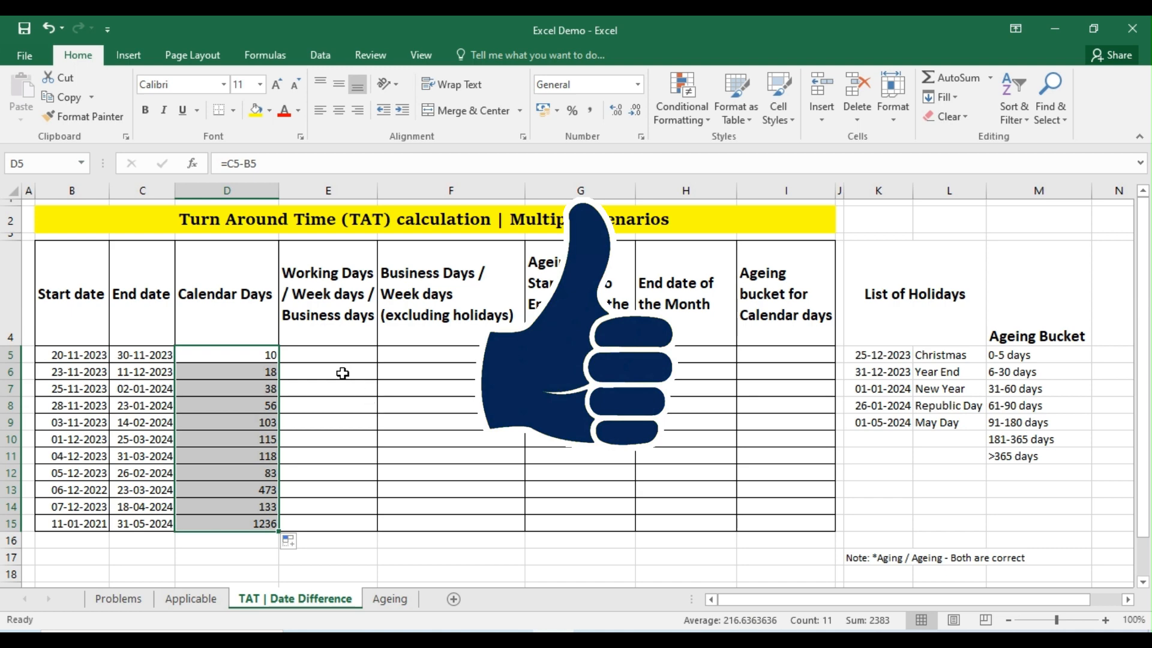
{"action": "left_click", "coordinate": [328, 355]}
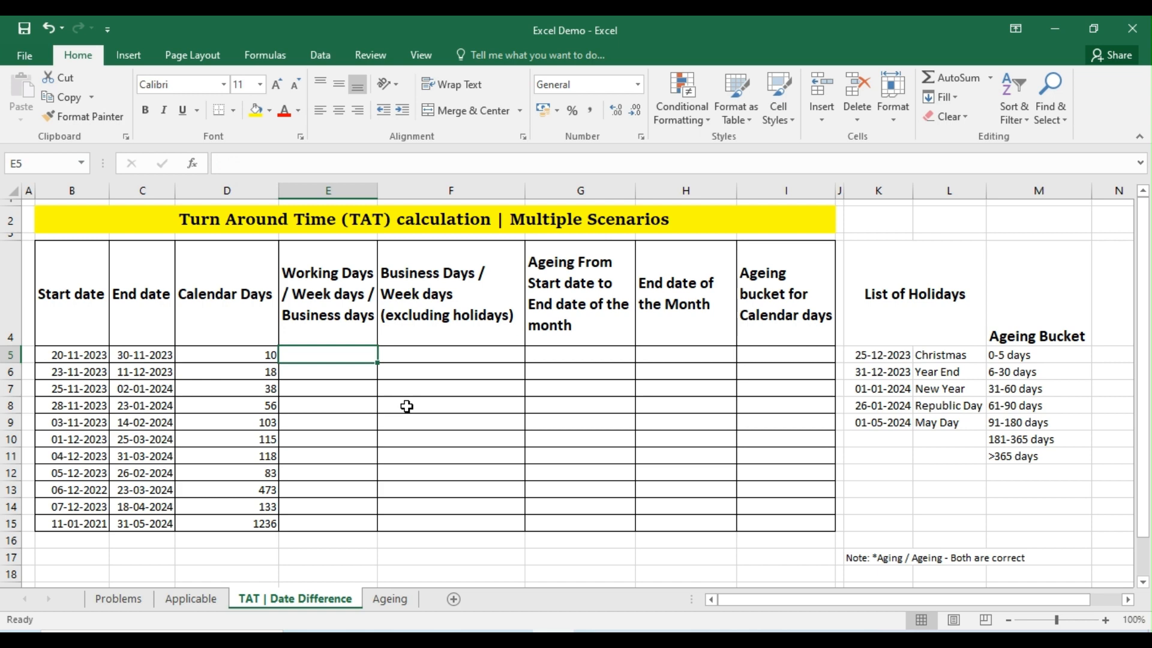
- Enter =NETWORKDAYS(B5,C5) in E5, returning 9 working days for row 5
{"action": "type", "text": "=net"}
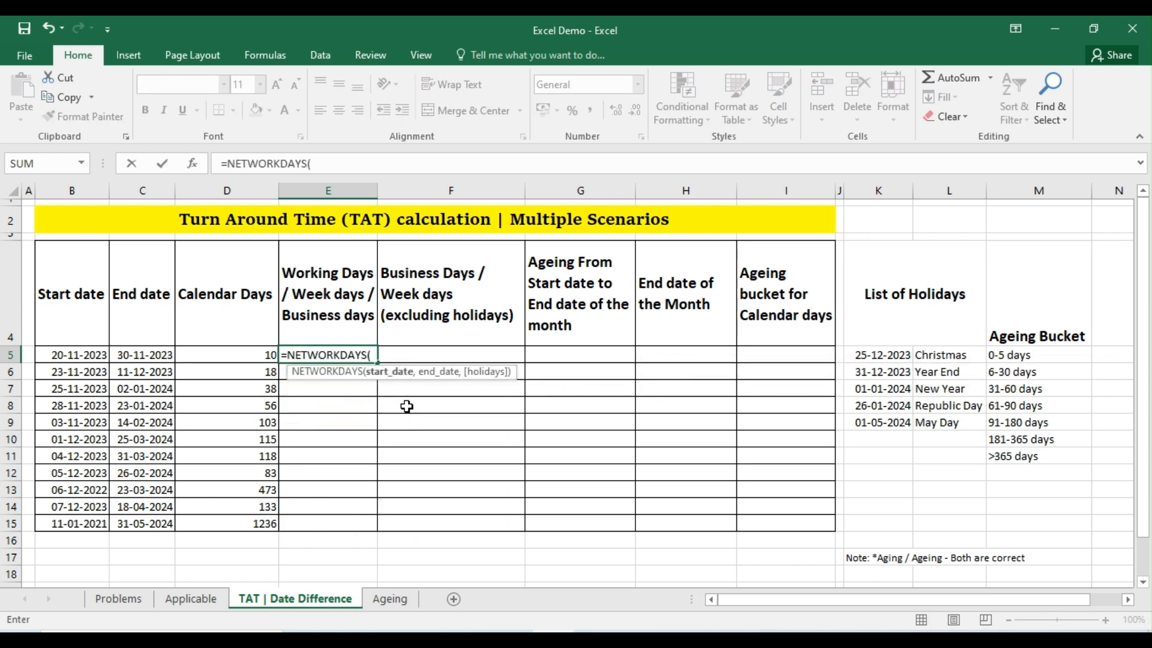
{"action": "left_click", "coordinate": [71, 354]}
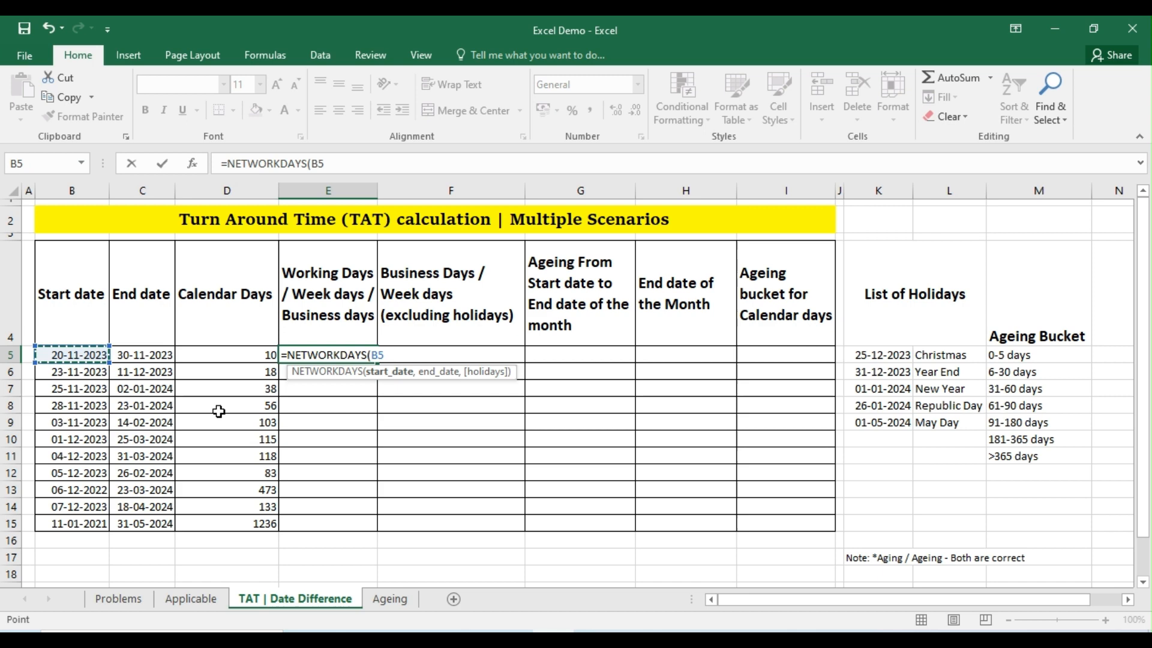
{"action": "left_click", "coordinate": [141, 355]}
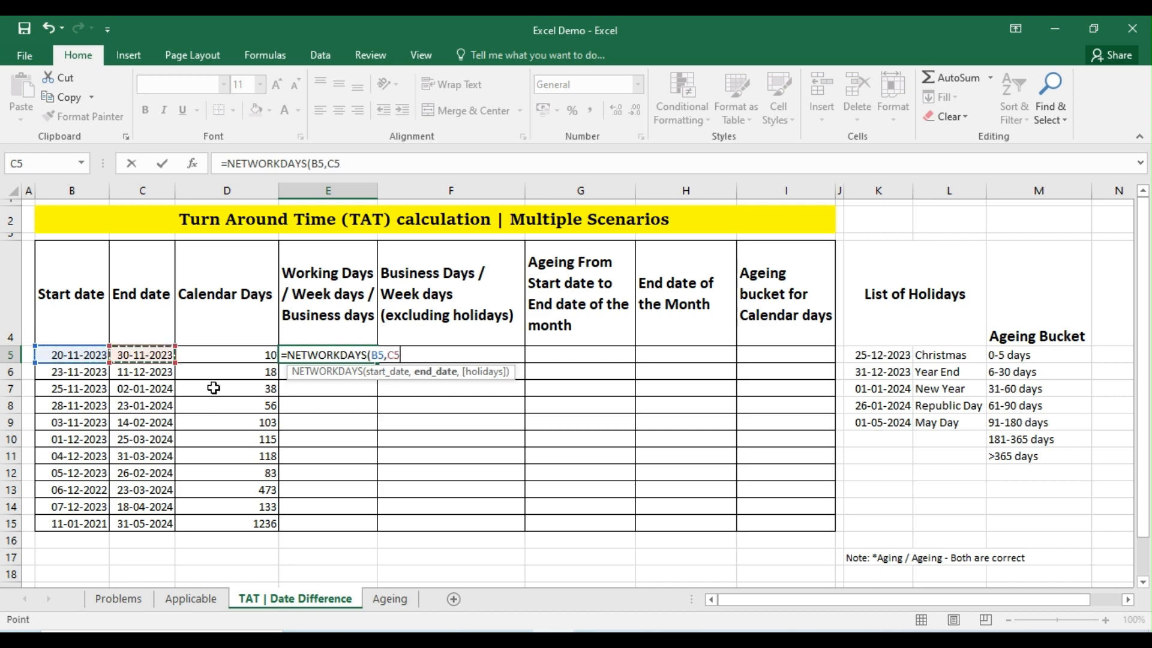
{"action": "type", "text": ")"}
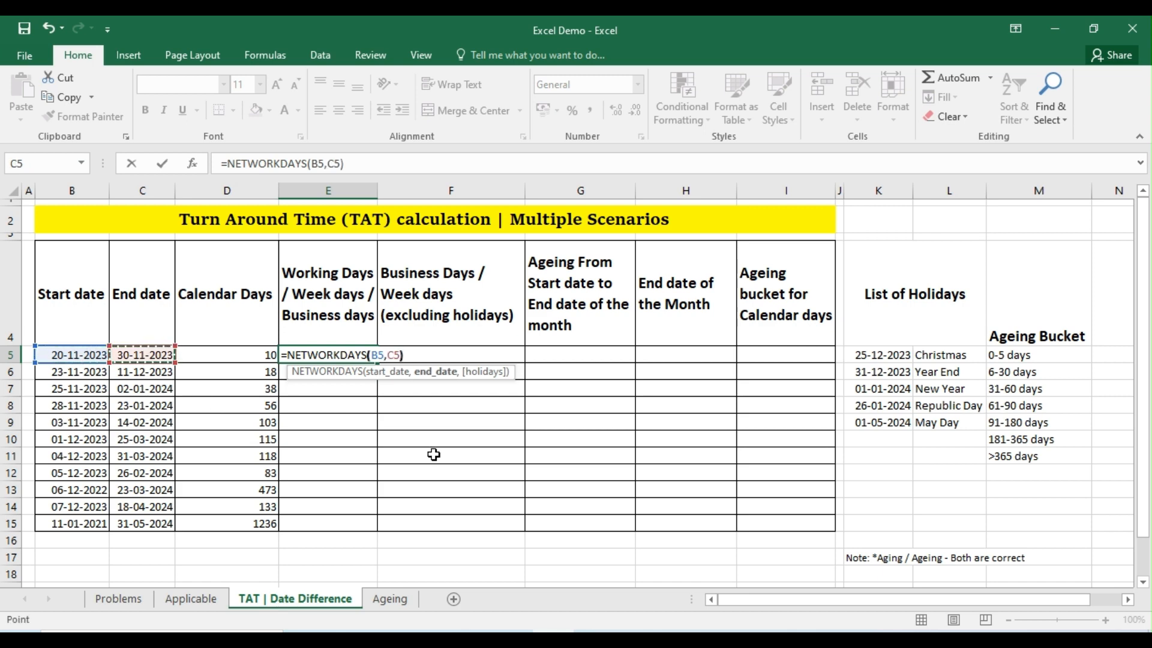
{"action": "key", "text": "Enter"}
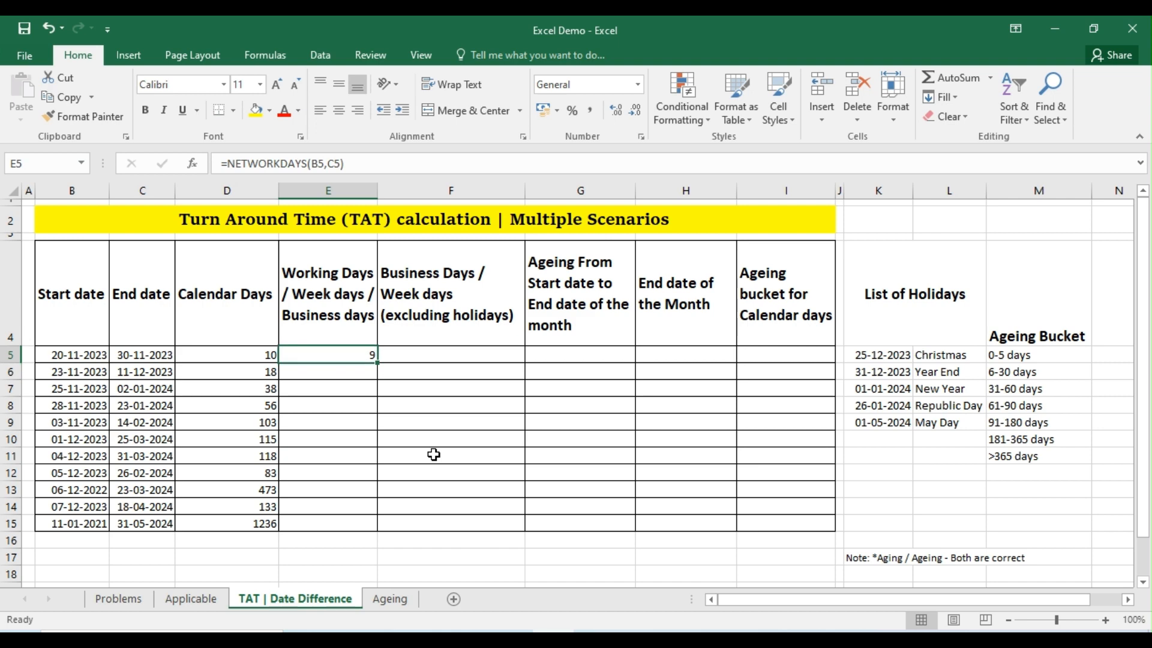
{"action": "mouse_move", "coordinate": [249, 355]}
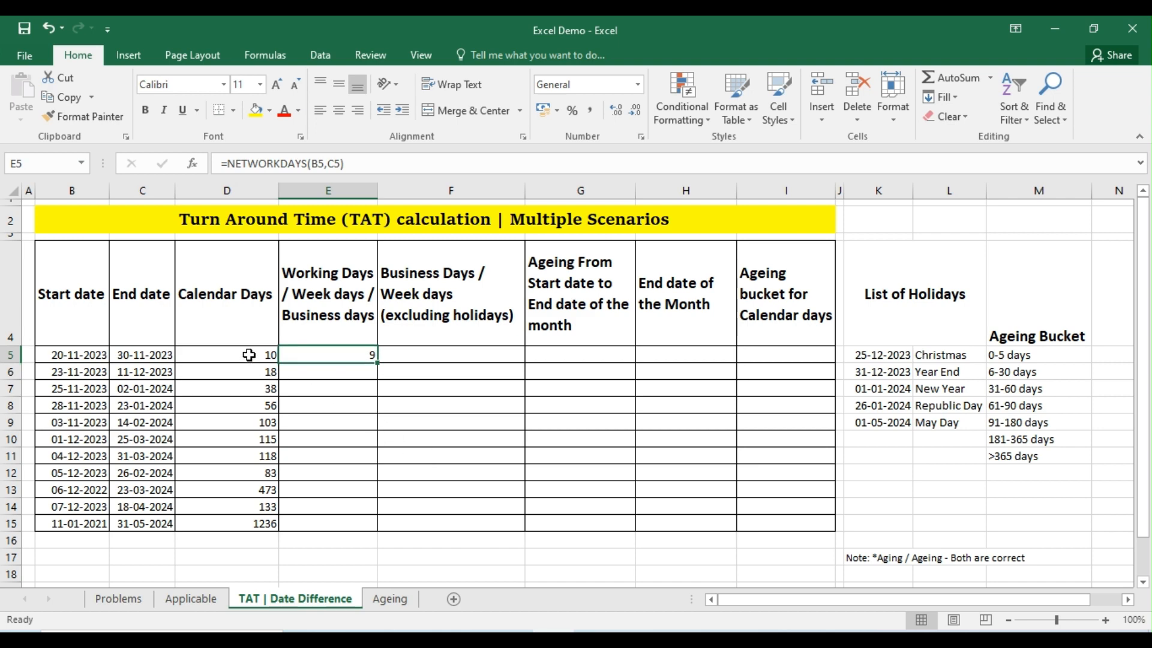
{"action": "mouse_move", "coordinate": [336, 356]}
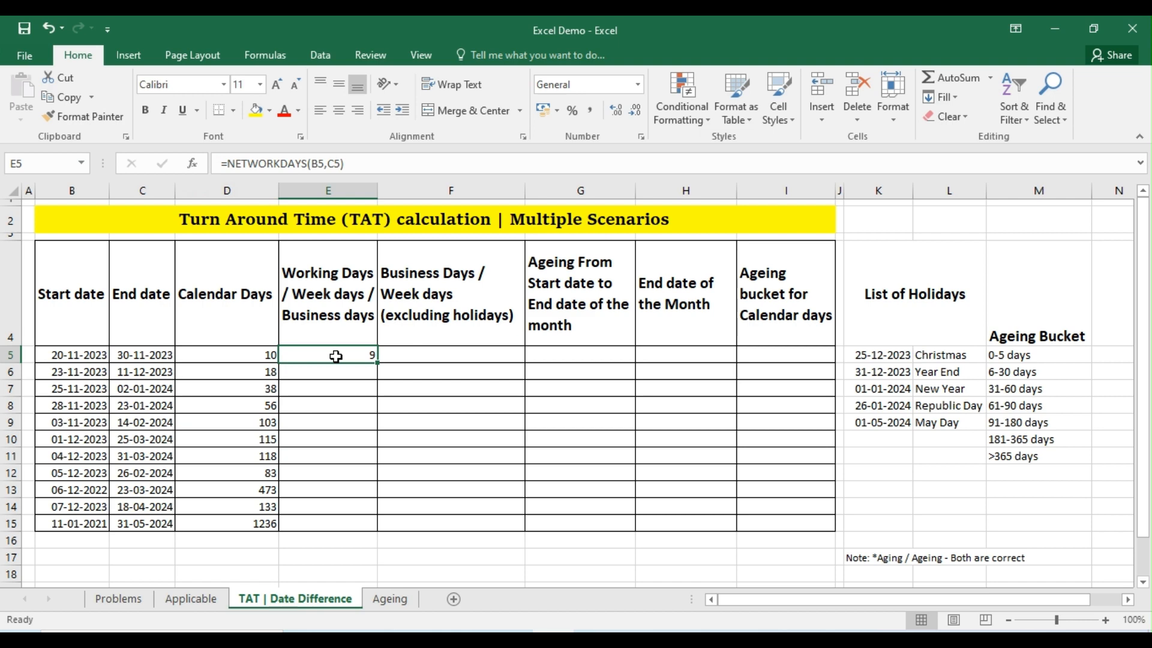
{"action": "mouse_move", "coordinate": [379, 366]}
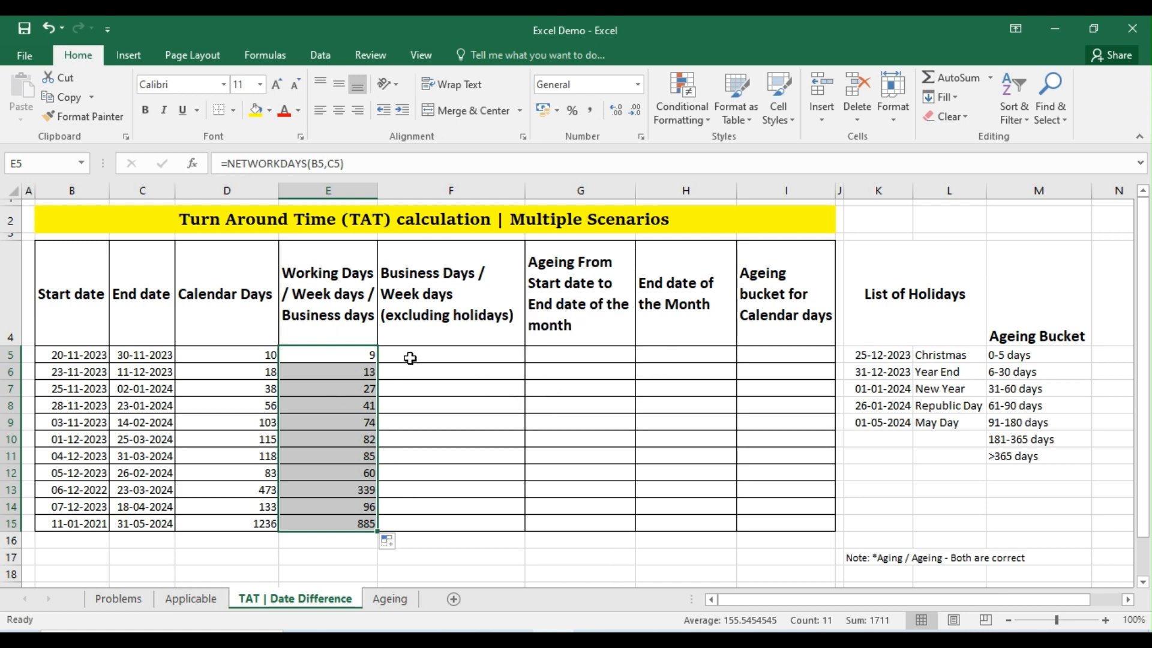
- Enter =NETWORKDAYS(B5,C5,$K$5:$K$9) in F5 to exclude the holiday dates
{"action": "left_click", "coordinate": [450, 354]}
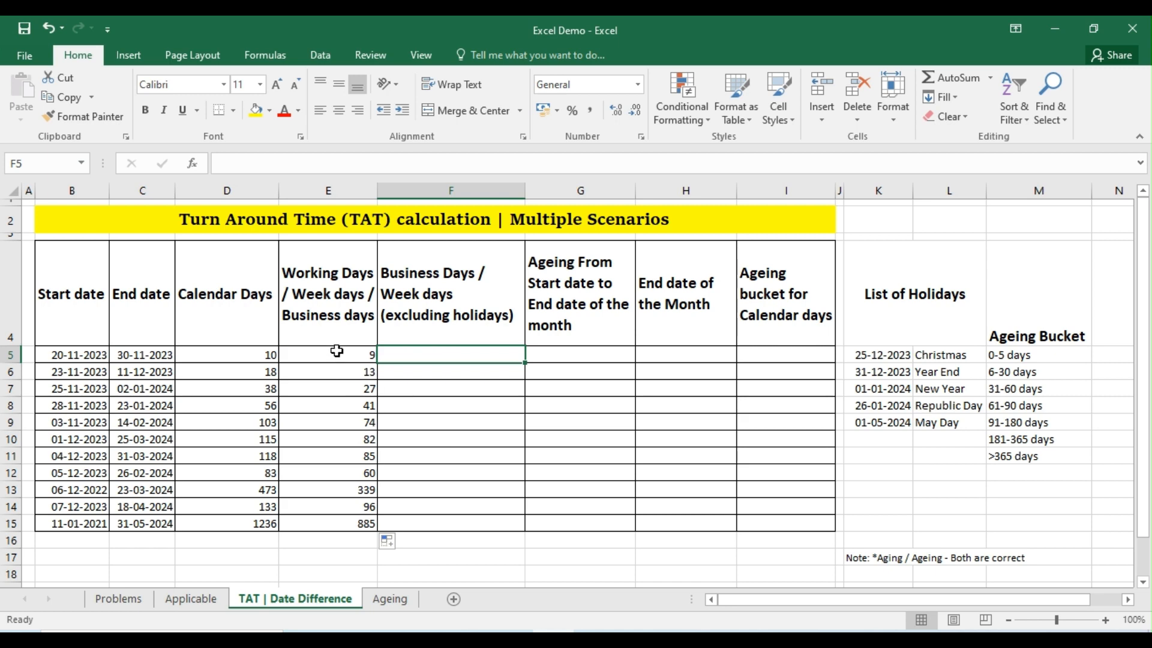
{"action": "mouse_move", "coordinate": [422, 327]}
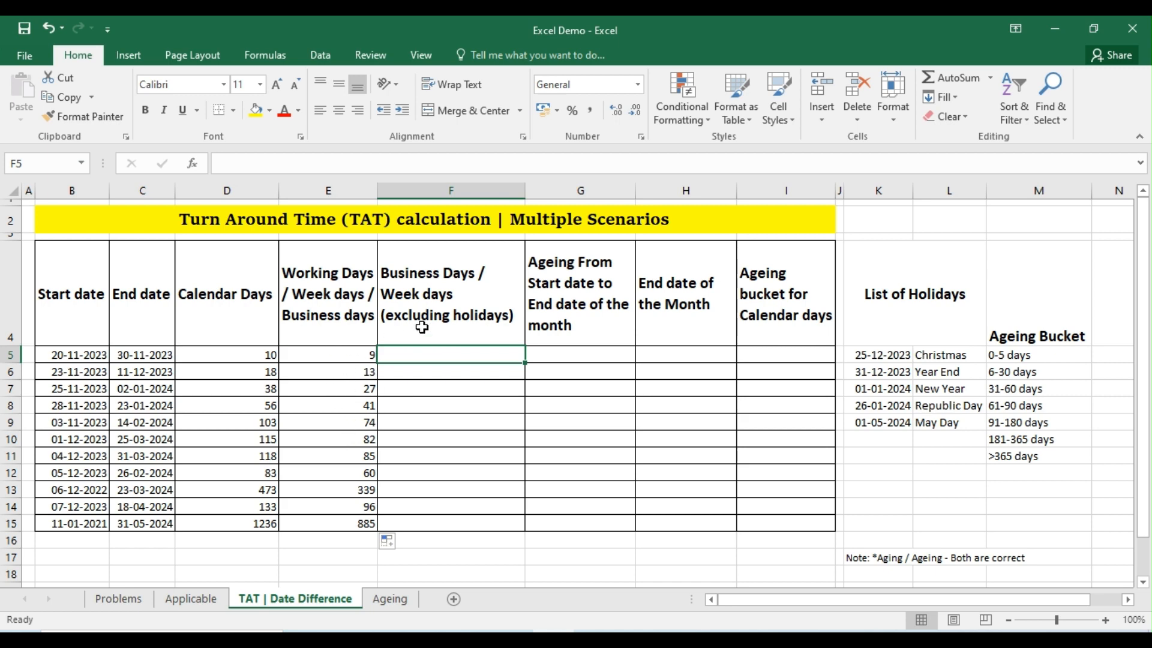
{"action": "mouse_move", "coordinate": [953, 388]}
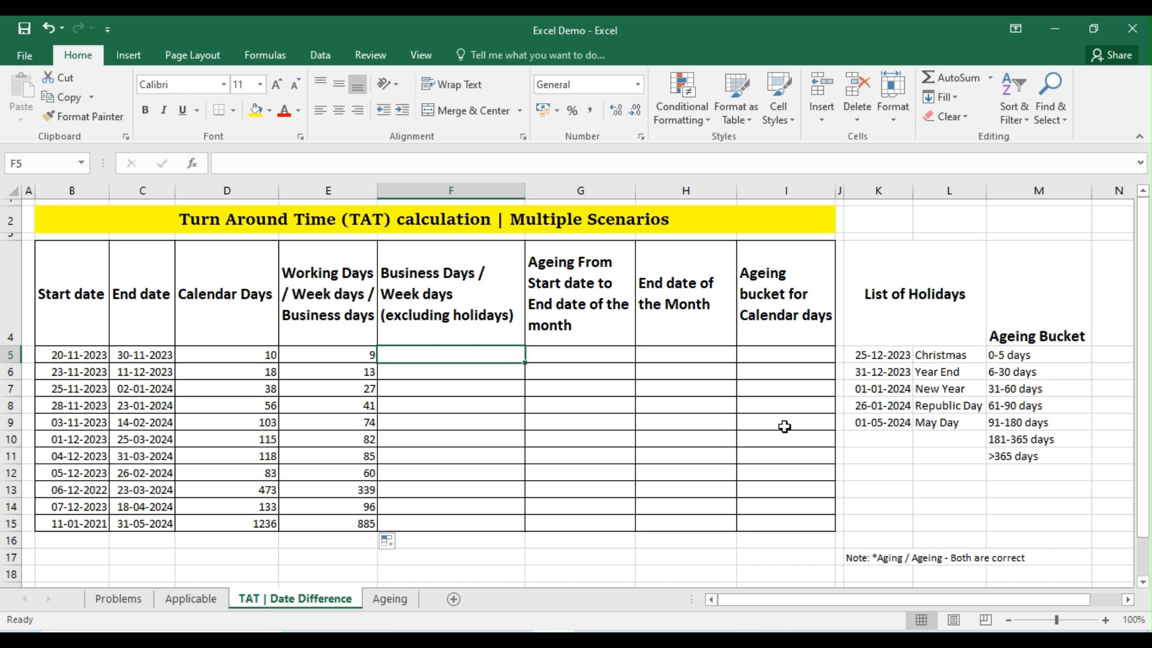
{"action": "mouse_move", "coordinate": [887, 354]}
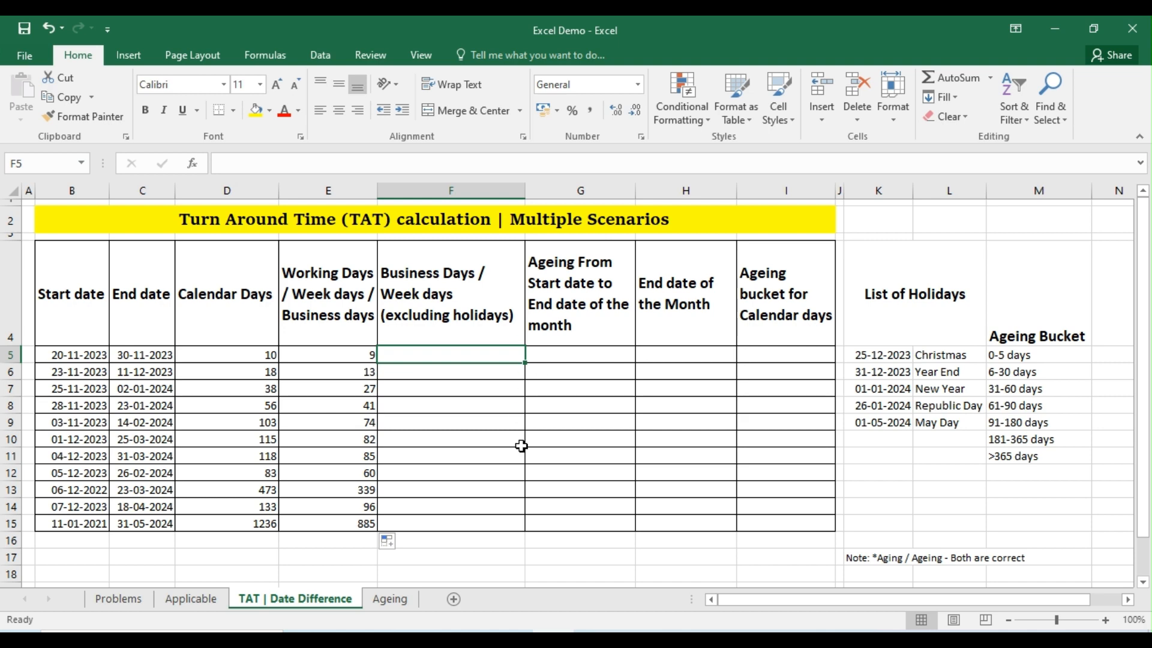
{"action": "type", "text": "="}
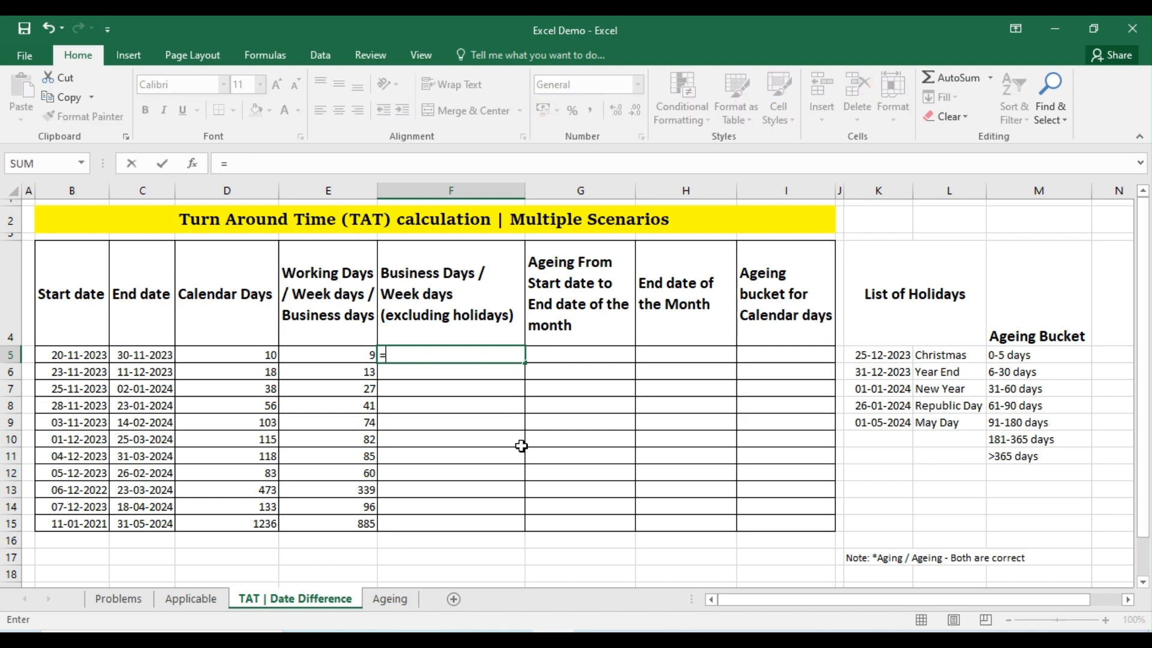
{"action": "type", "text": "net"}
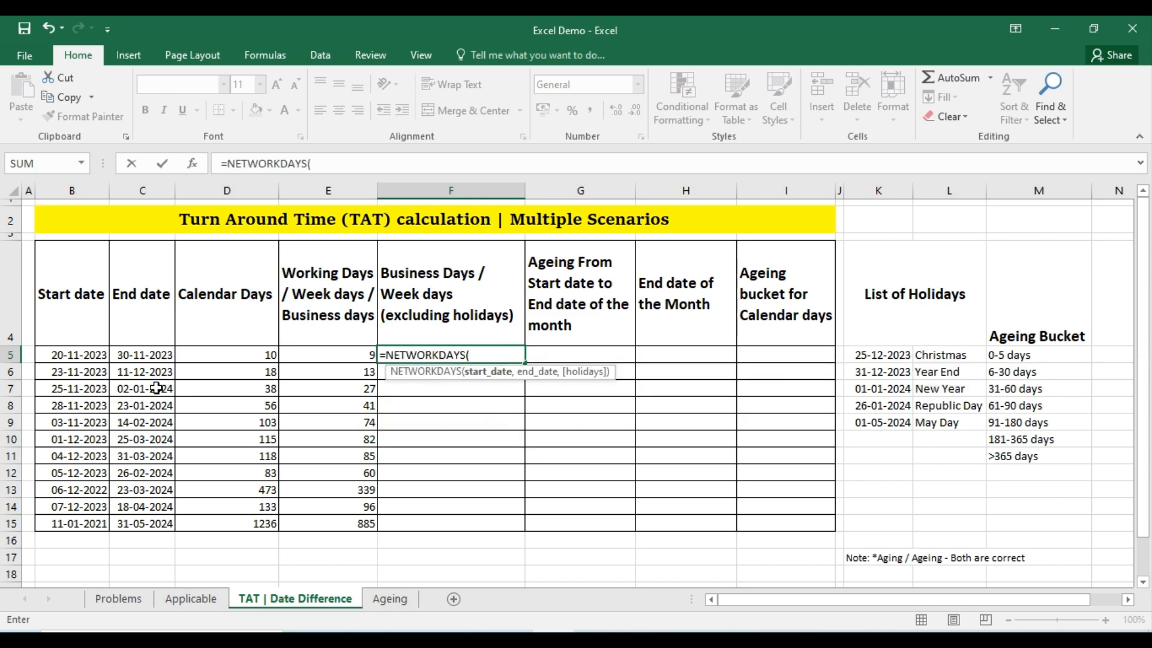
{"action": "left_click", "coordinate": [72, 354]}
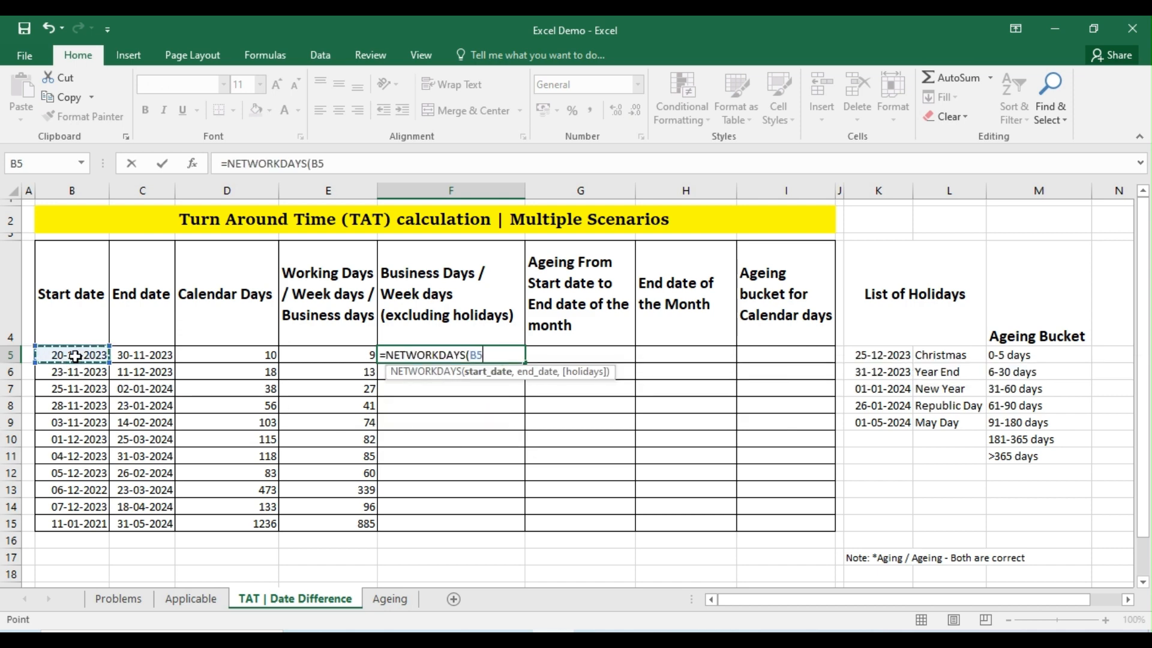
{"action": "left_click", "coordinate": [141, 354]}
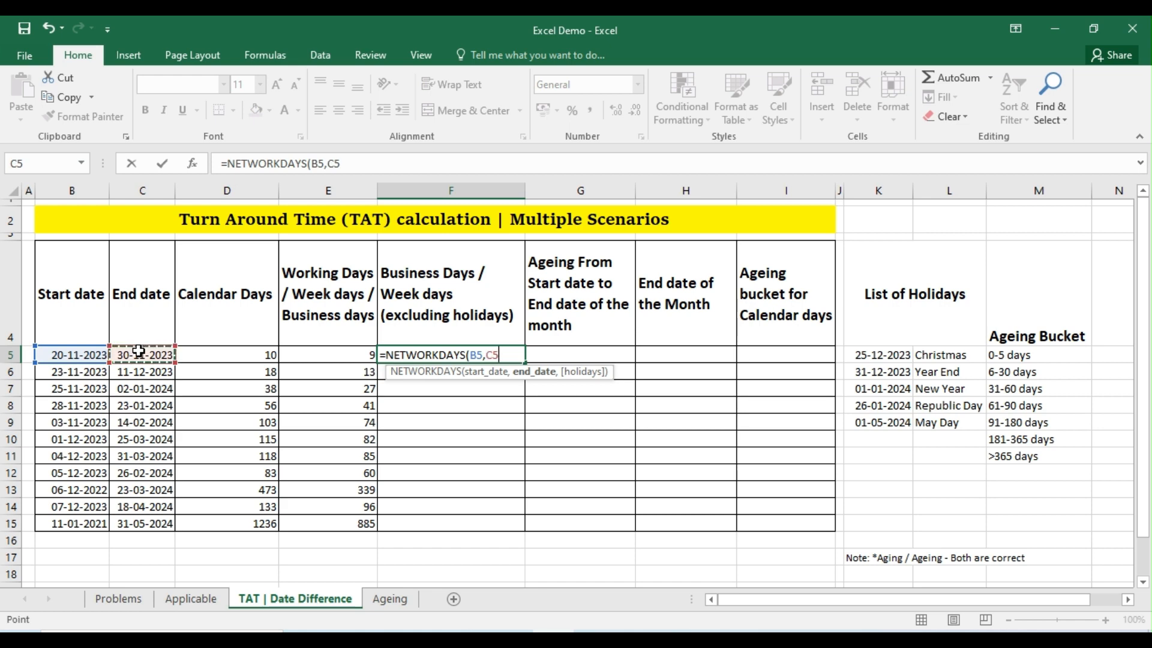
{"action": "type", "text": ","}
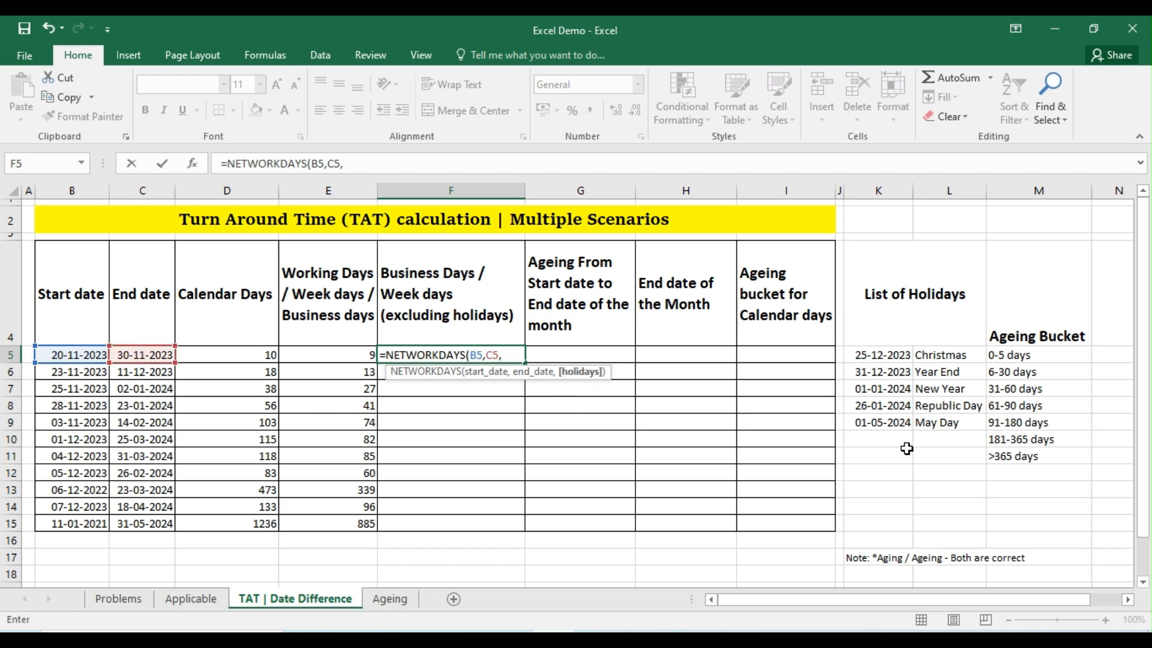
{"action": "left_click_drag", "start_coordinate": [878, 355], "coordinate": [878, 406]}
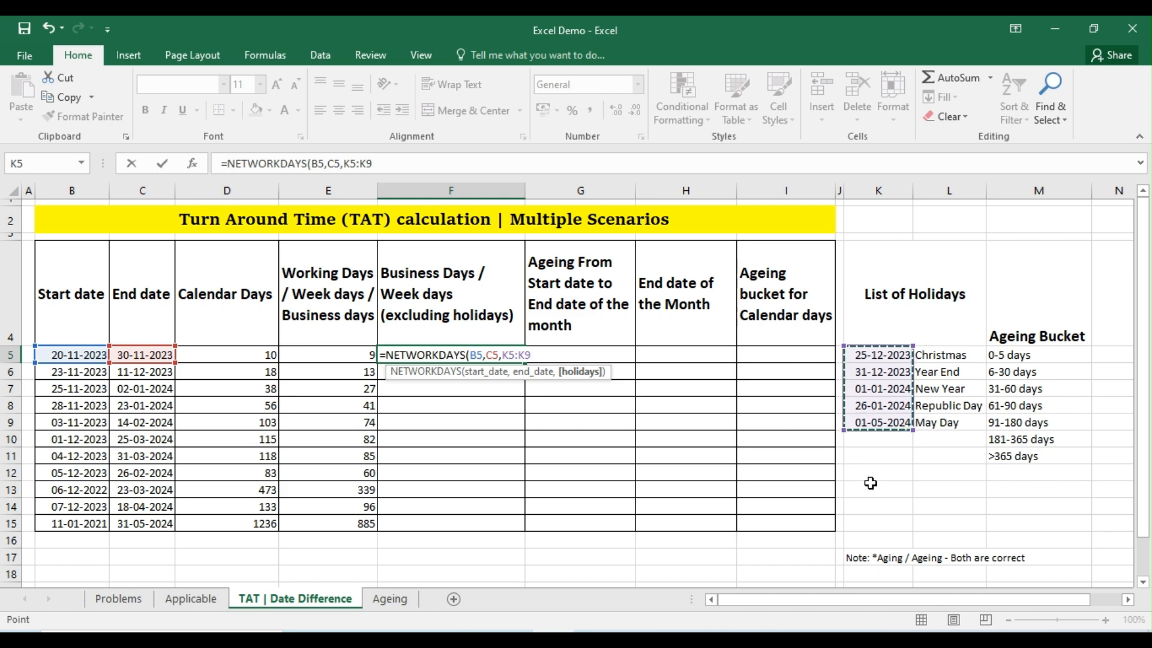
{"action": "key", "text": "f4"}
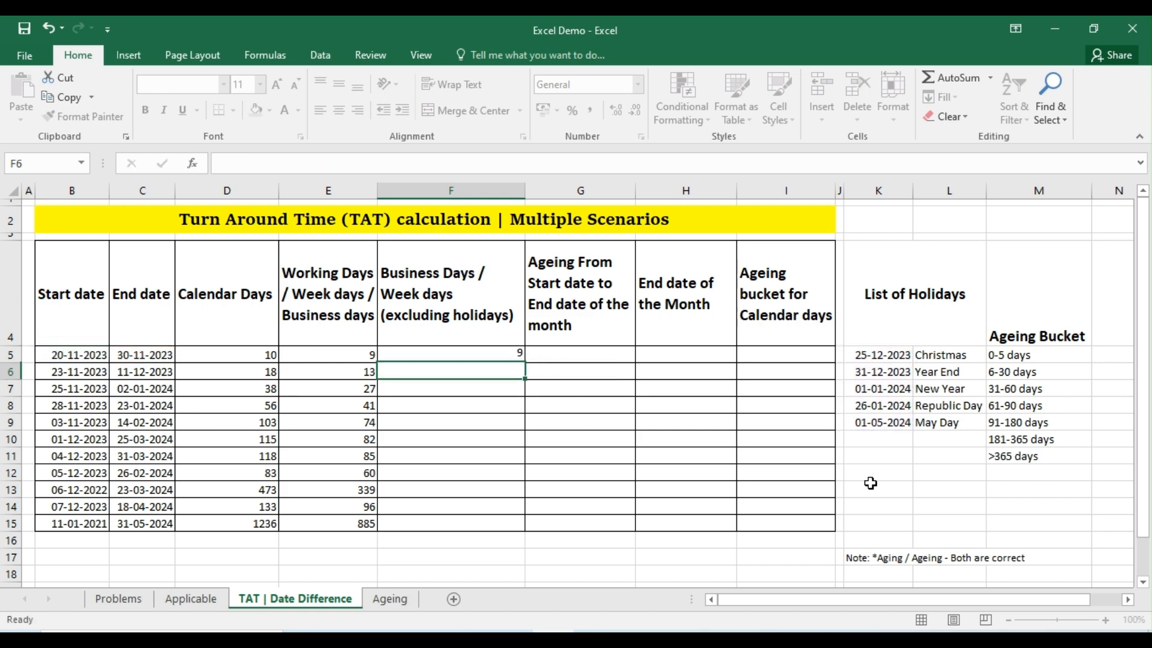
- Fill the Business Days formula down to F15 and spot-check row 7's formulas
{"action": "left_click", "coordinate": [451, 354]}
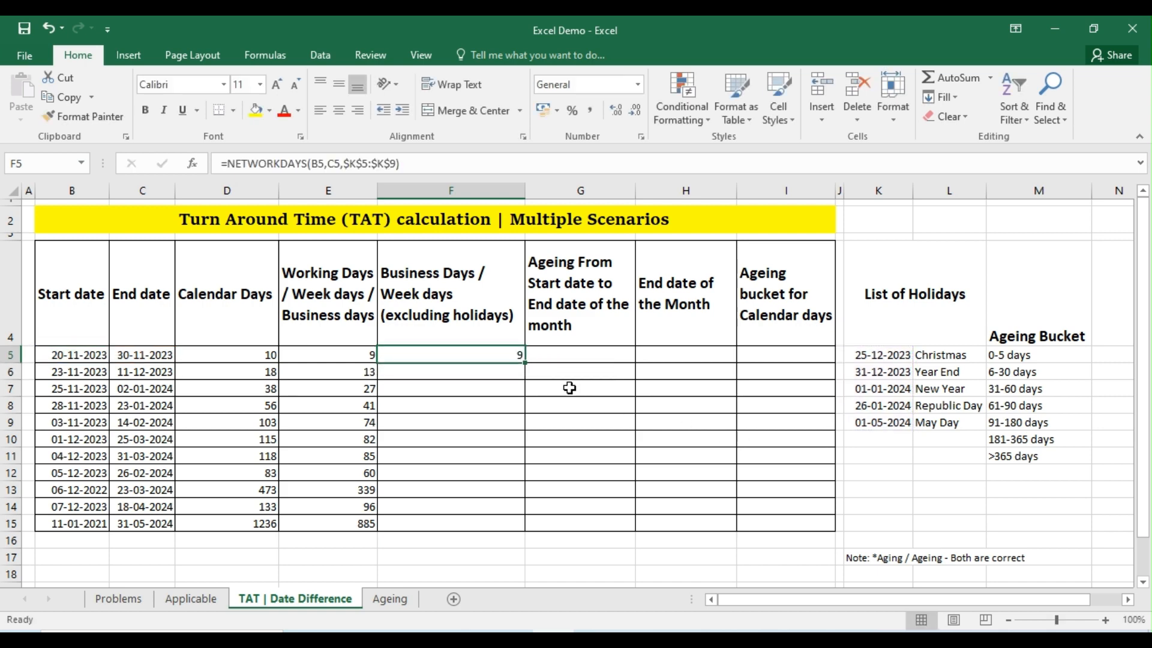
{"action": "left_click_drag", "start_coordinate": [452, 355], "coordinate": [451, 523]}
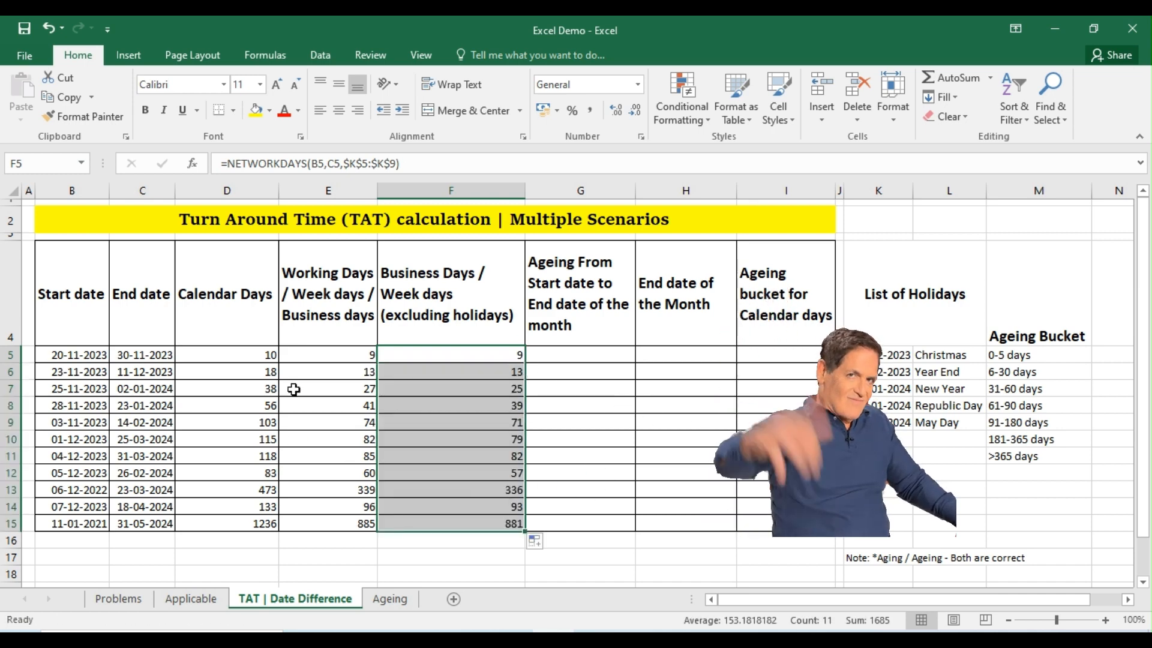
{"action": "left_click", "coordinate": [71, 389]}
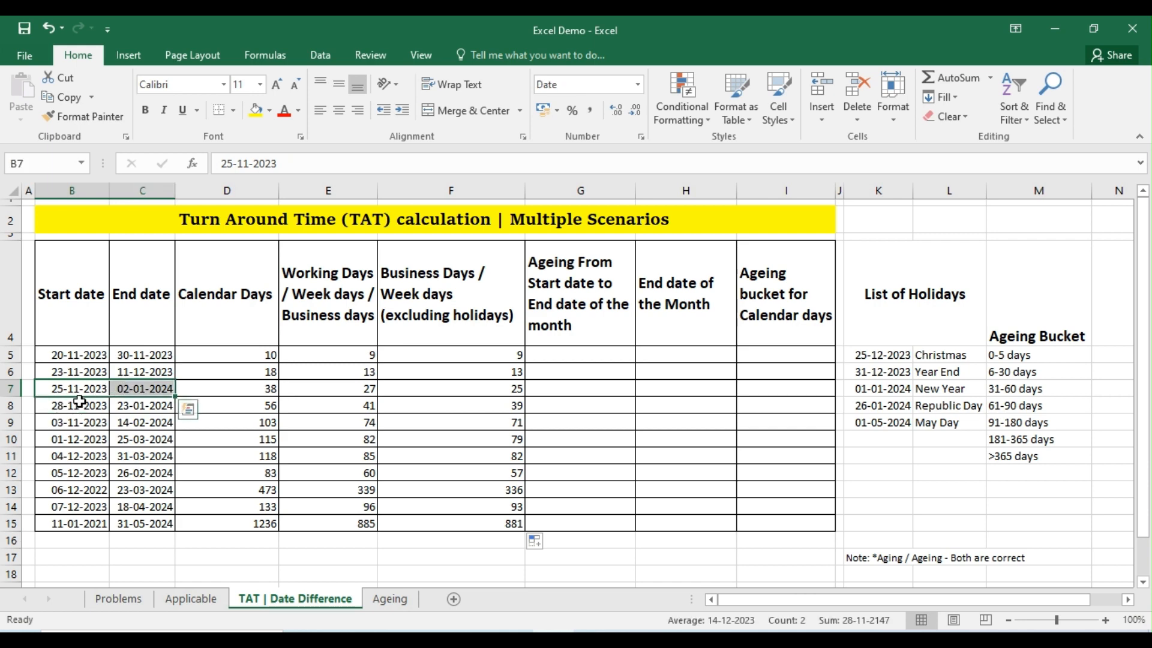
{"action": "mouse_move", "coordinate": [236, 404]}
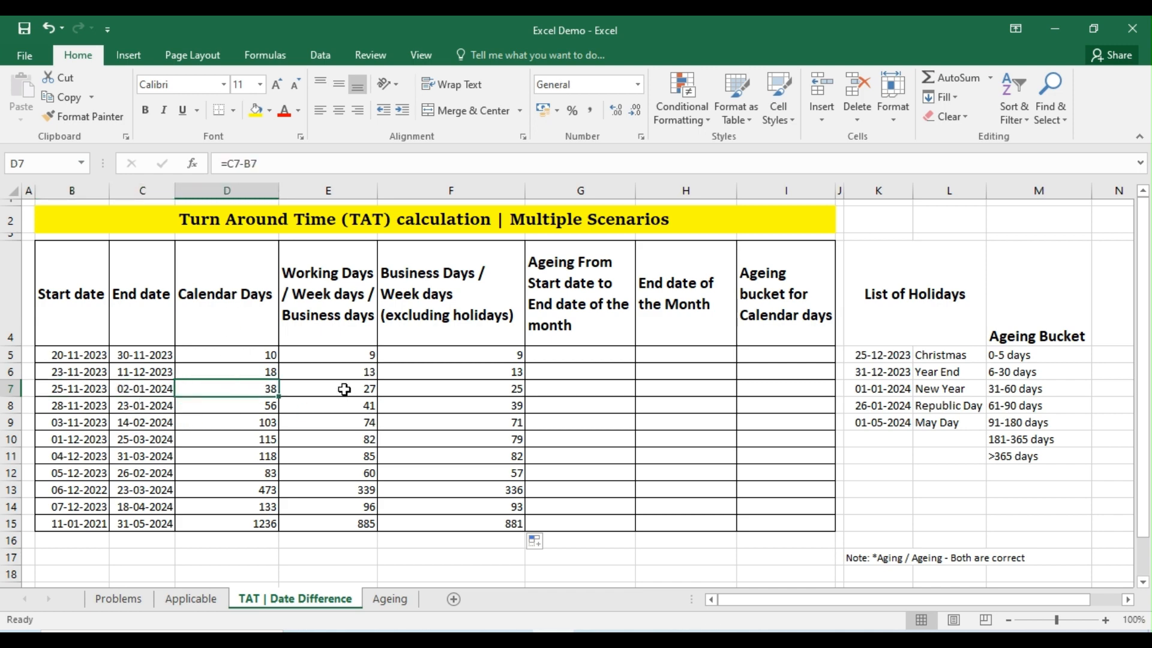
{"action": "left_click", "coordinate": [328, 389]}
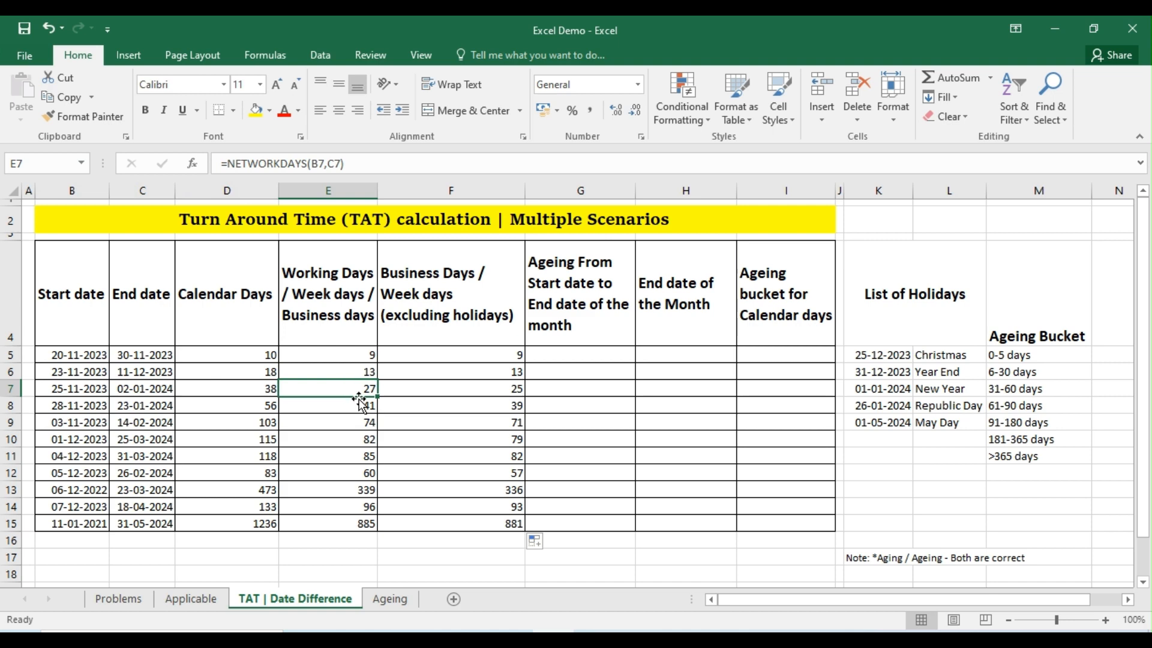
{"action": "left_click", "coordinate": [450, 389]}
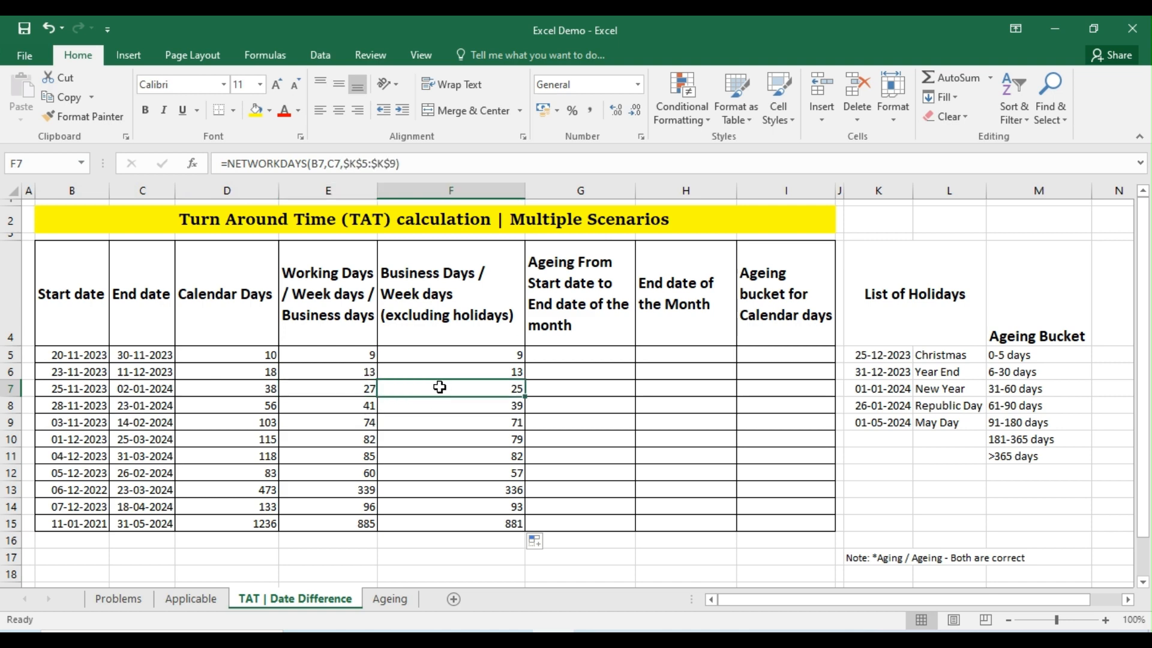
{"action": "mouse_move", "coordinate": [596, 453]}
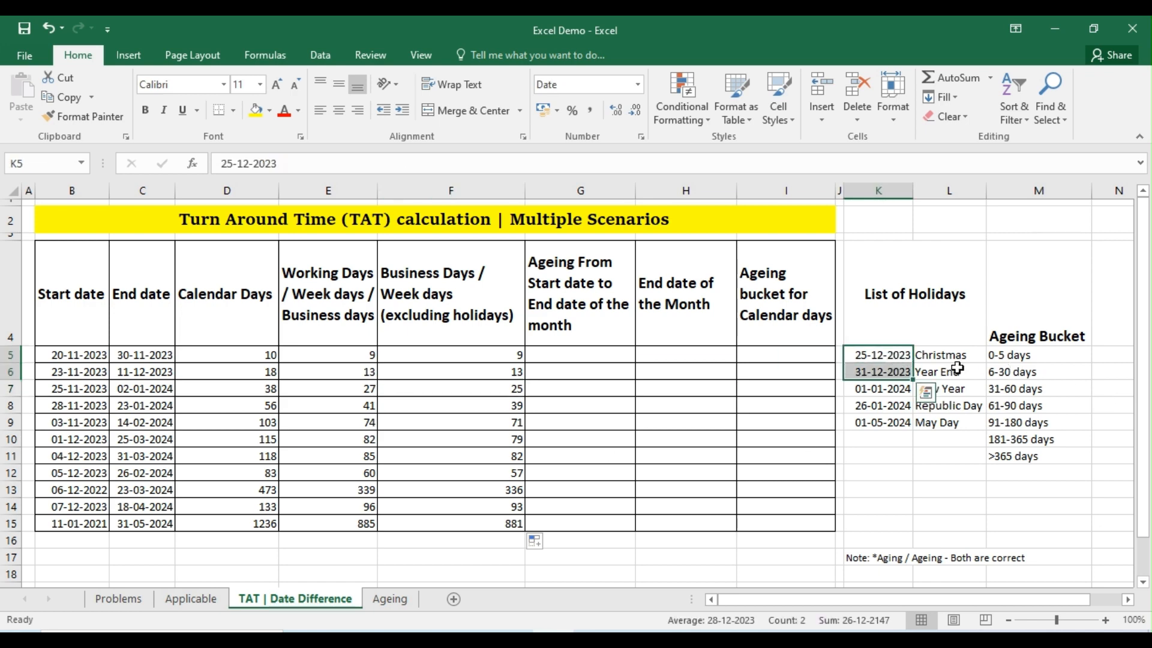
{"action": "mouse_move", "coordinate": [997, 395]}
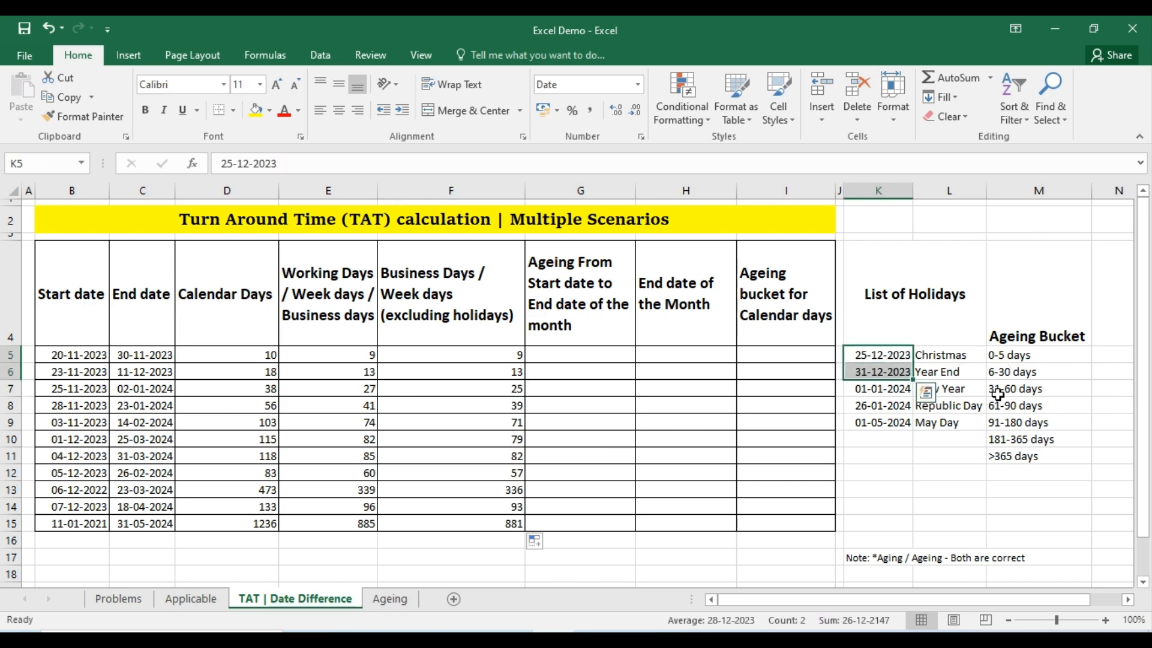
{"action": "left_click", "coordinate": [450, 388]}
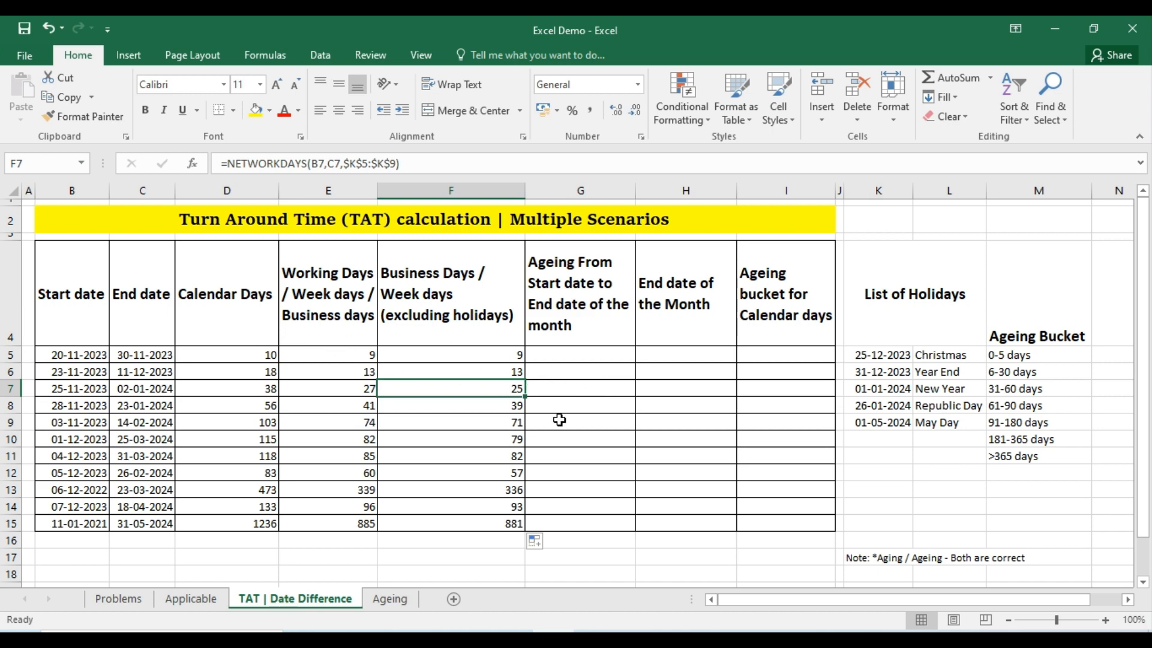
{"action": "left_click", "coordinate": [580, 355]}
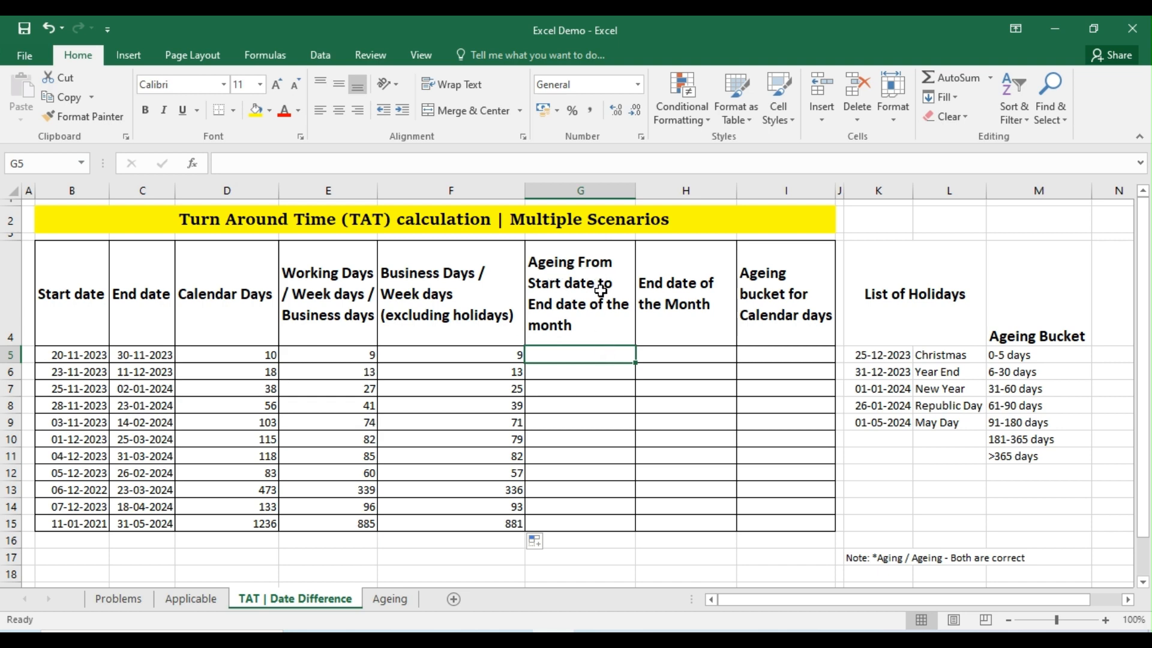
{"action": "mouse_move", "coordinate": [559, 314]}
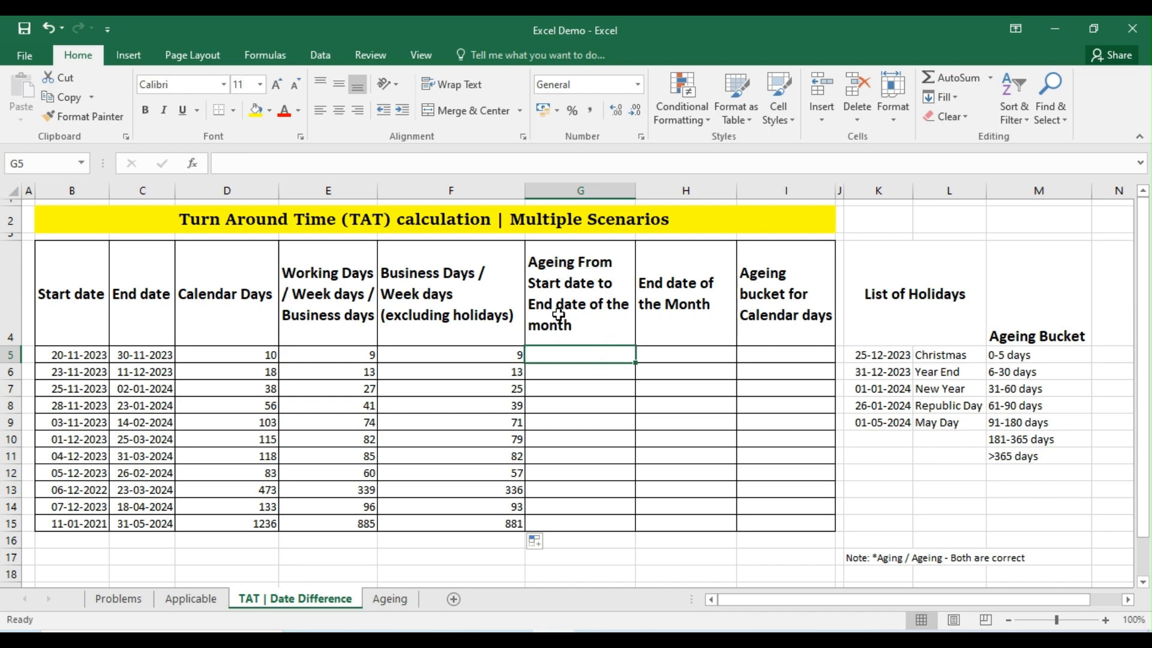
{"action": "mouse_move", "coordinate": [579, 359]}
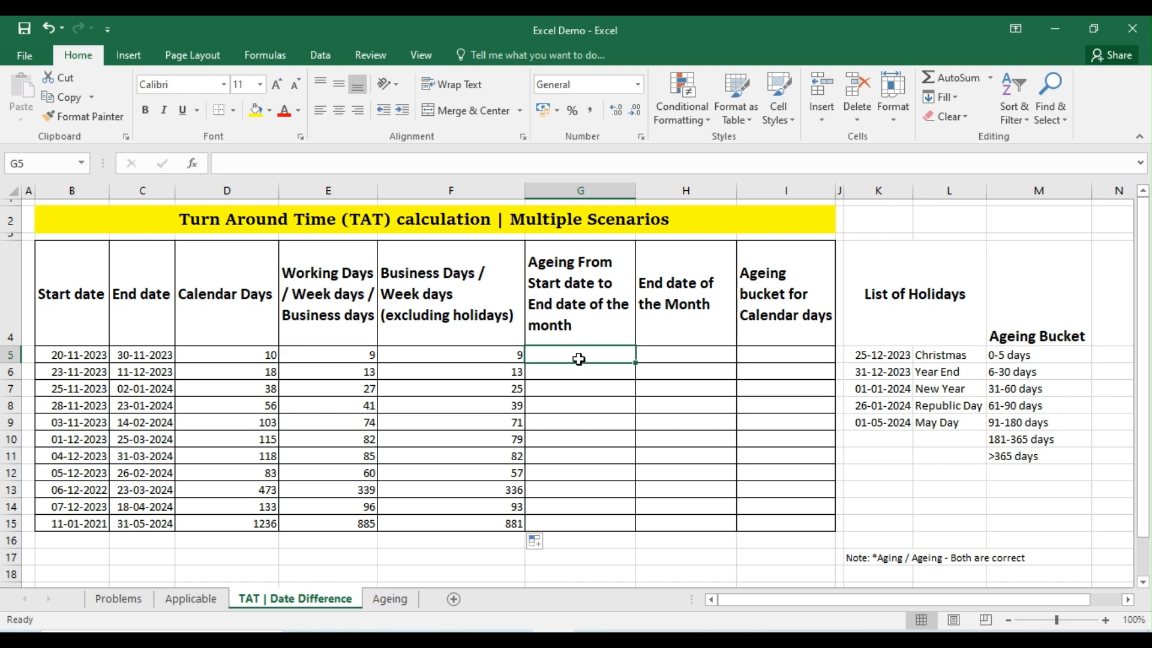
{"action": "mouse_move", "coordinate": [358, 439]}
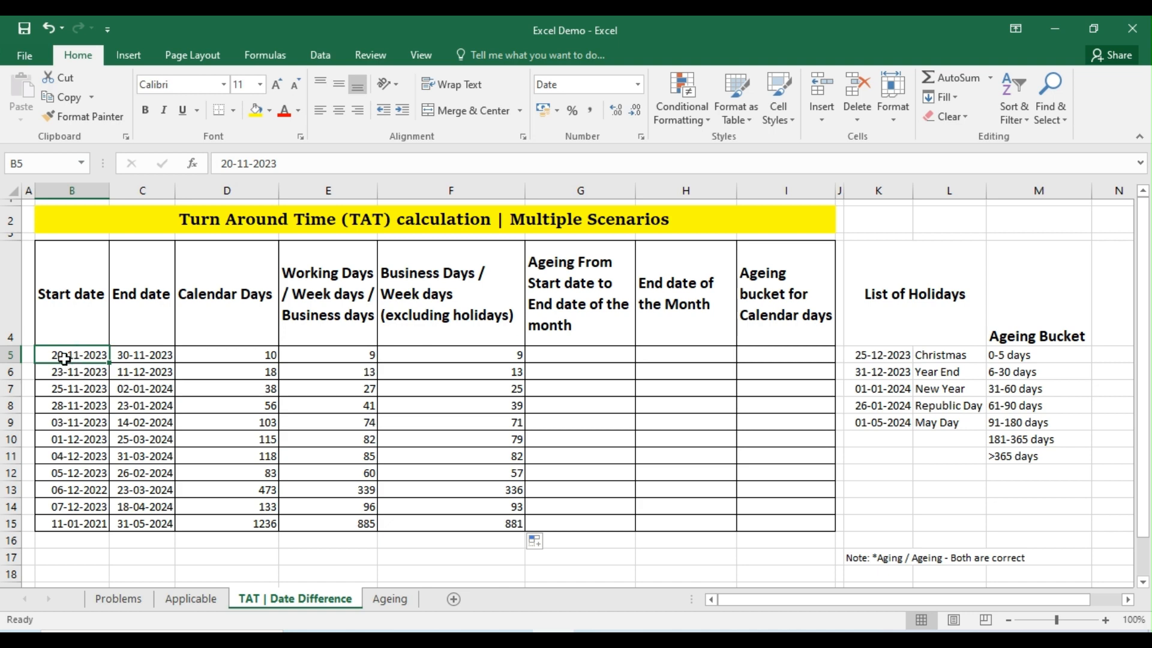
{"action": "mouse_move", "coordinate": [86, 442]}
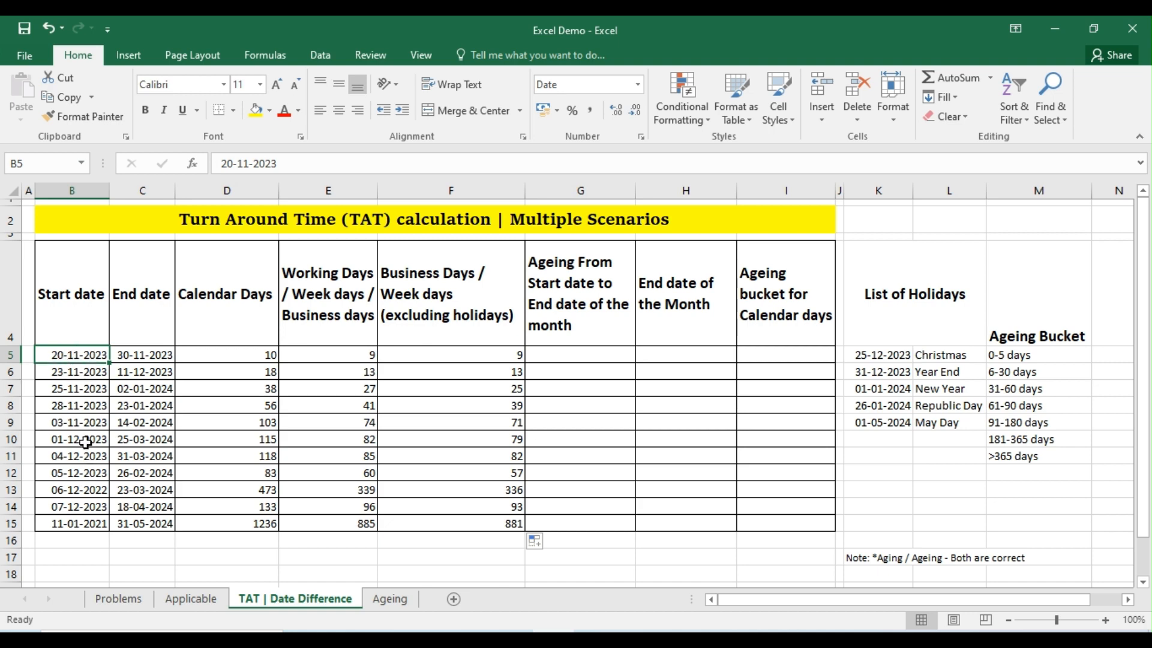
- Enter =EOMONTH(B5,0) in H5 for the start date's month end
{"action": "left_click", "coordinate": [71, 439]}
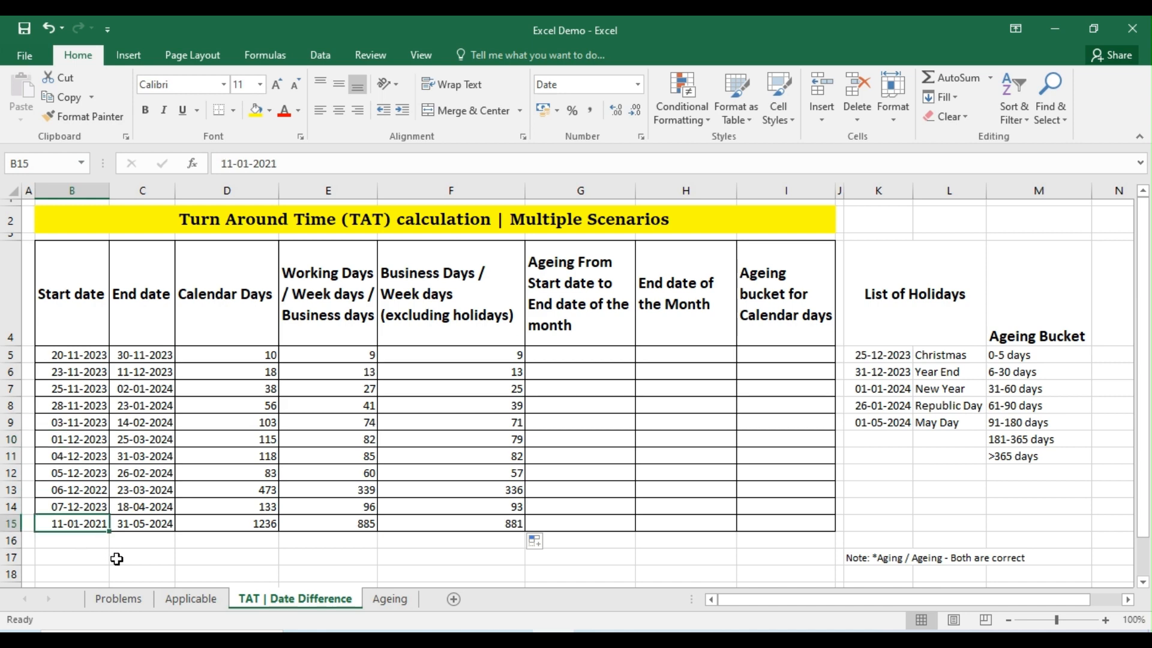
{"action": "mouse_move", "coordinate": [686, 352]}
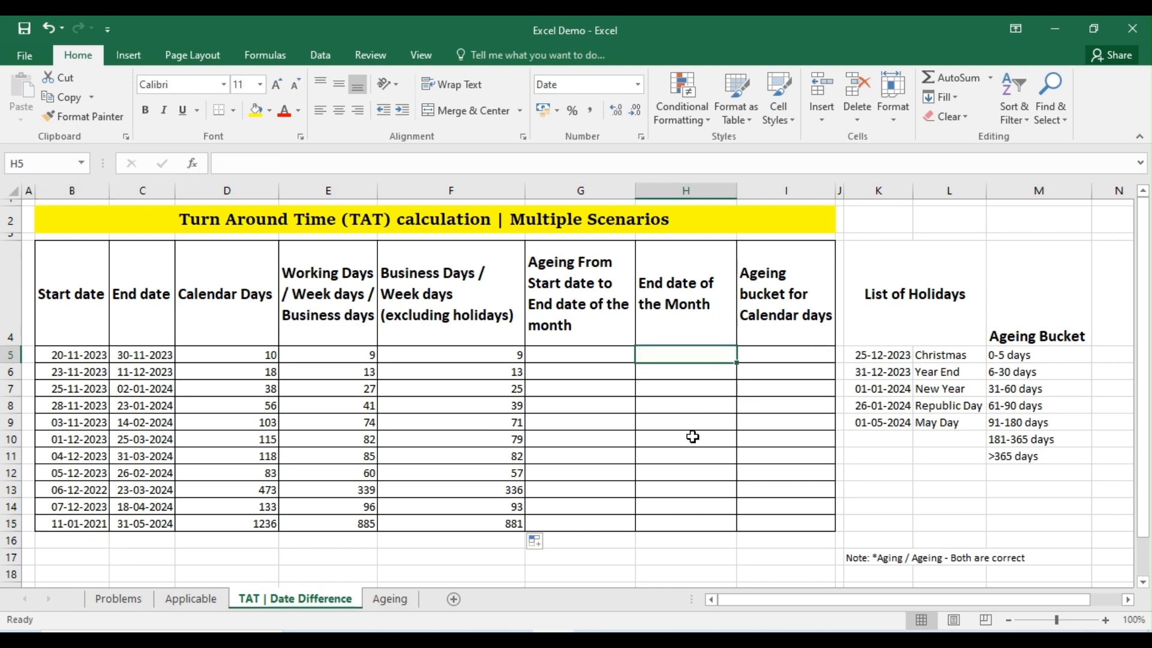
{"action": "type", "text": "=eo"}
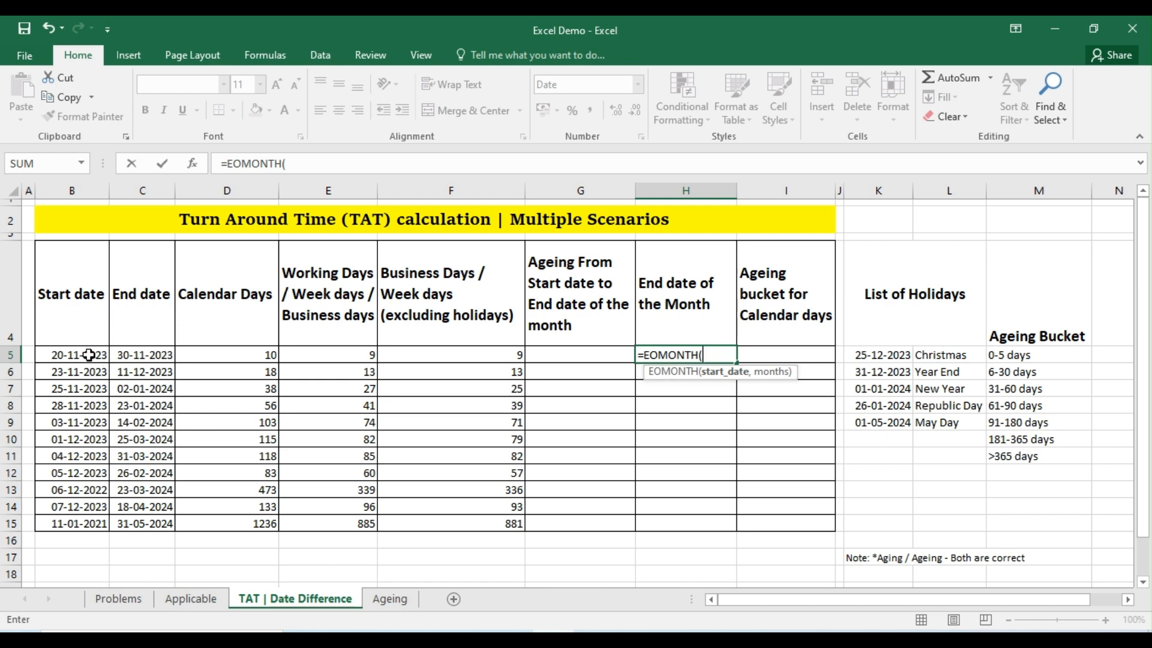
{"action": "left_click", "coordinate": [71, 355]}
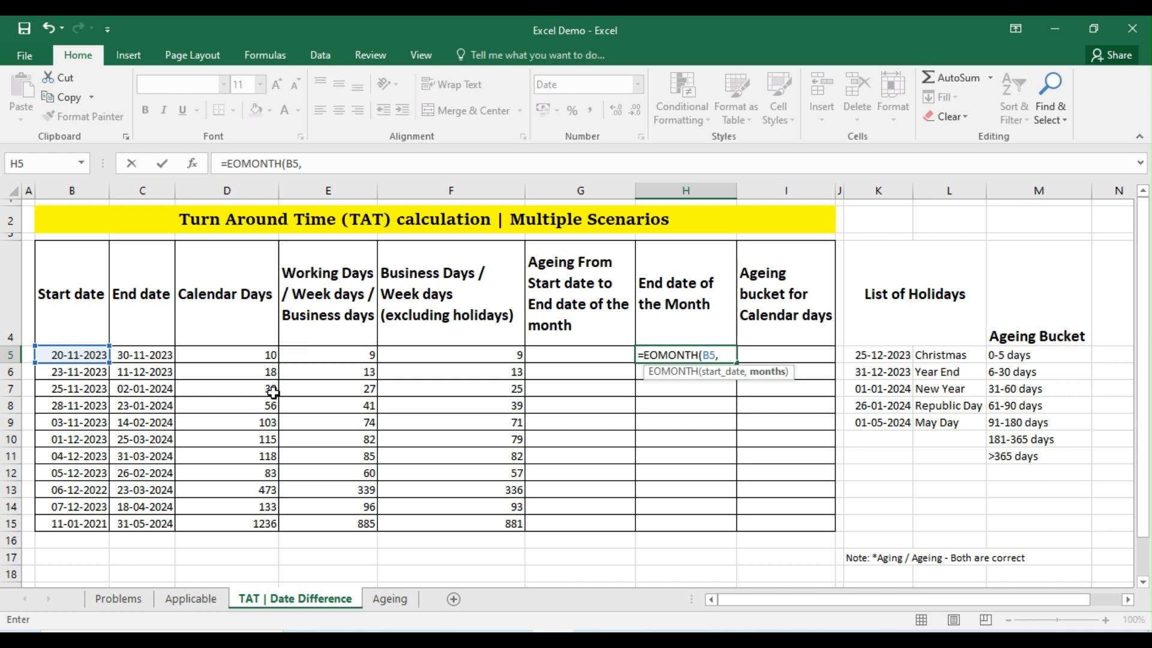
{"action": "type", "text": "0"}
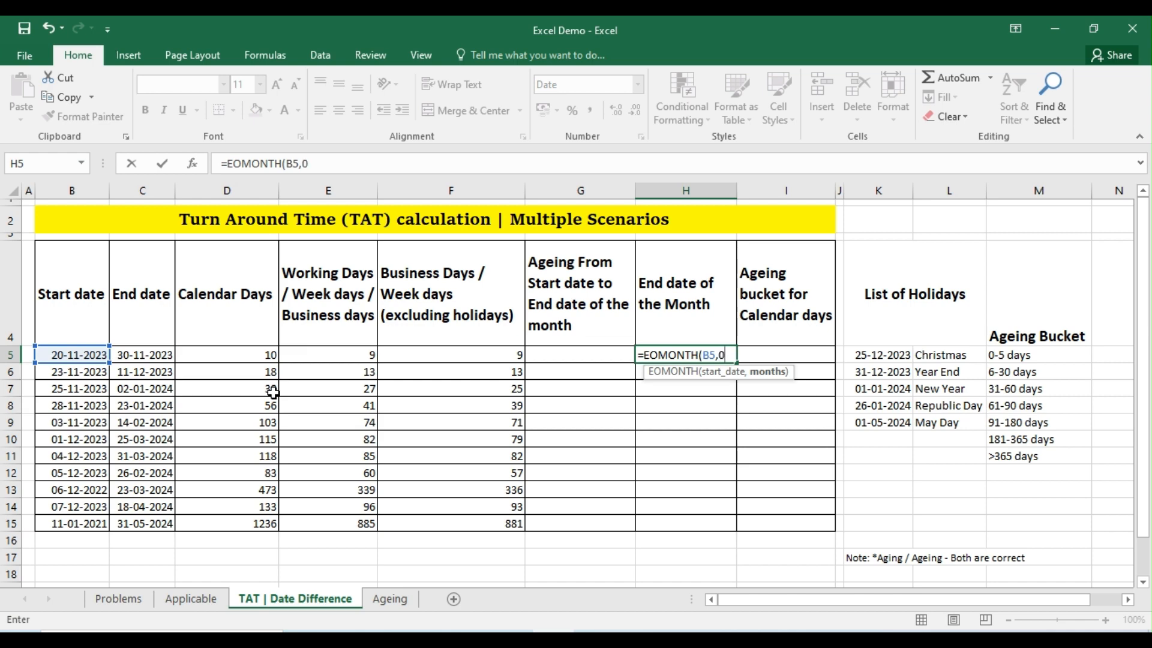
{"action": "type", "text": ")"}
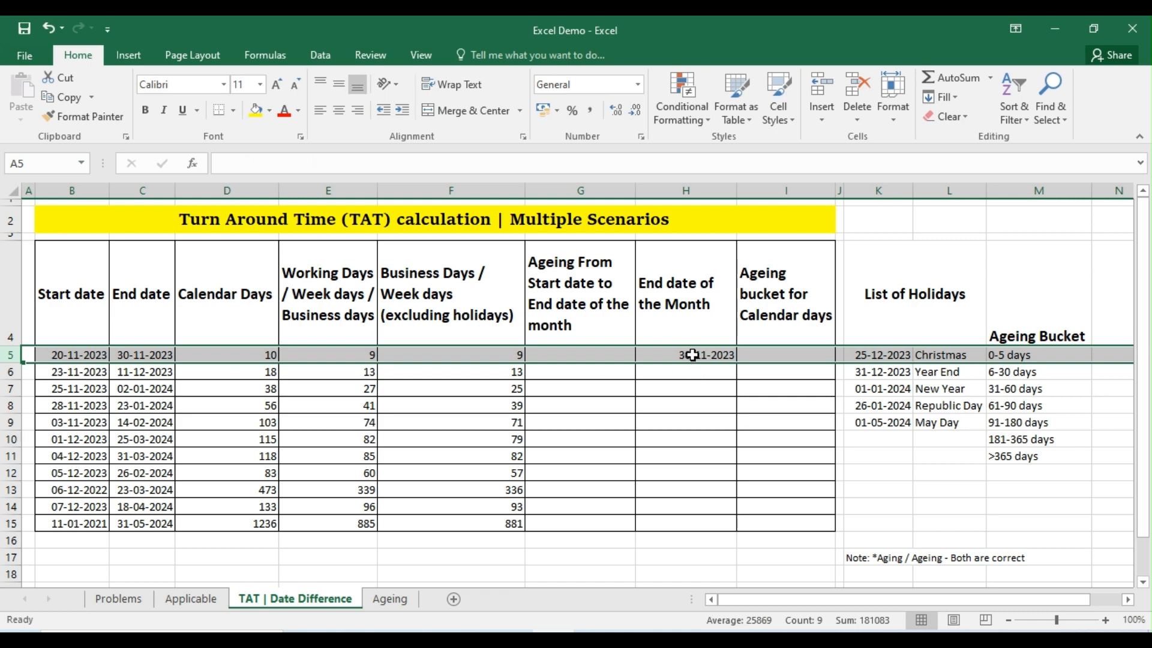
- Copy the month-end formula down to H15 and check rows 6 and 15
{"action": "left_click", "coordinate": [685, 355]}
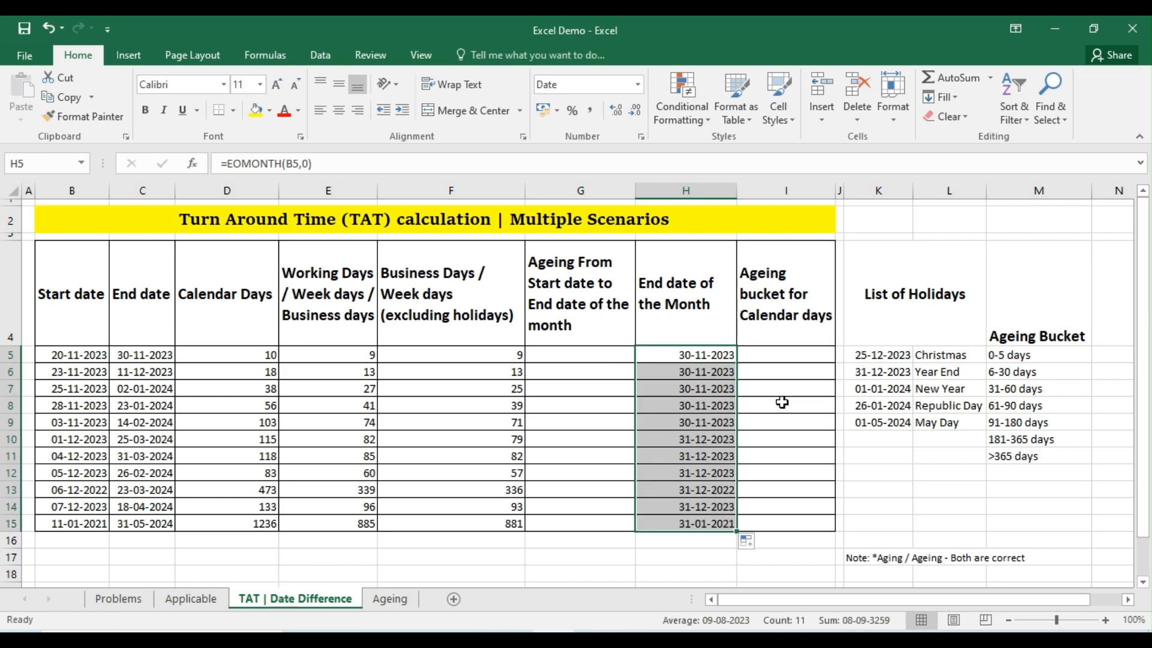
{"action": "mouse_move", "coordinate": [733, 395]}
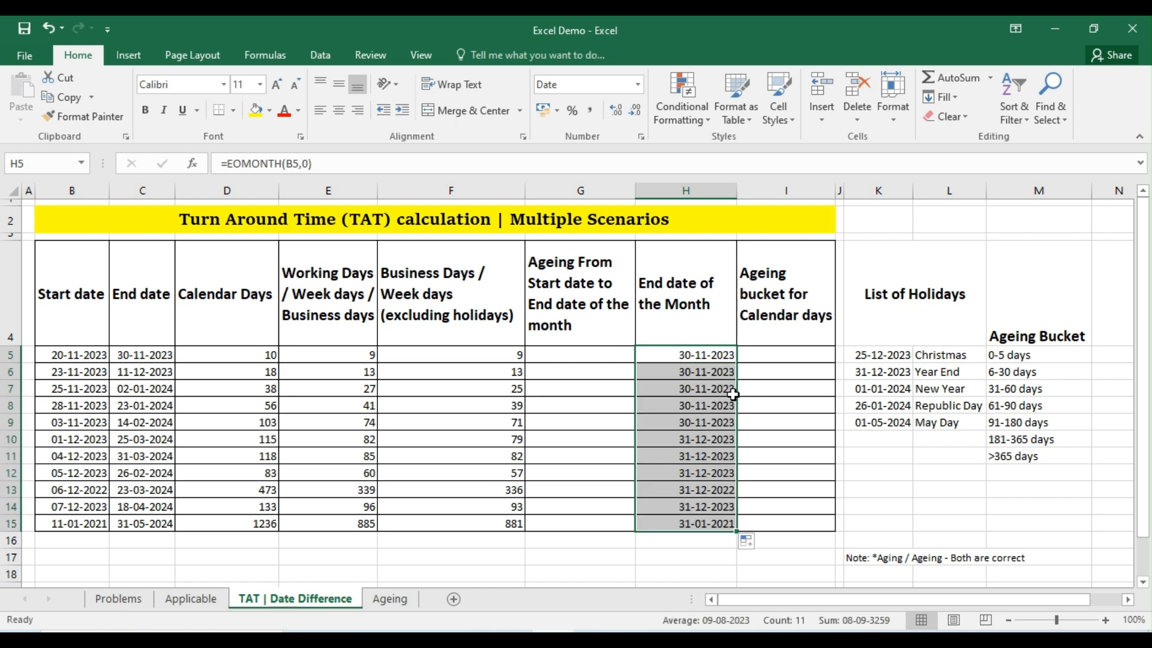
{"action": "left_click", "coordinate": [685, 371]}
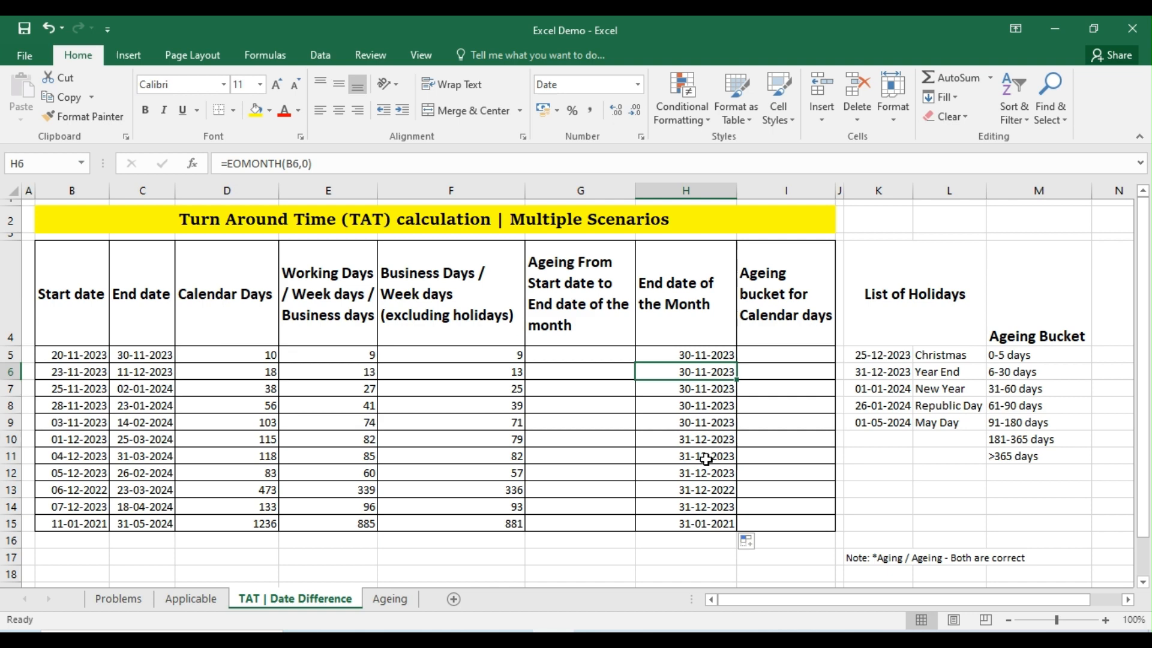
{"action": "left_click", "coordinate": [685, 524]}
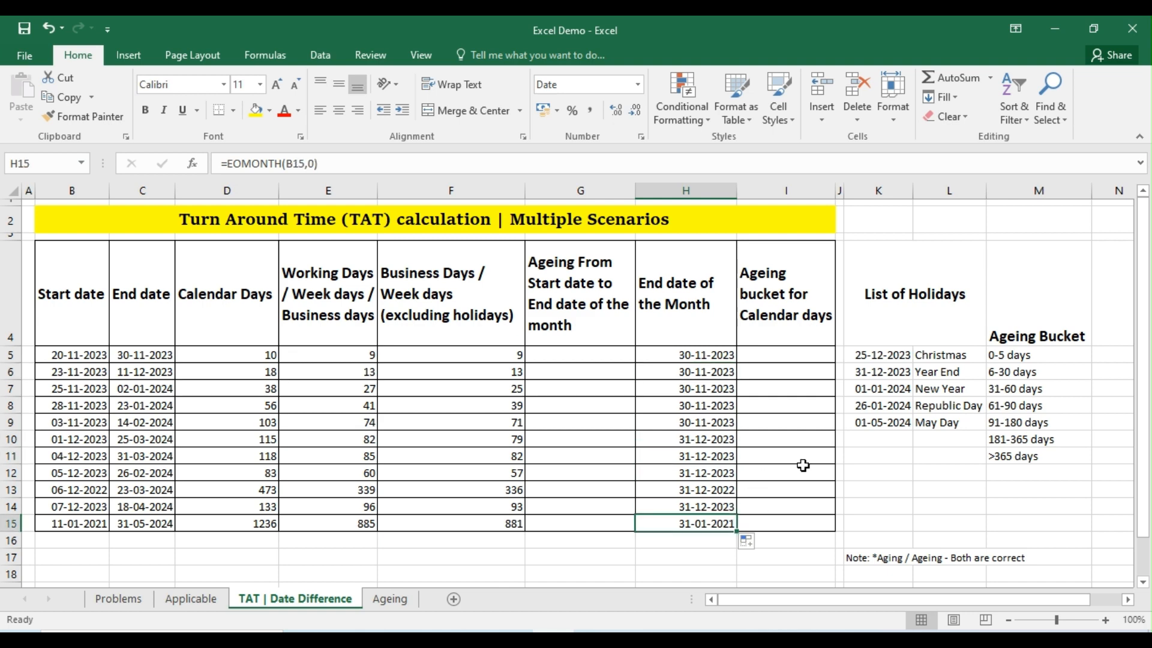
{"action": "mouse_move", "coordinate": [592, 356]}
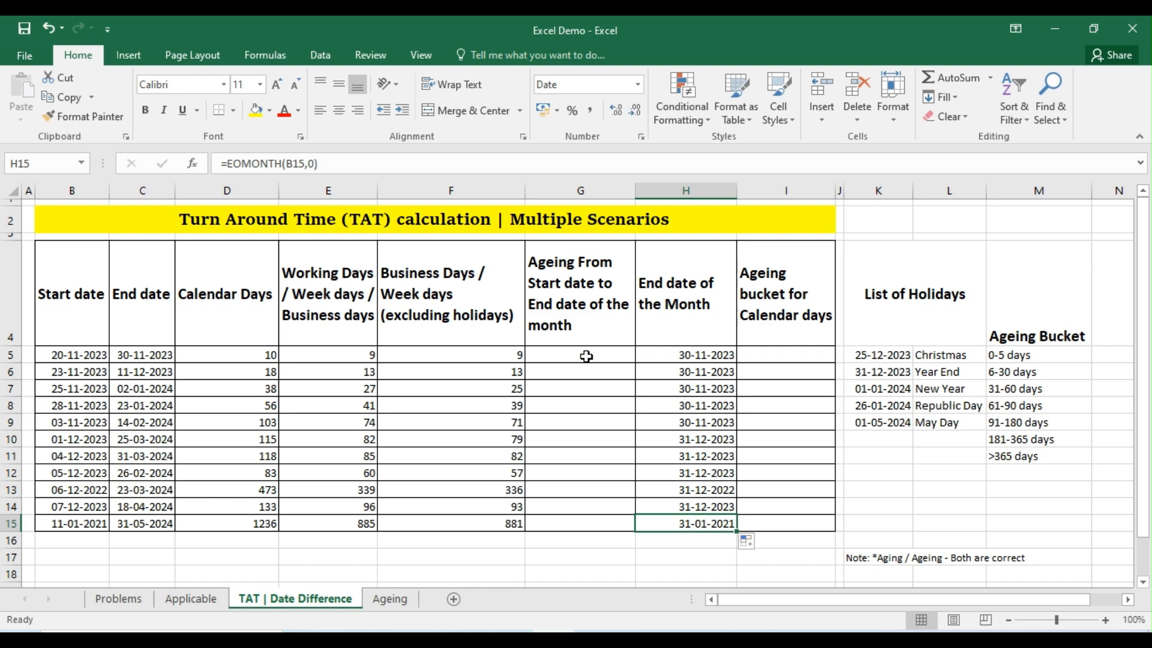
{"action": "left_click", "coordinate": [580, 355]}
{"action": "type", "text": "="}
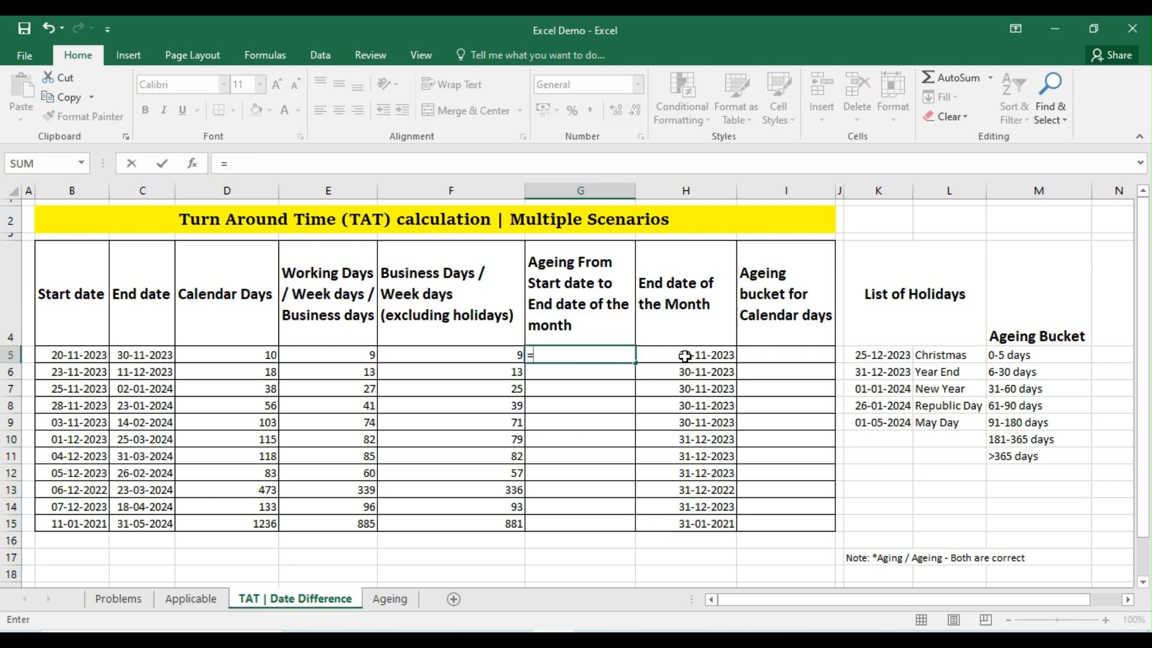
- Enter =H5-B5 in G5 and drag the ageing formula down to G15
{"action": "left_click", "coordinate": [685, 354]}
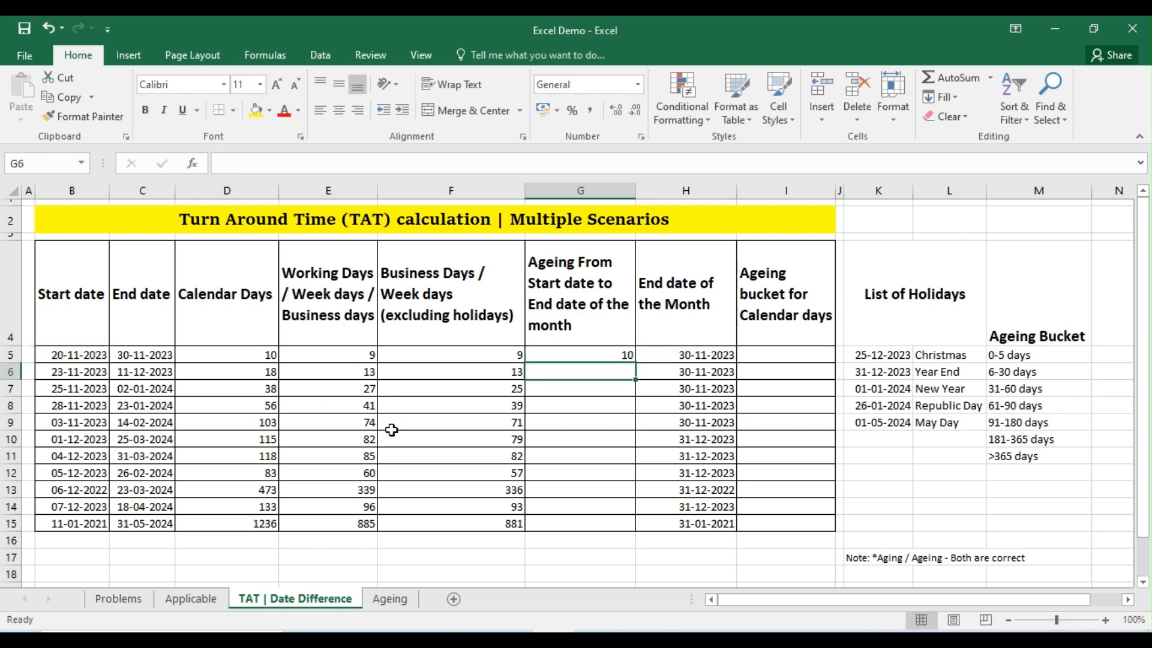
{"action": "left_click", "coordinate": [579, 355]}
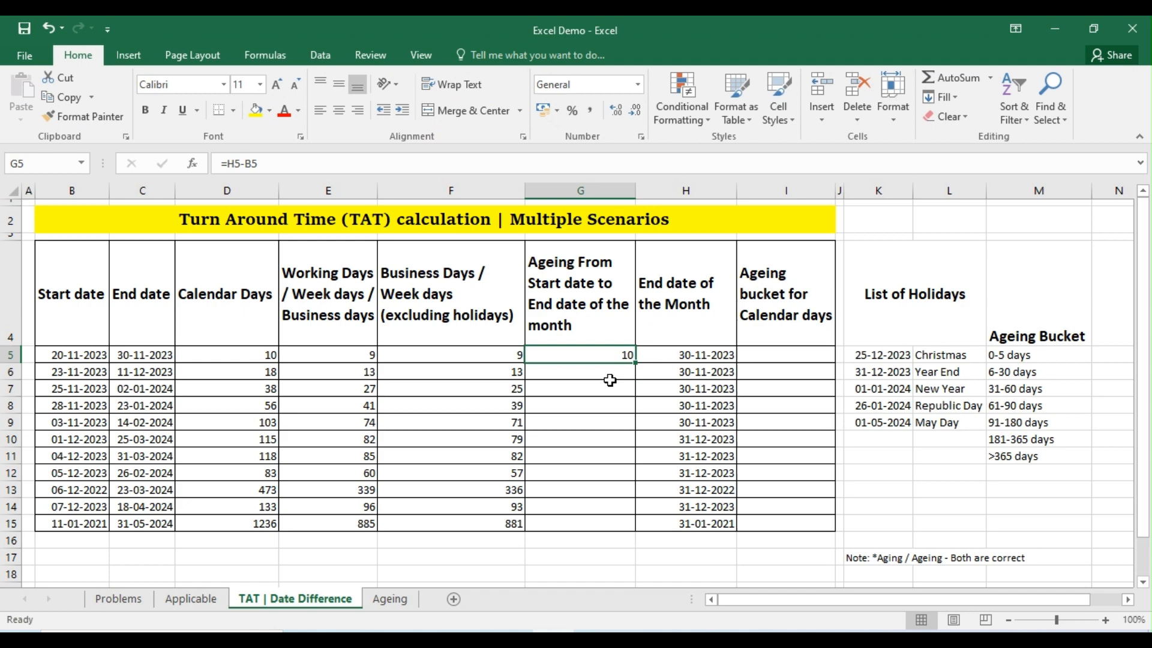
{"action": "mouse_move", "coordinate": [602, 372]}
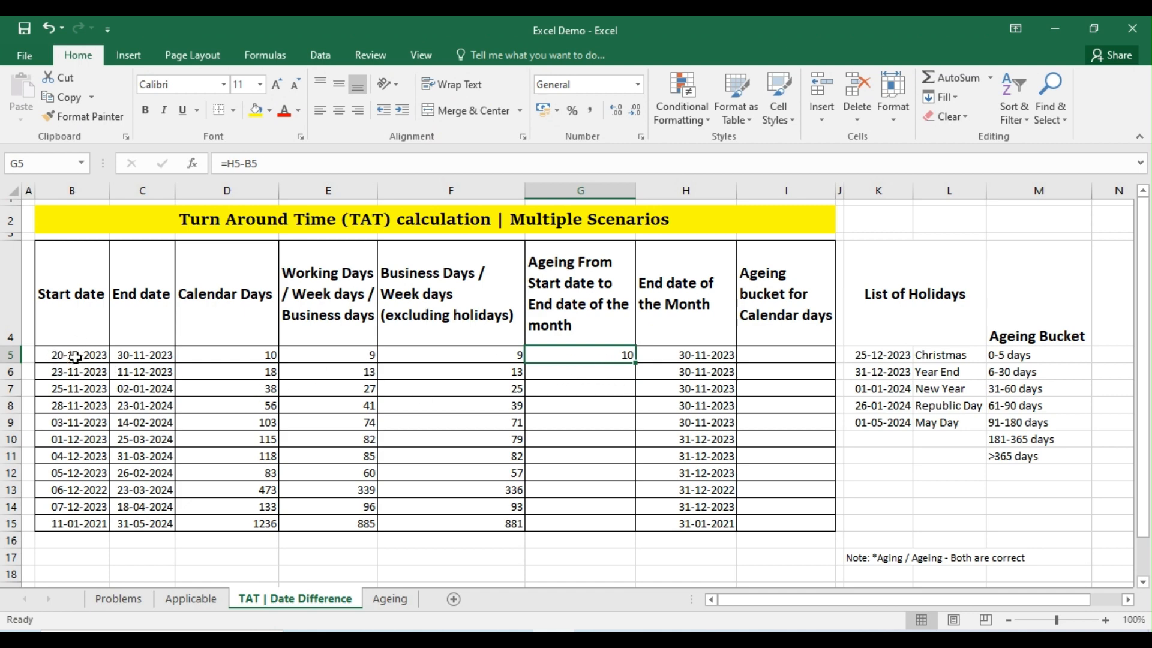
{"action": "mouse_move", "coordinate": [636, 366]}
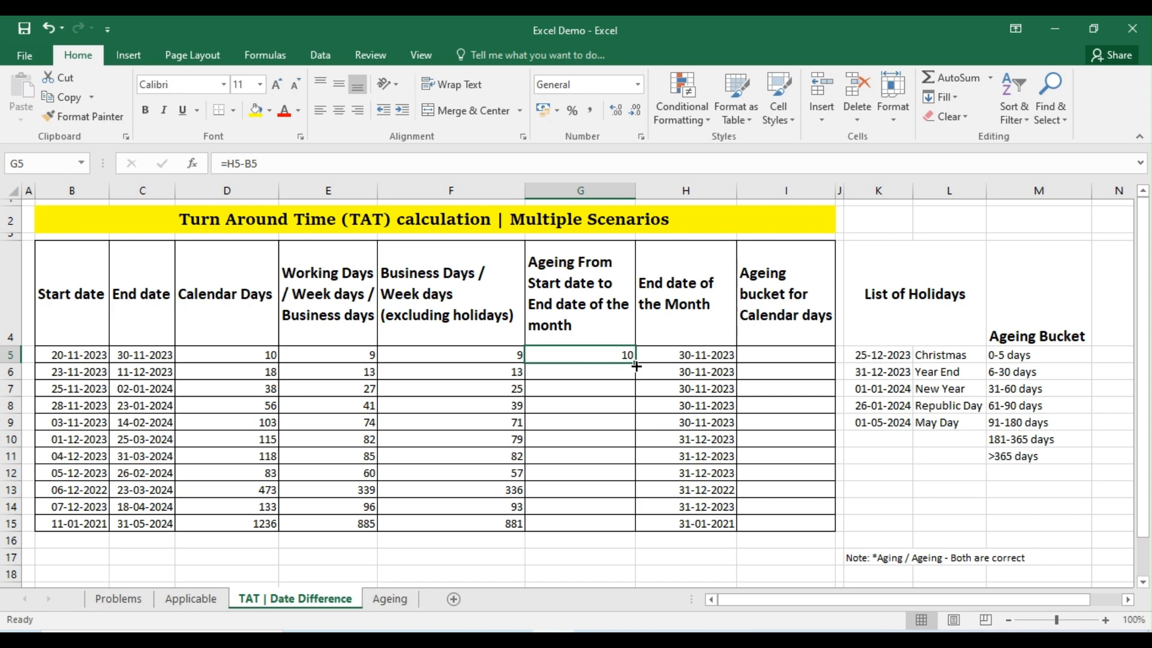
{"action": "left_click_drag", "start_coordinate": [628, 360], "coordinate": [628, 524]}
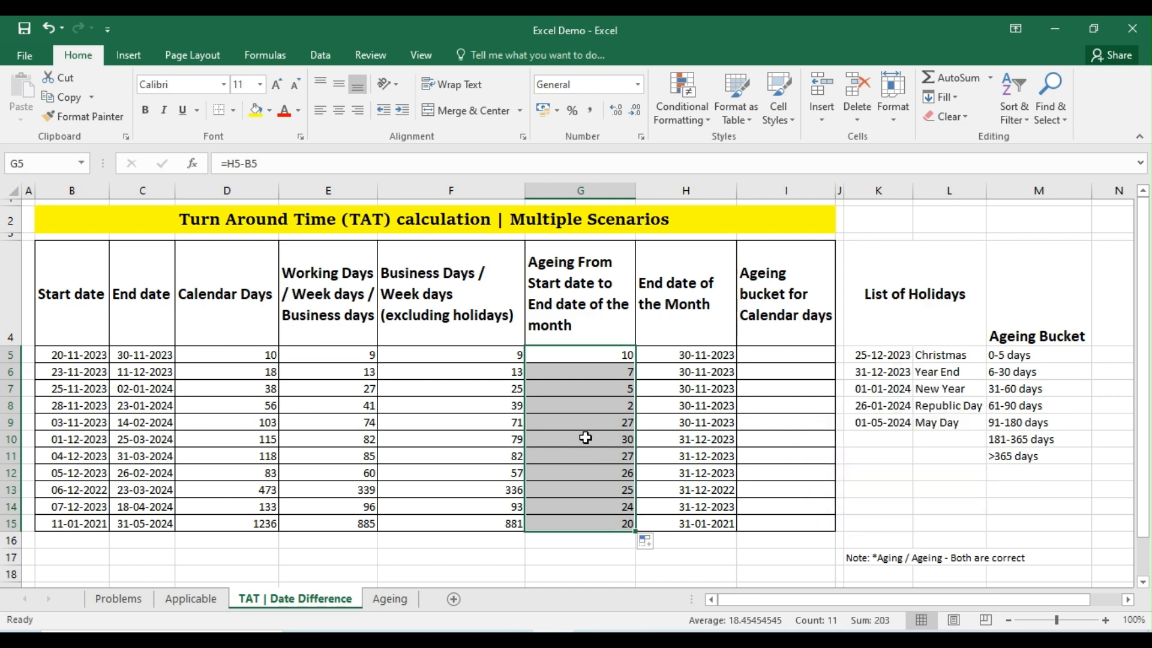
{"action": "left_click", "coordinate": [390, 598]}
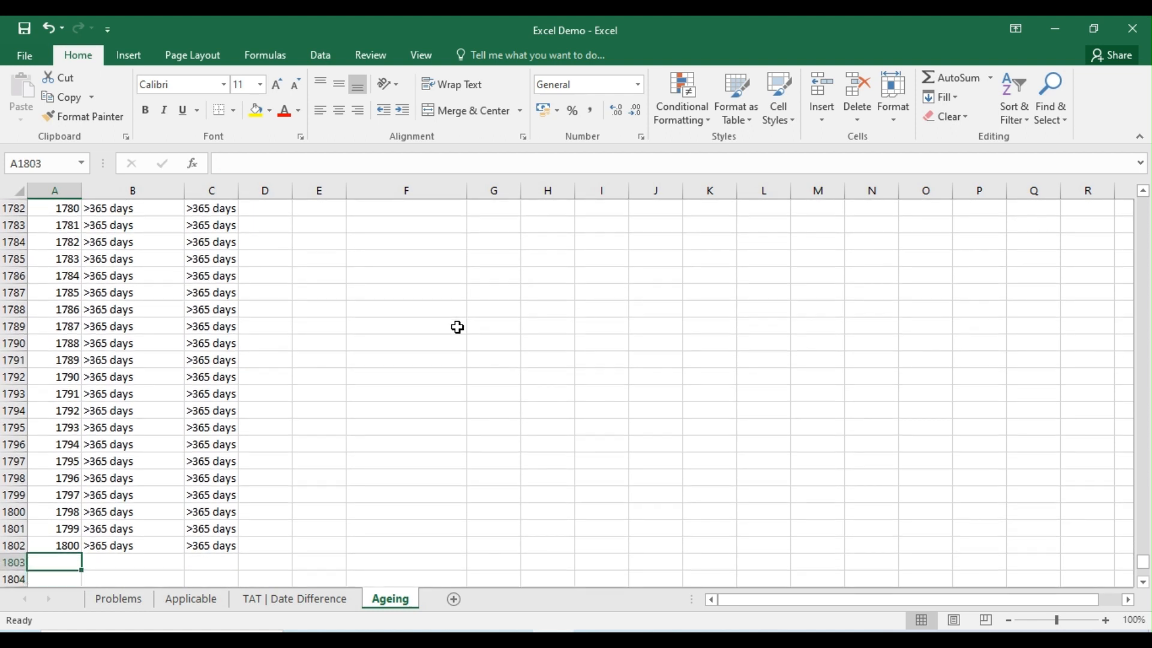
{"action": "left_click", "coordinate": [54, 545]}
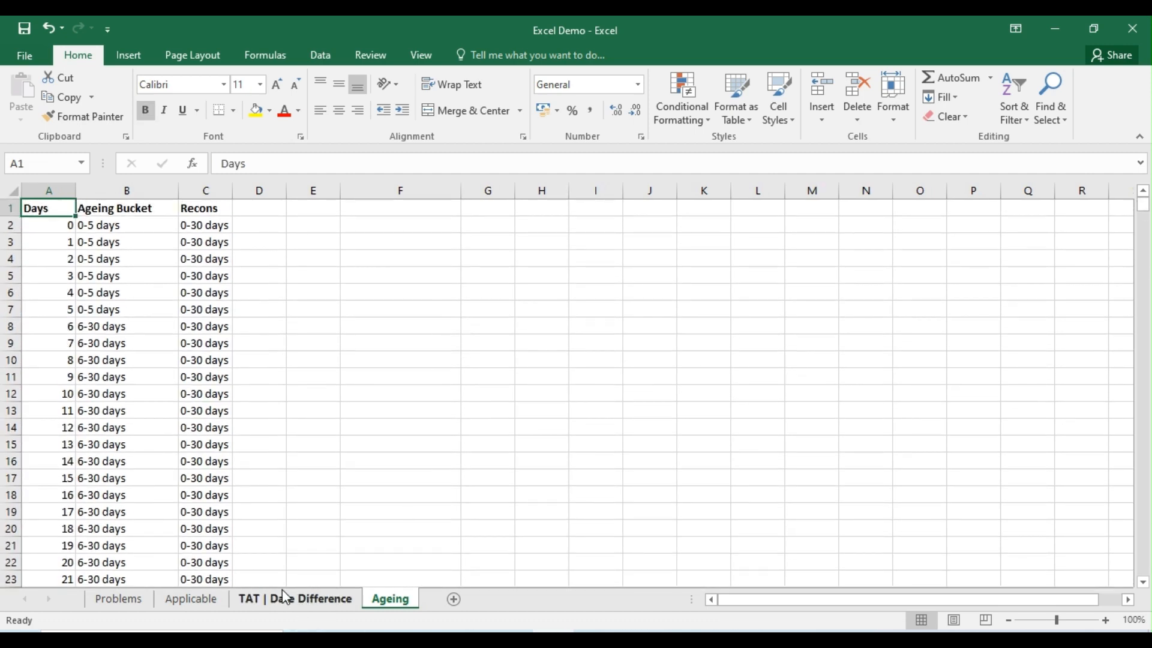
{"action": "left_click", "coordinate": [295, 598]}
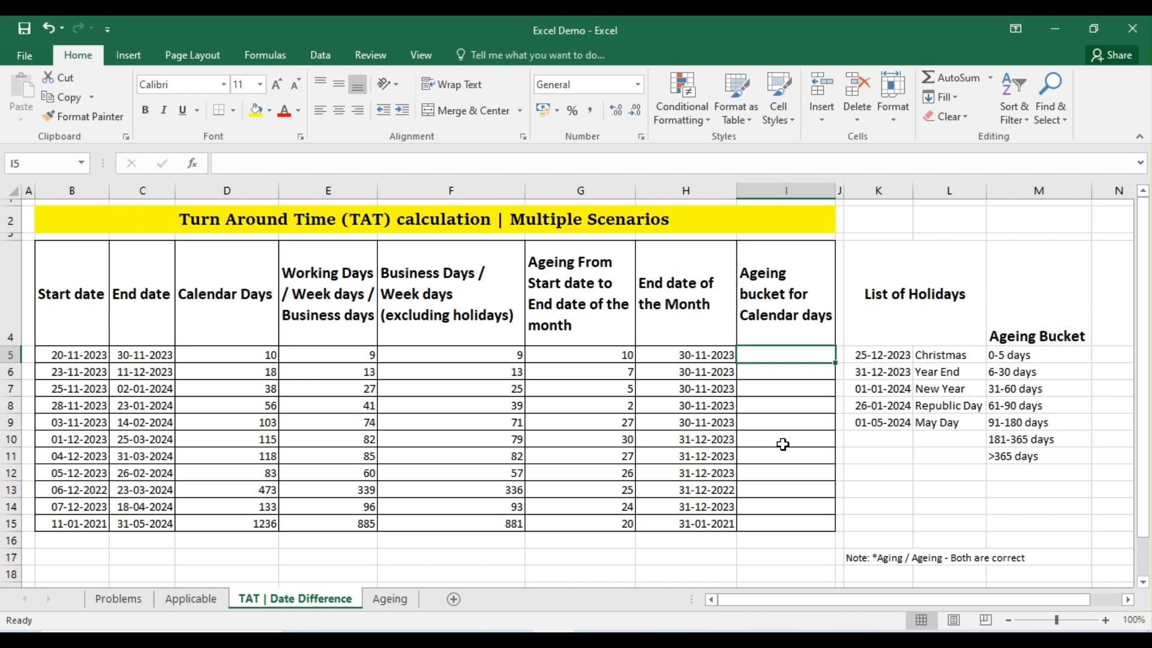
- Enter =VLOOKUP(D5,Ageing!A:B,2,FALSE) in I5 and copy the buckets down to I15
{"action": "type", "text": "=vloo"}
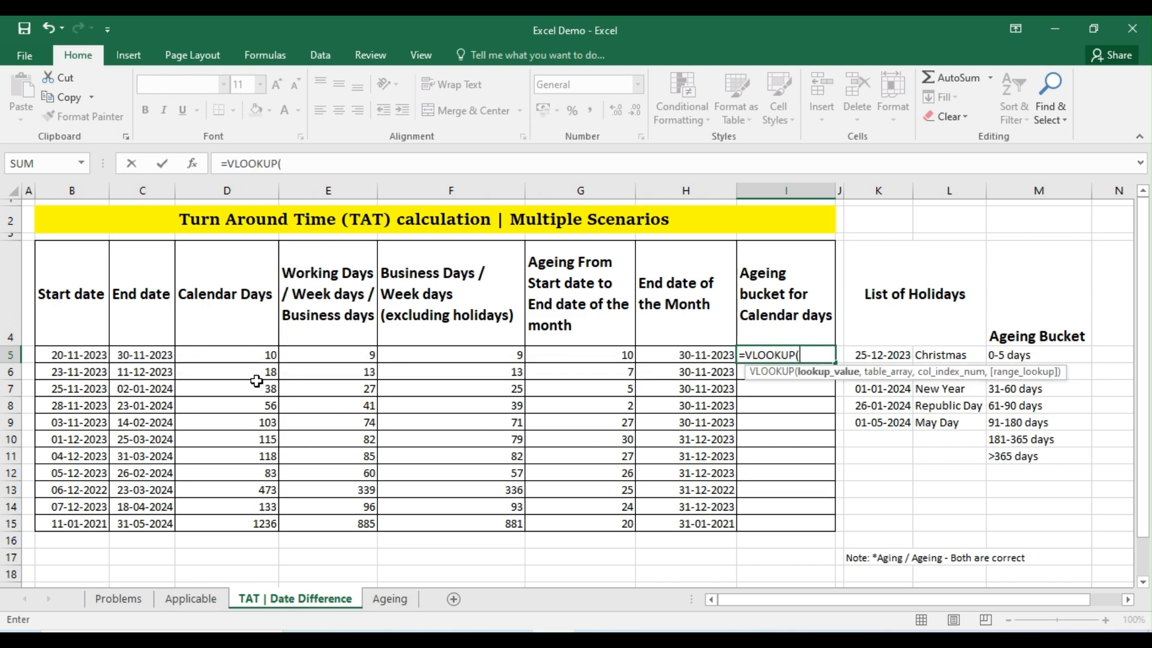
{"action": "left_click", "coordinate": [226, 354]}
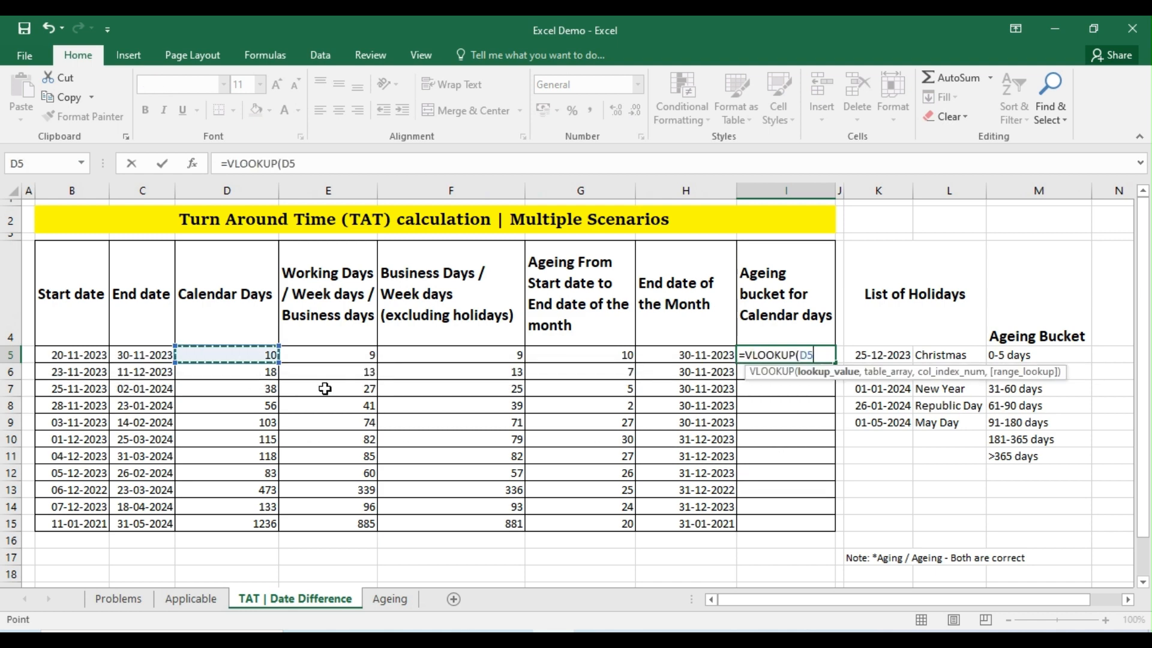
{"action": "type", "text": ","}
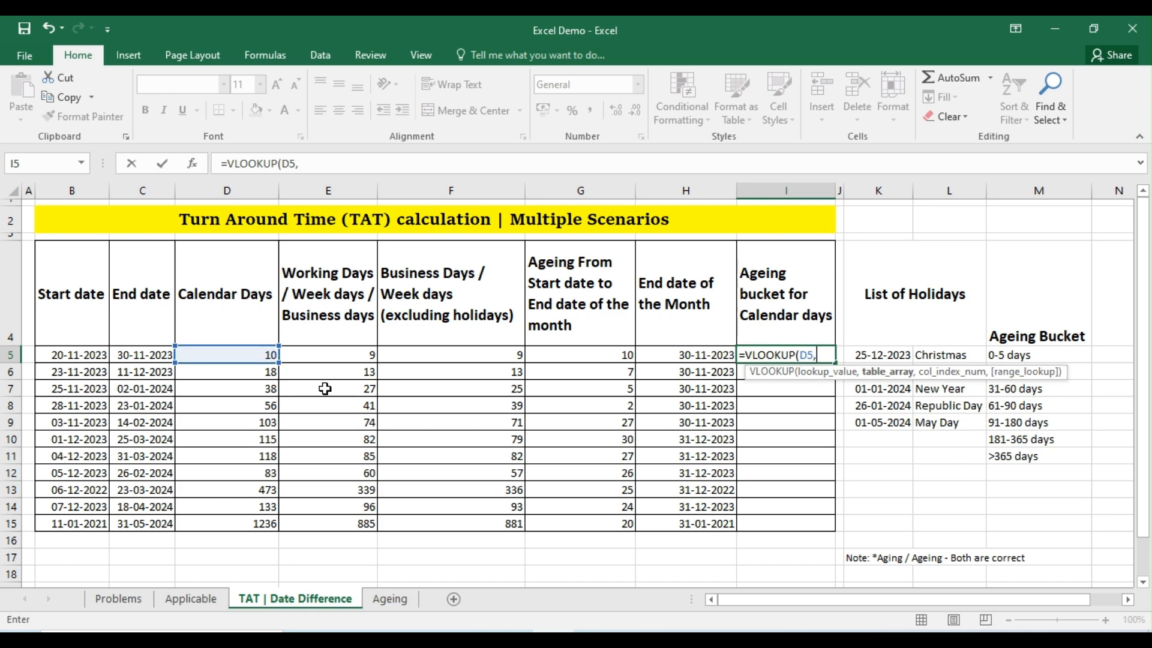
{"action": "left_click", "coordinate": [390, 598]}
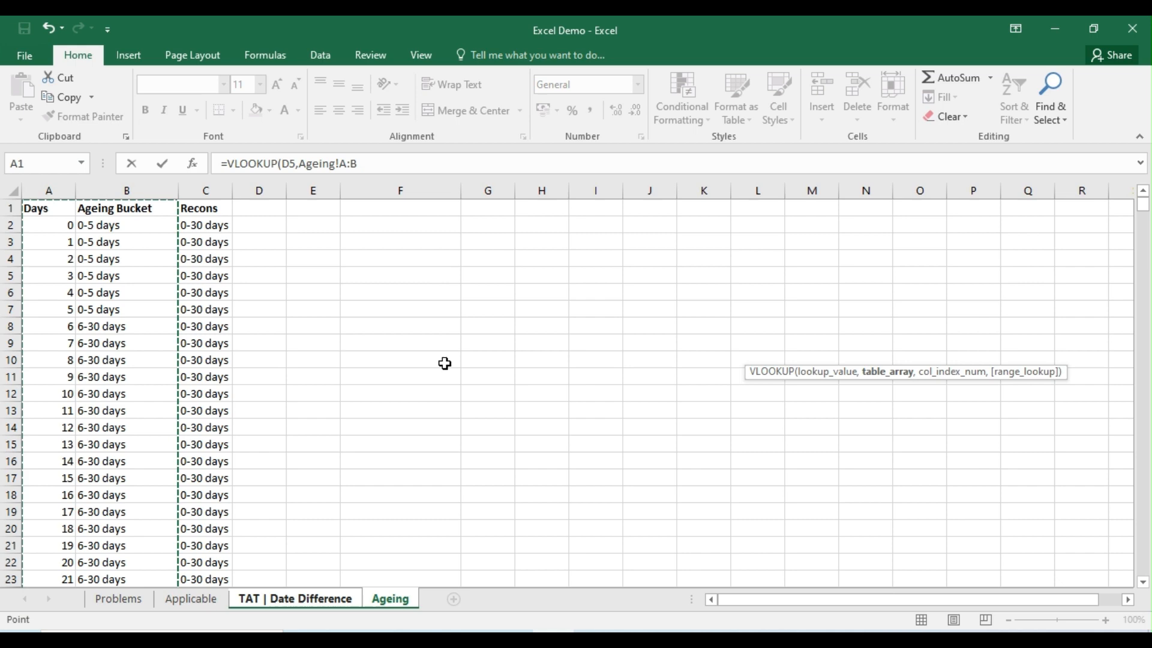
{"action": "type", "text": ",2"}
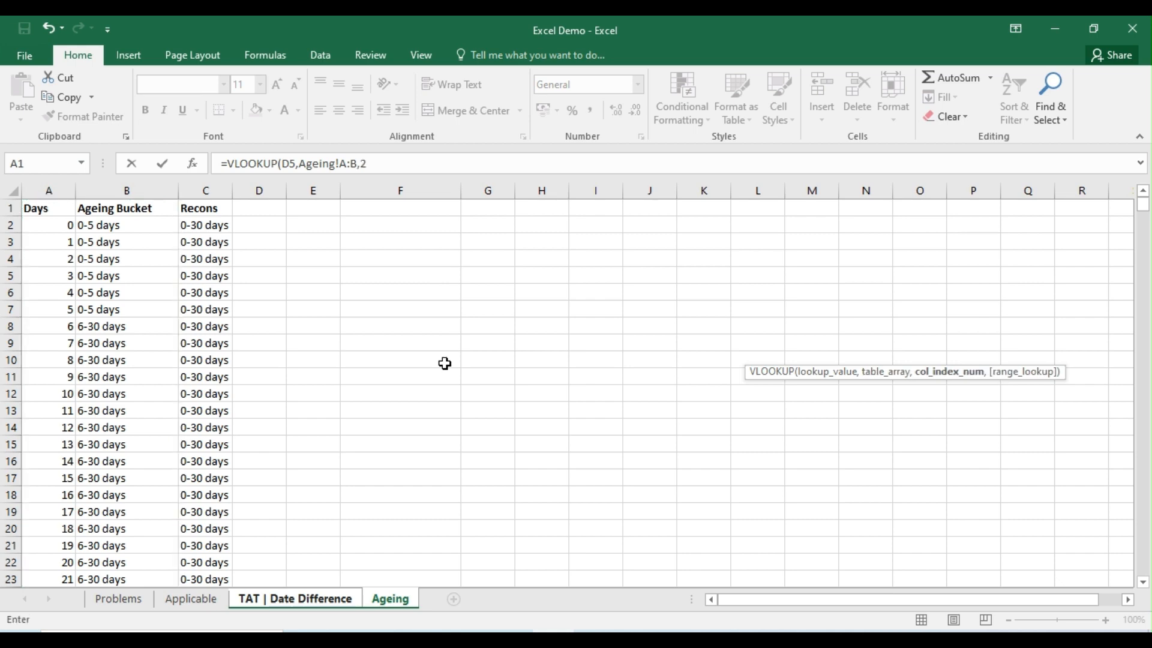
{"action": "type", "text": ",false"}
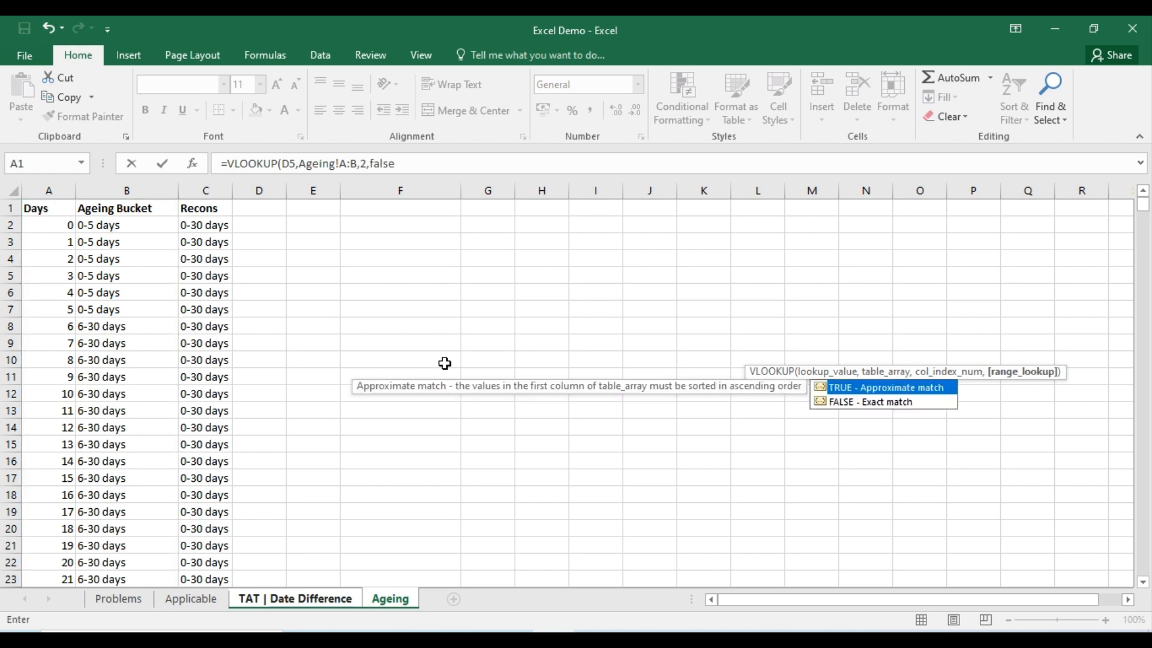
{"action": "left_click", "coordinate": [294, 598]}
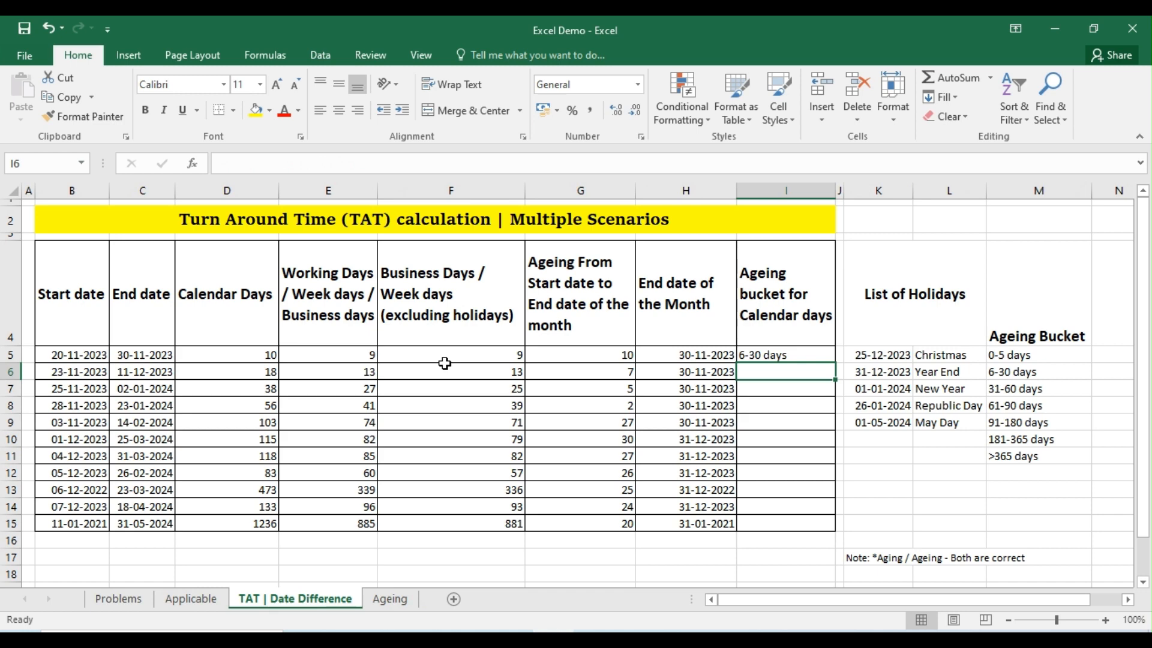
{"action": "left_click", "coordinate": [786, 353]}
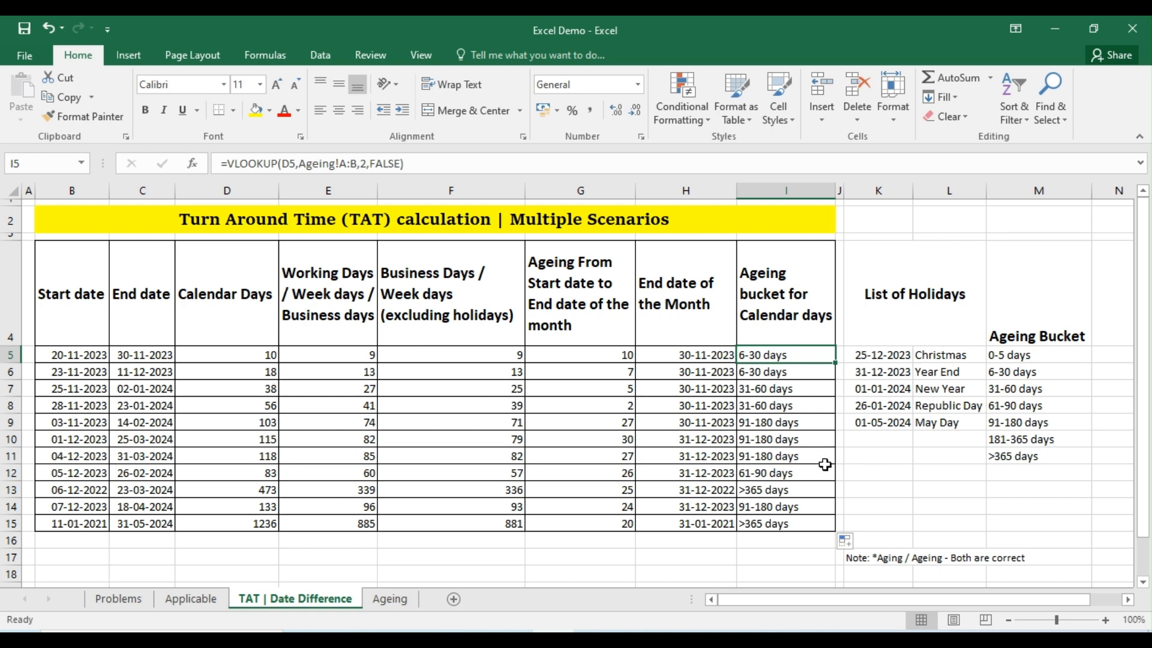
{"action": "left_click", "coordinate": [28, 219]}
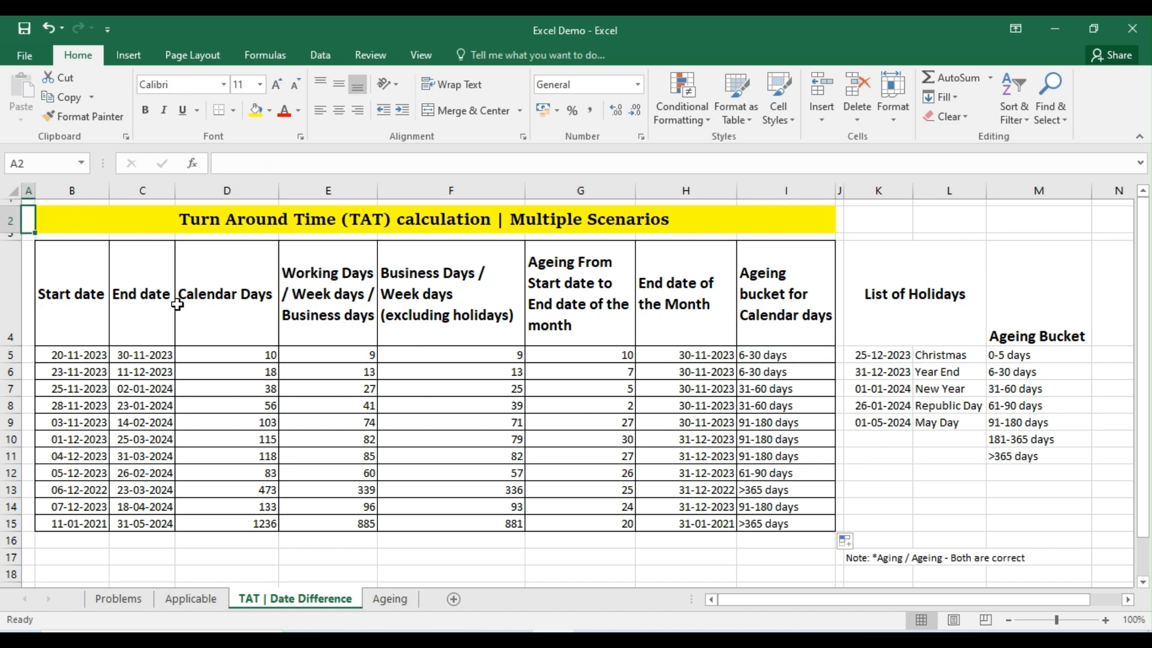
{"action": "mouse_move", "coordinate": [213, 320]}
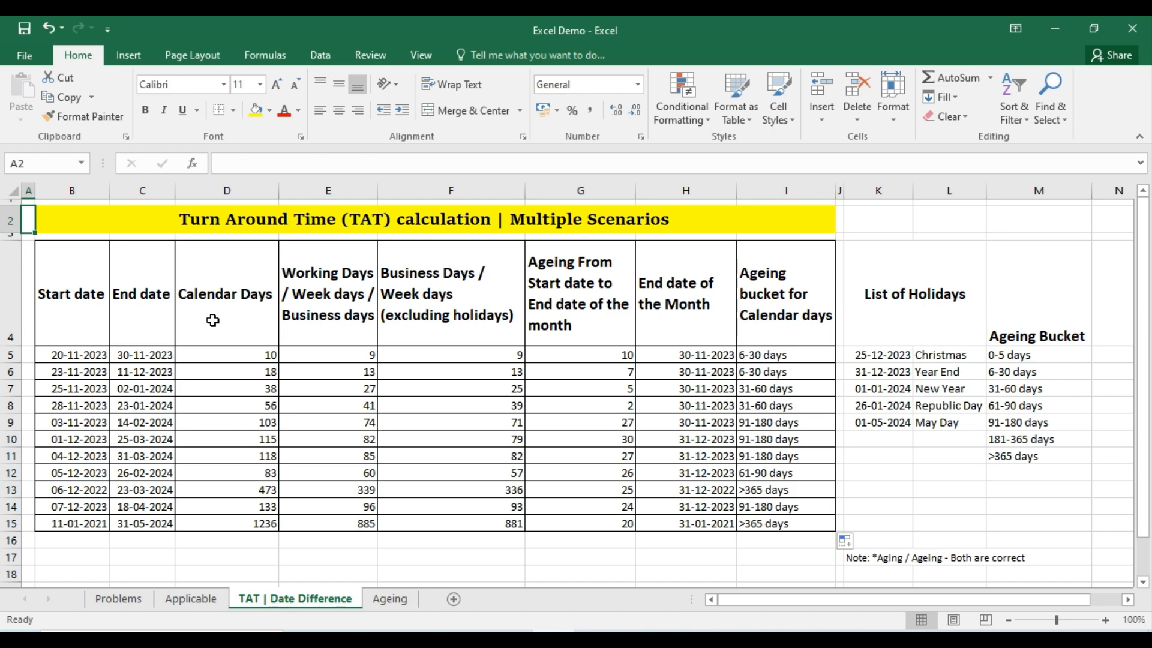